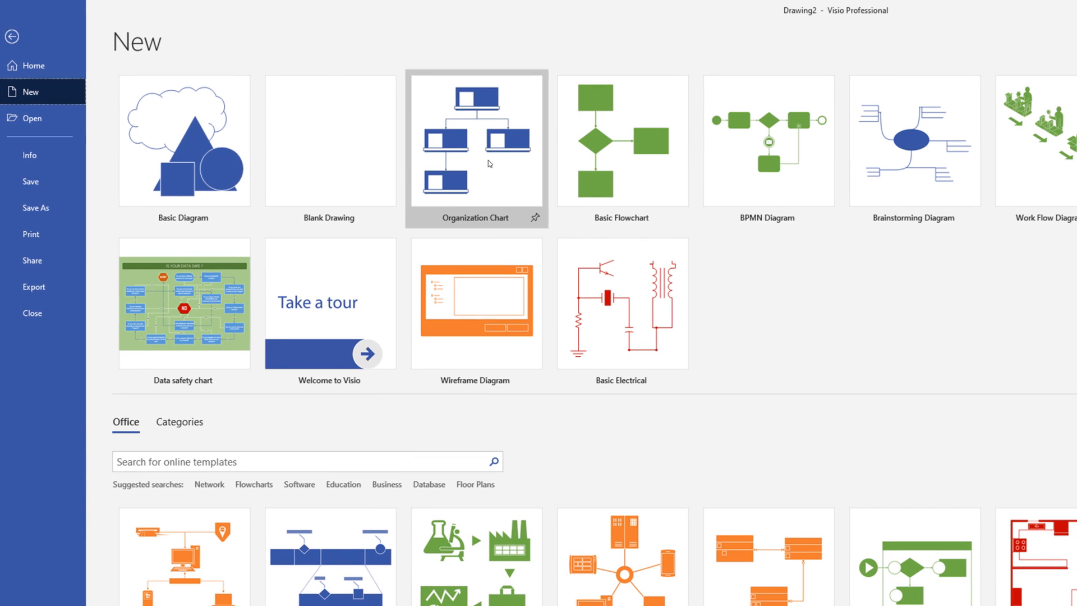
- Preview the Organization Chart template's Department and other variants, then close the preview
{"action": "left_click", "coordinate": [475, 140]}
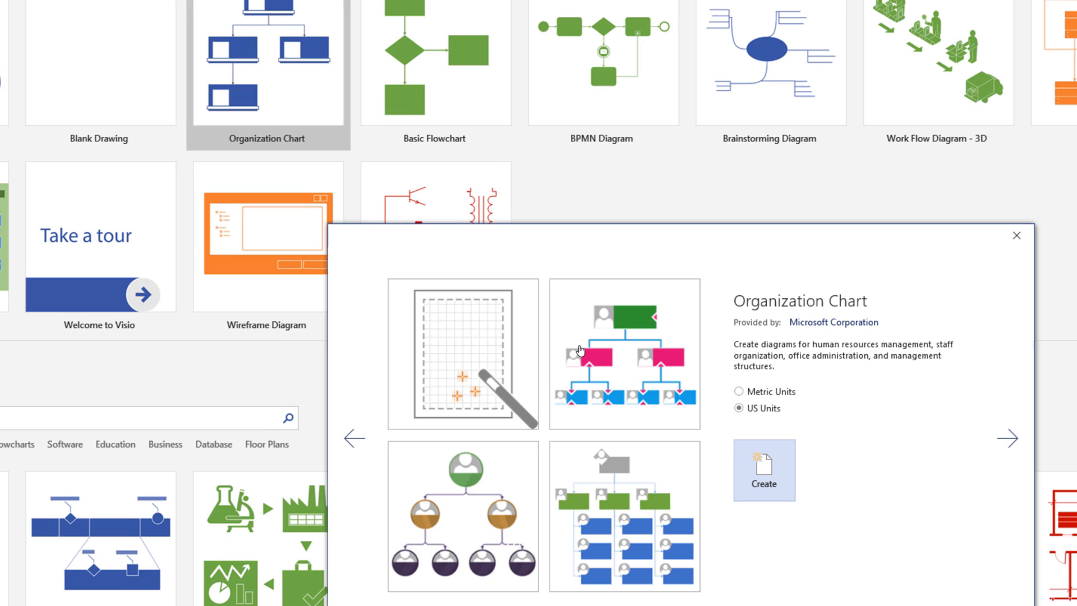
{"action": "left_click", "coordinate": [624, 350]}
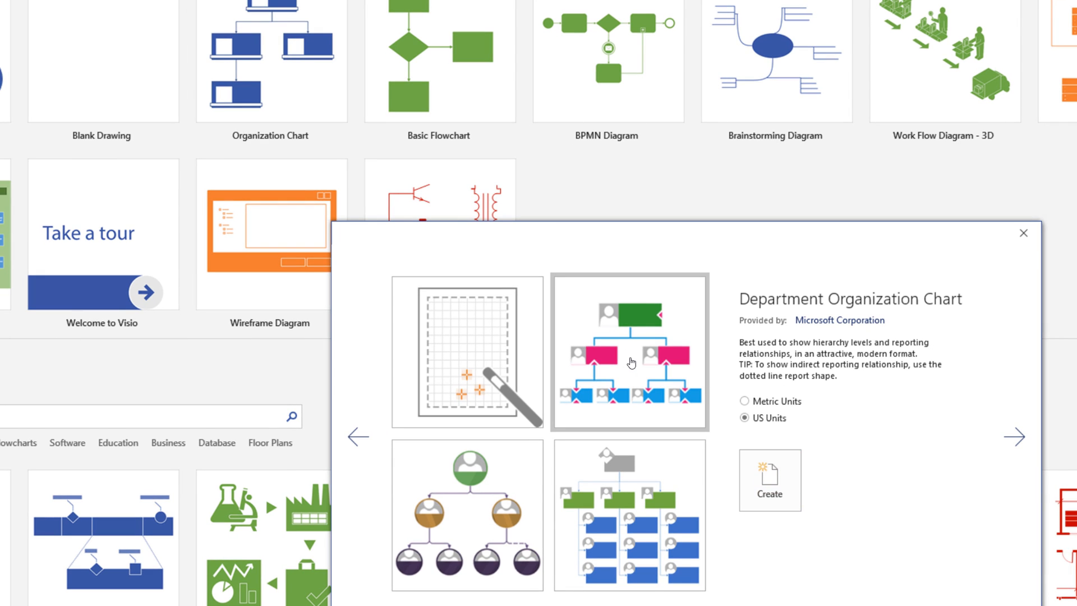
{"action": "mouse_move", "coordinate": [467, 495]}
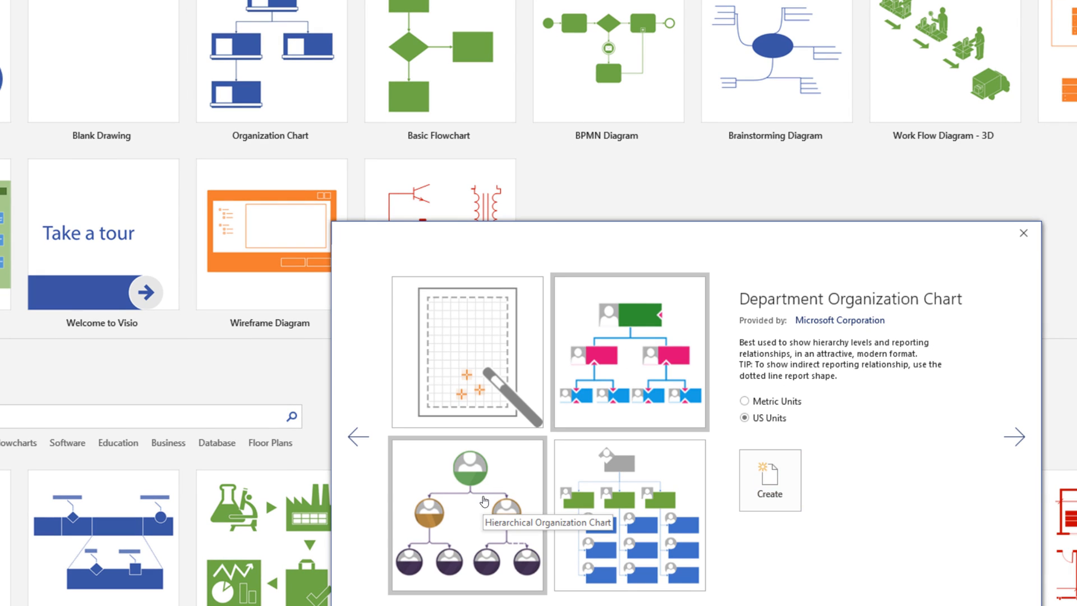
{"action": "left_click", "coordinate": [613, 494]}
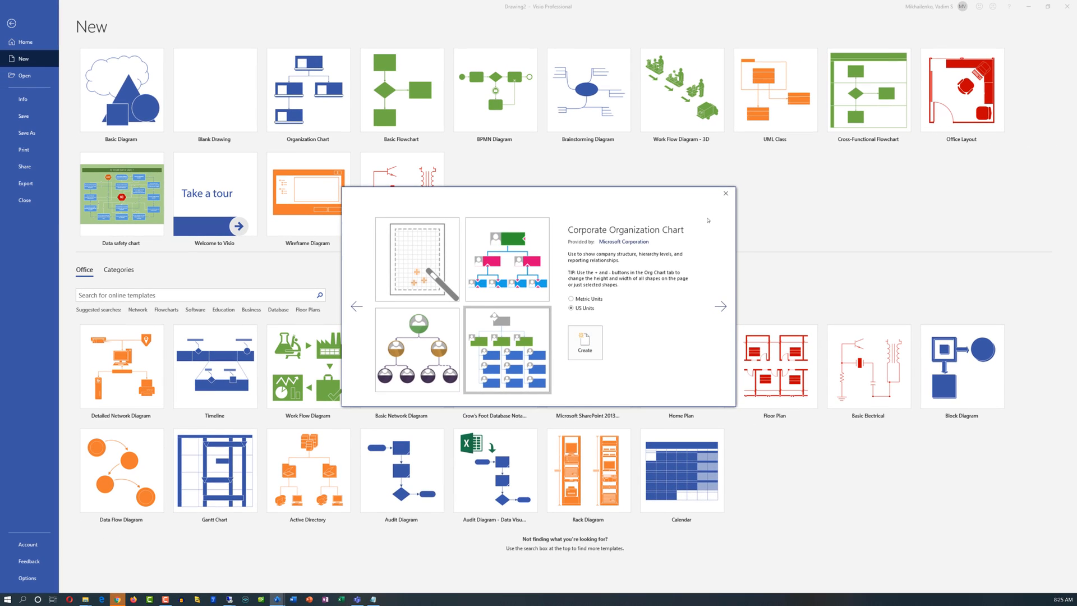
{"action": "left_click", "coordinate": [725, 192]}
{"action": "type", "text": "sdl"}
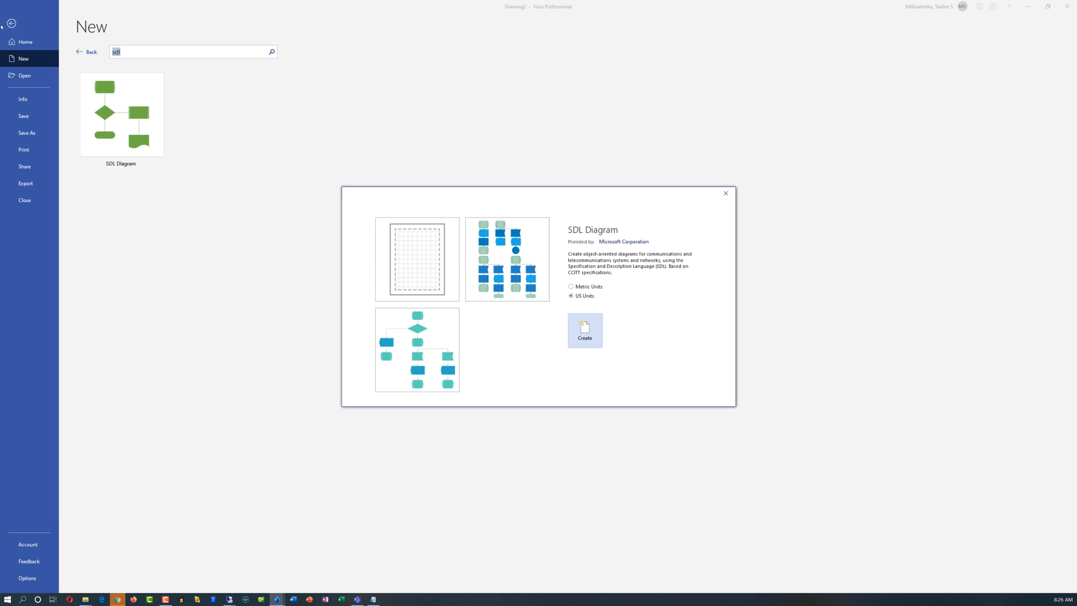
- Search templates for 'database model' and then 'uml', returning to the main gallery each time
{"action": "left_click", "coordinate": [725, 193]}
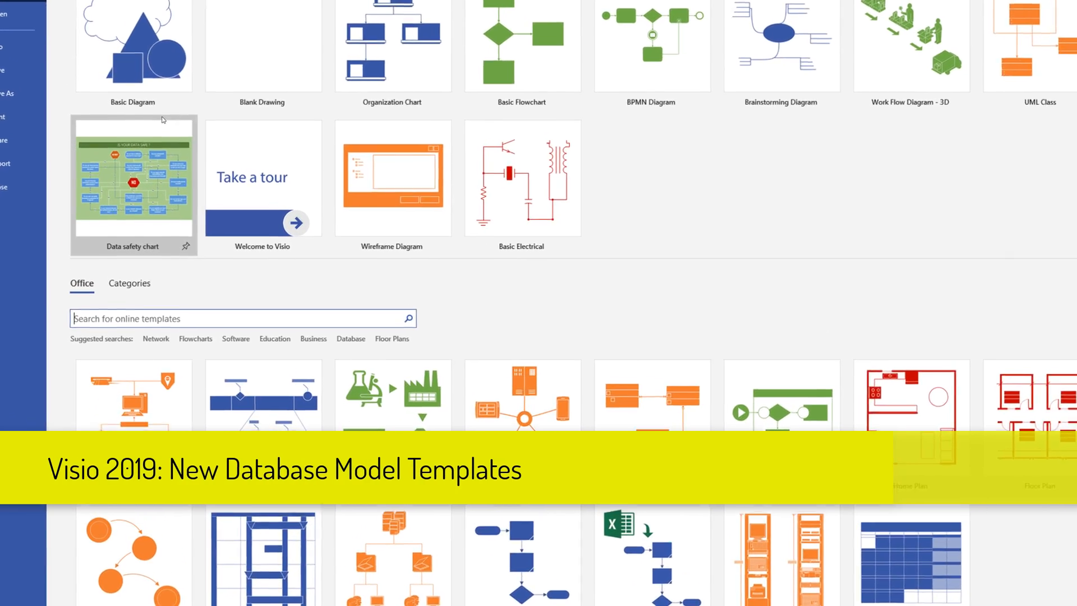
{"action": "type", "text": "database"}
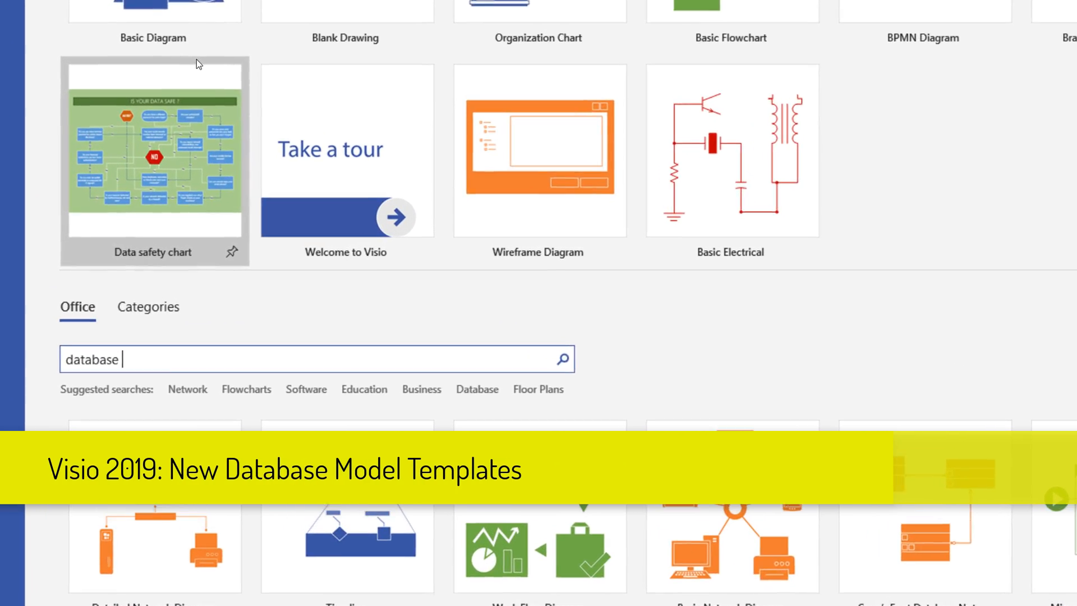
{"action": "type", "text": "model"}
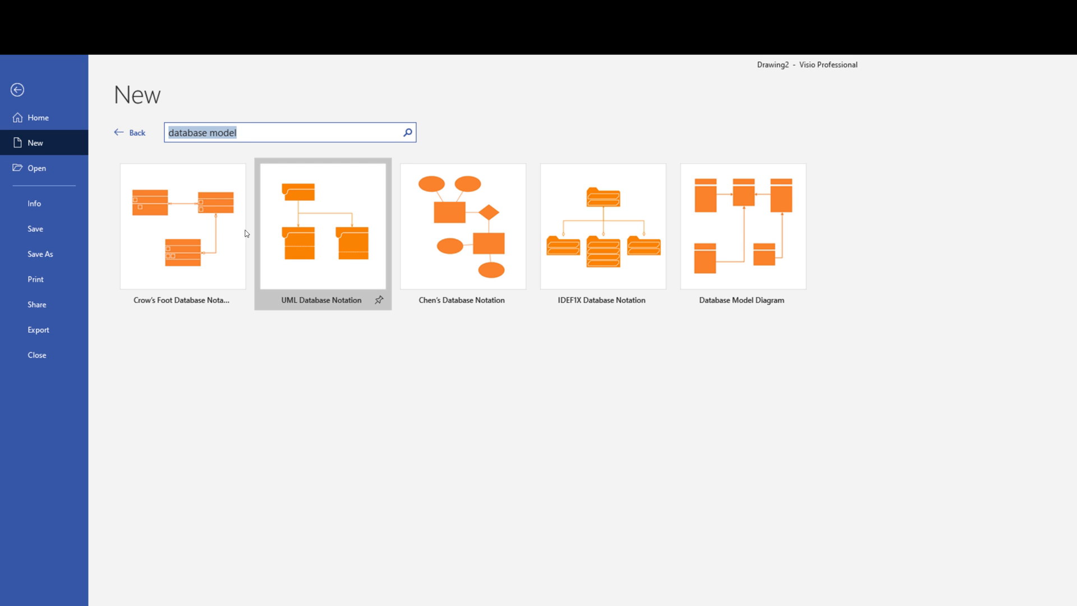
{"action": "left_click", "coordinate": [183, 225]}
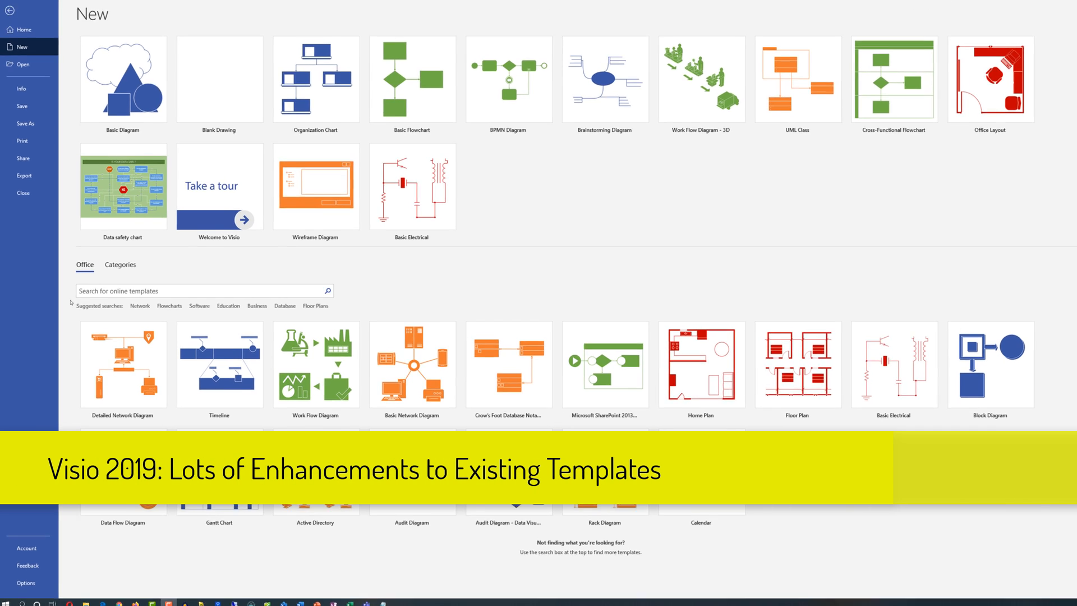
{"action": "type", "text": "uml"}
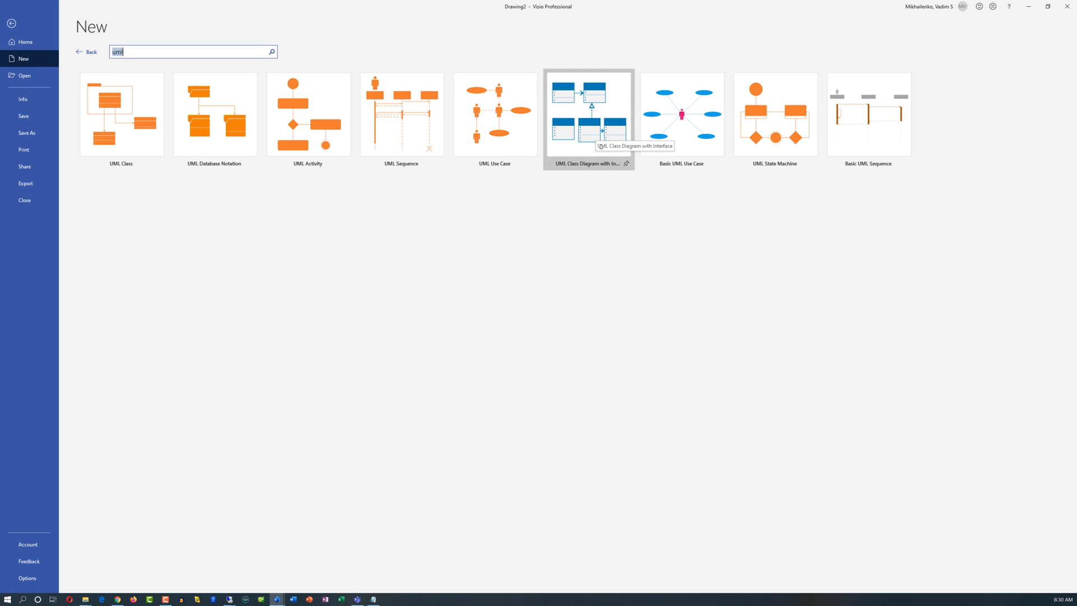
{"action": "left_click", "coordinate": [87, 52]}
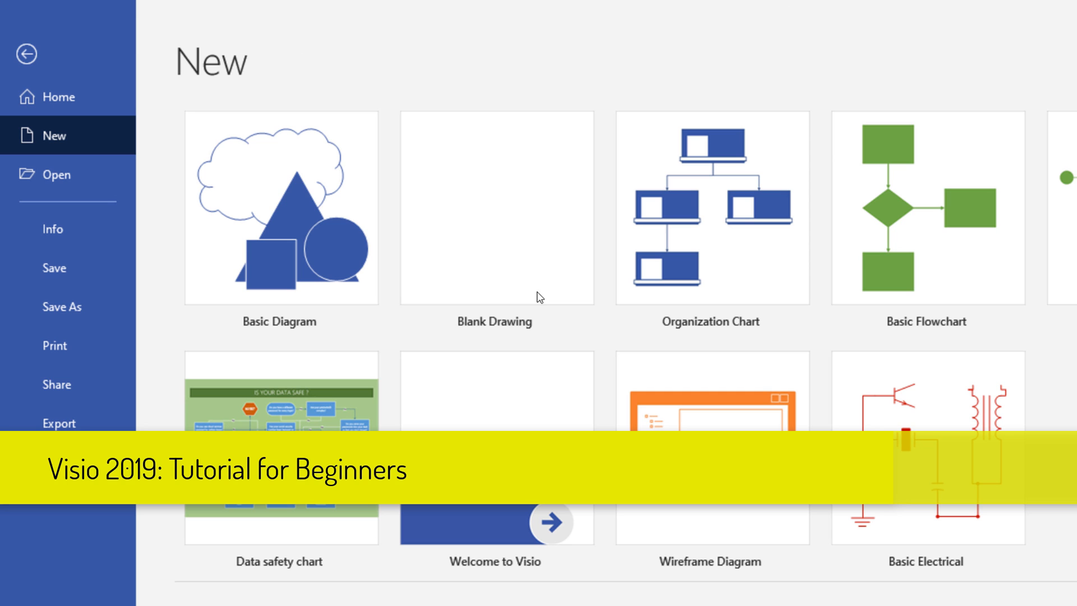
- Start a new Blank Drawing
{"action": "left_click", "coordinate": [278, 208]}
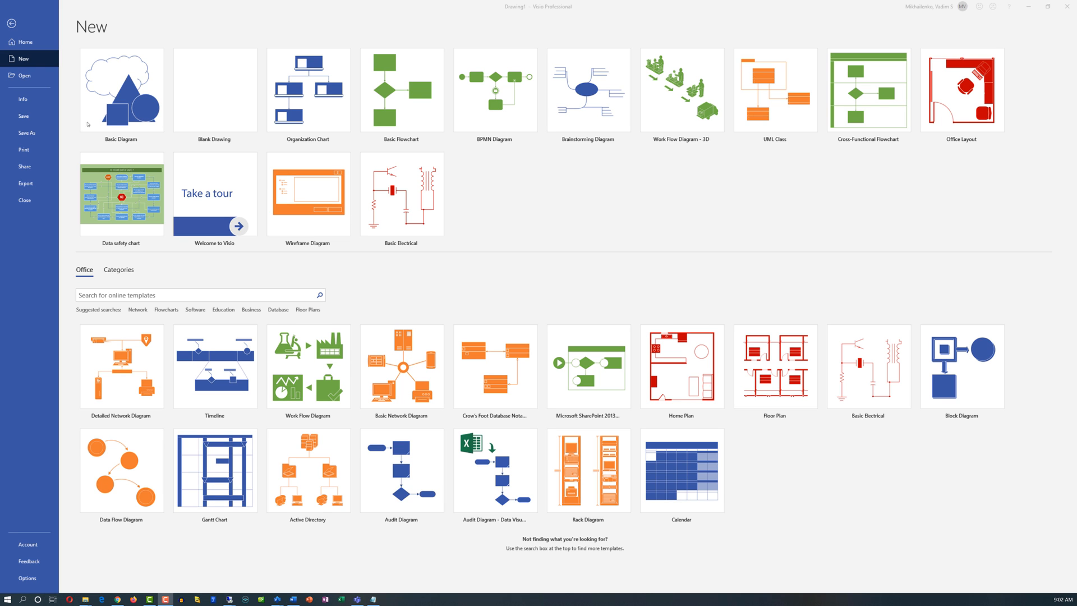
{"action": "mouse_move", "coordinate": [137, 109]}
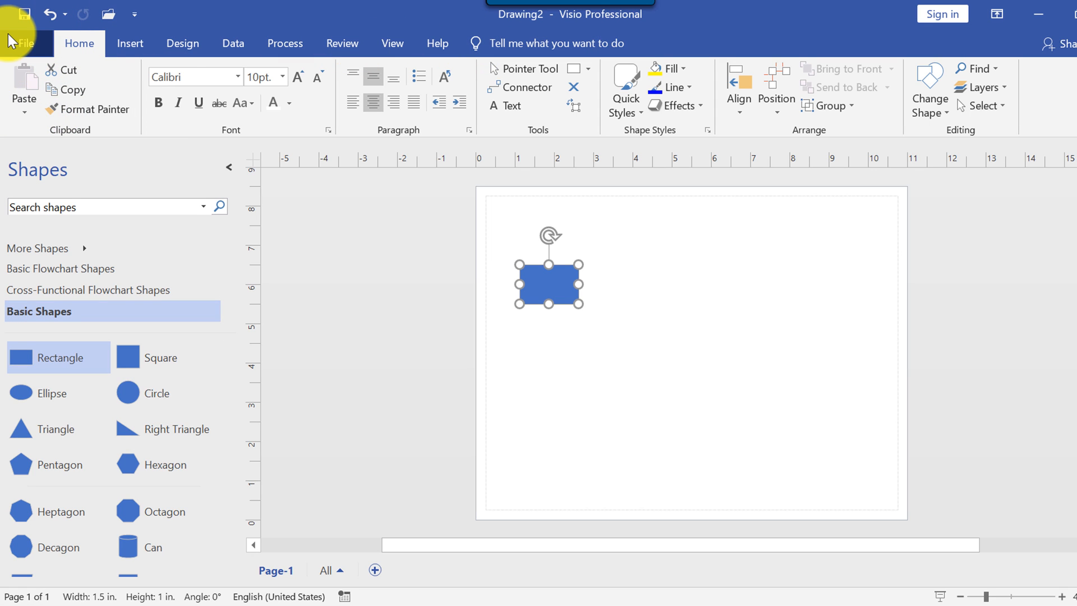
{"action": "mouse_move", "coordinate": [495, 63]}
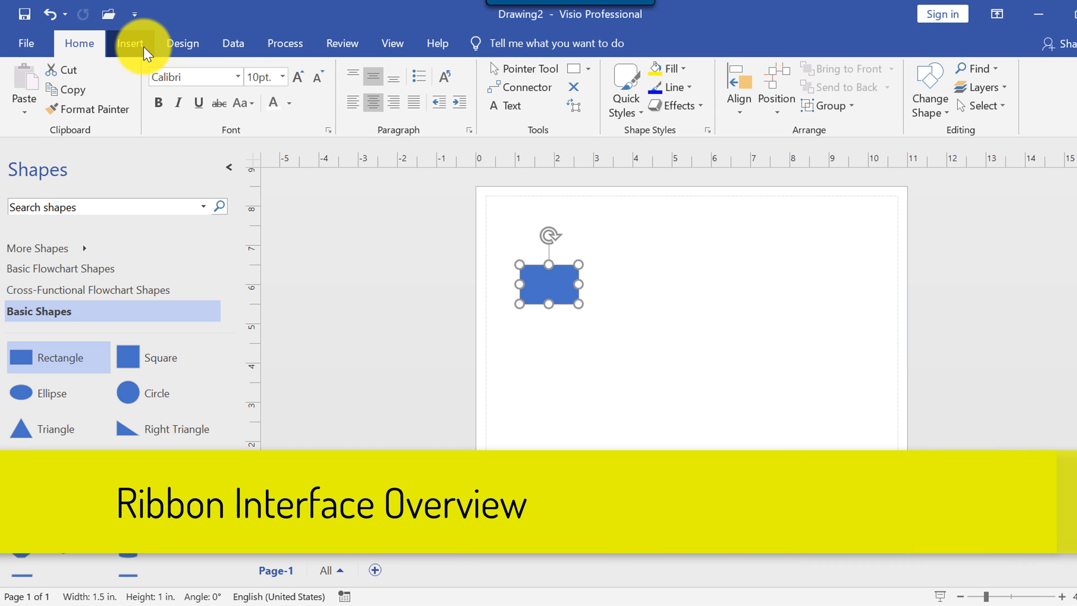
{"action": "mouse_move", "coordinate": [27, 43]}
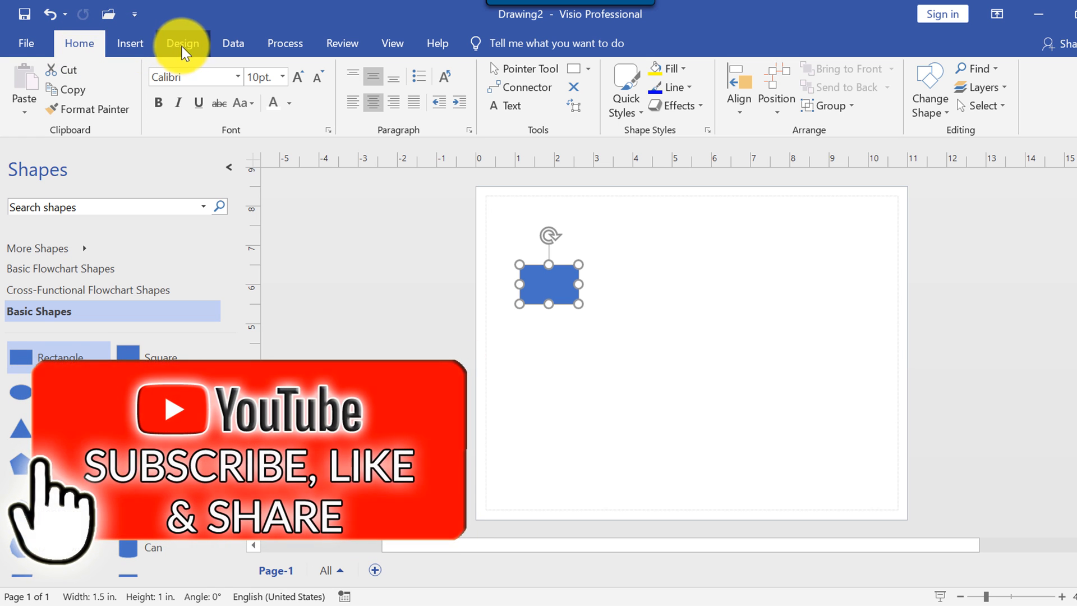
- Browse the Process, Design, Home and Insert ribbon tabs
{"action": "left_click", "coordinate": [284, 43]}
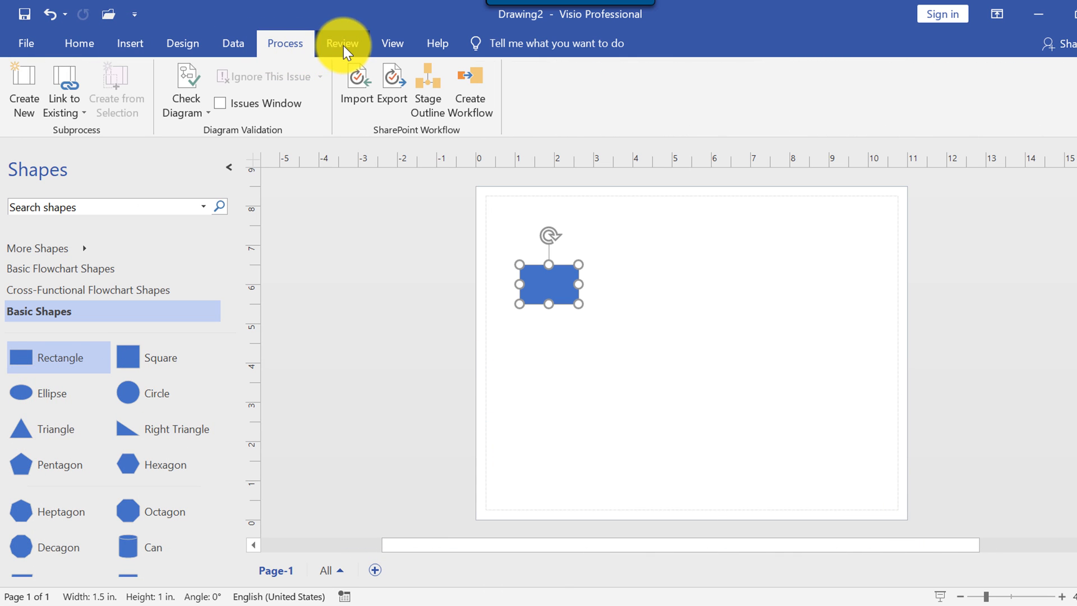
{"action": "left_click", "coordinate": [182, 43]}
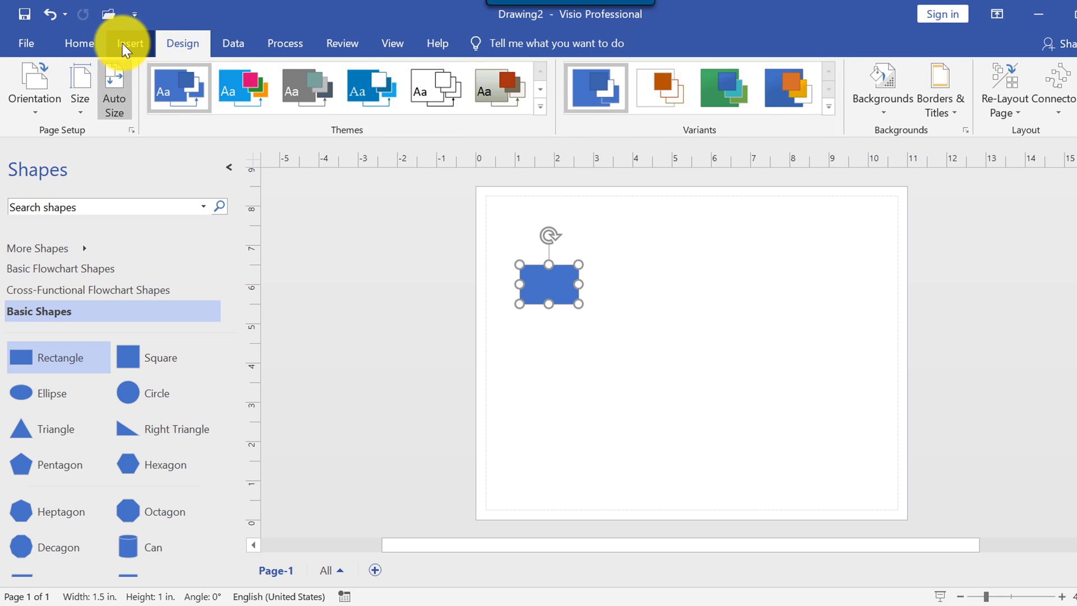
{"action": "left_click", "coordinate": [79, 43]}
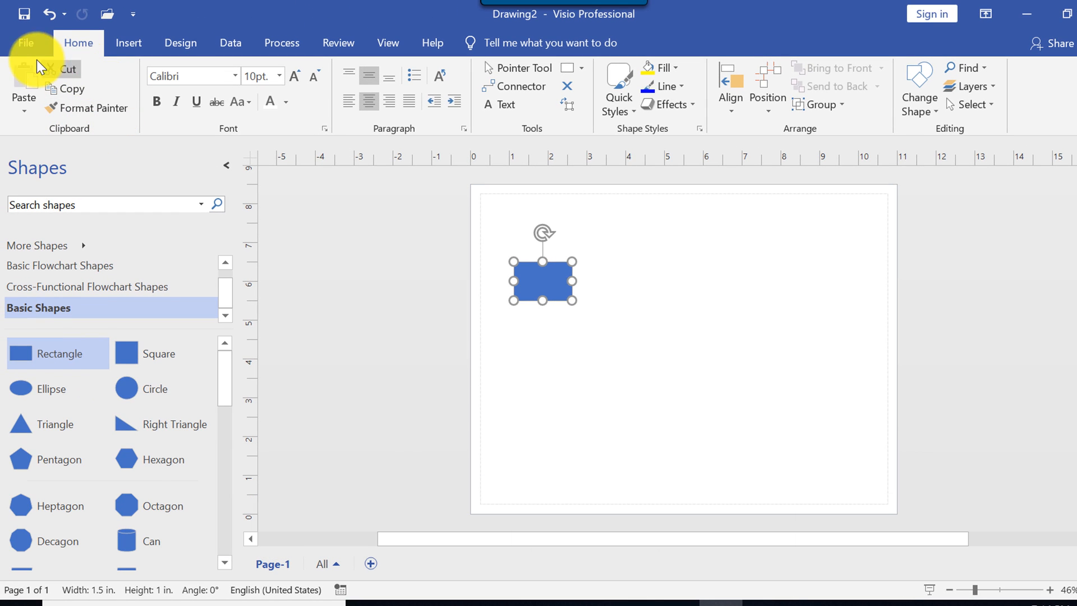
{"action": "mouse_move", "coordinate": [43, 138]}
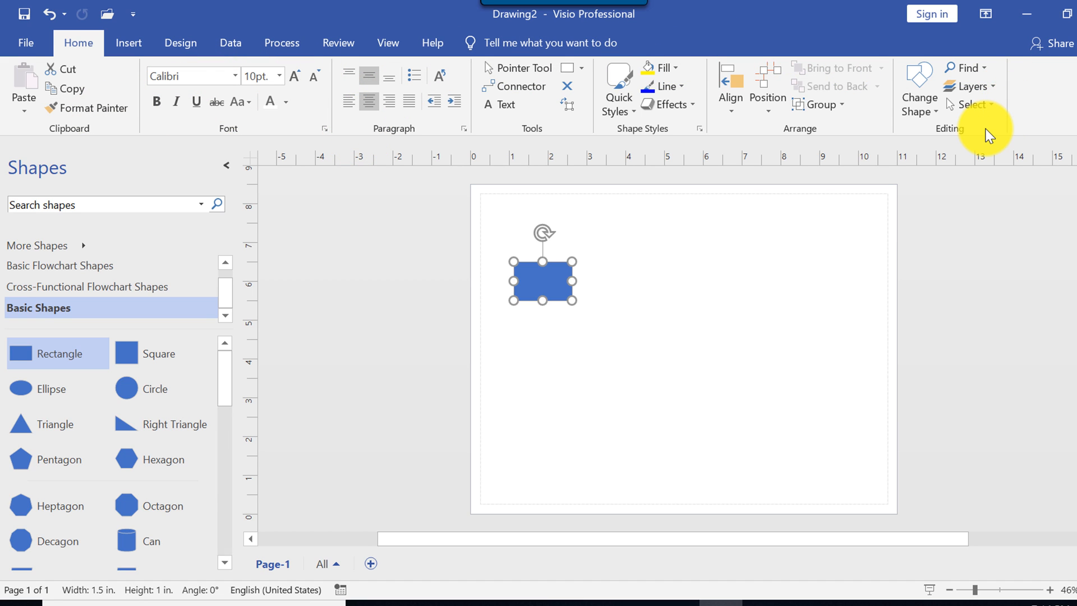
{"action": "left_click", "coordinate": [128, 43]}
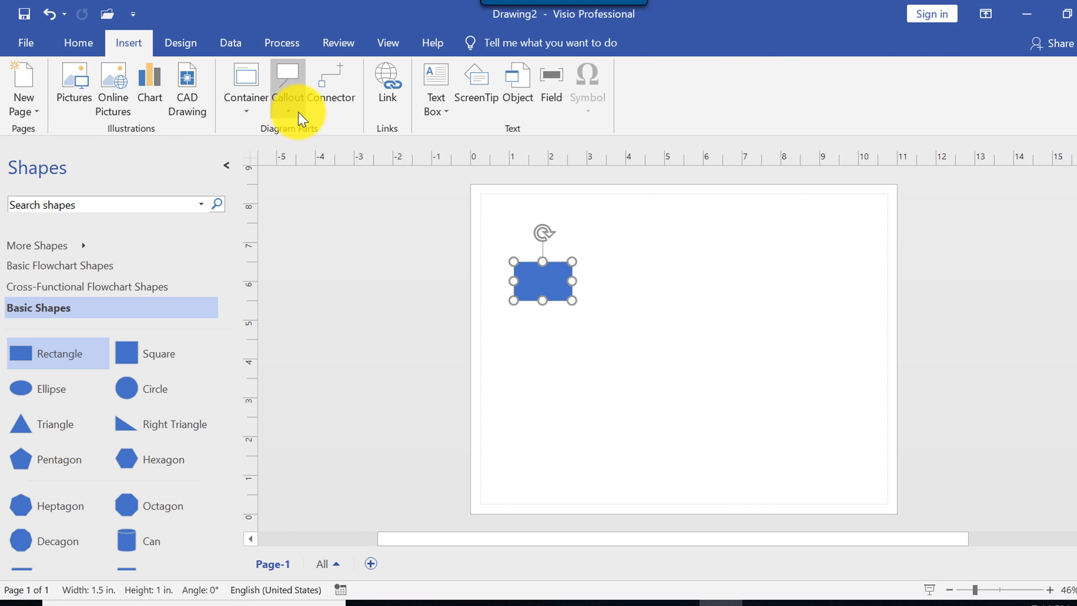
{"action": "mouse_move", "coordinate": [163, 144]}
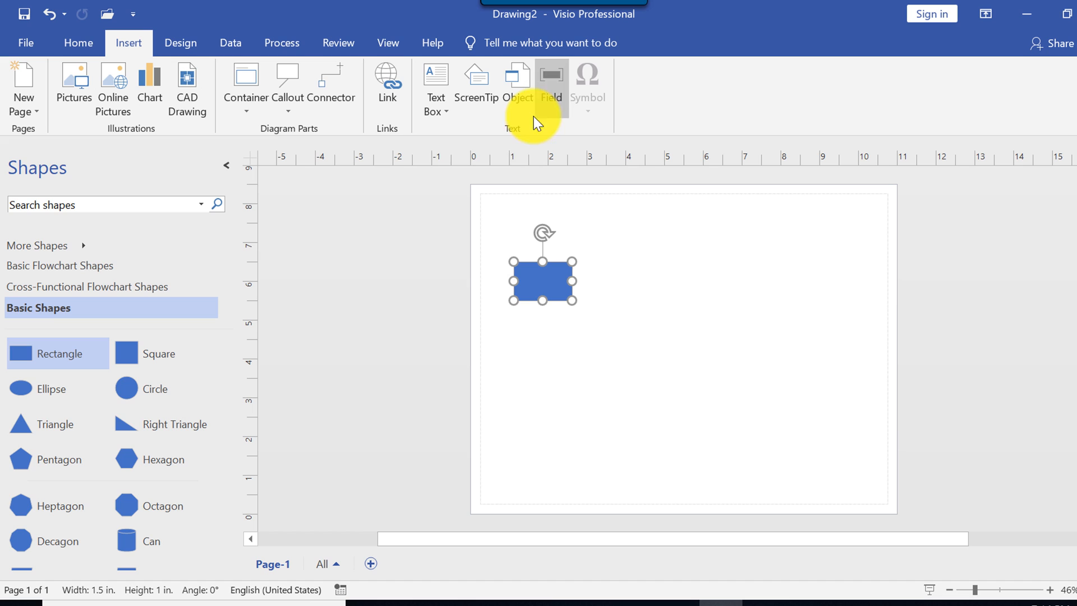
{"action": "mouse_move", "coordinate": [387, 82]}
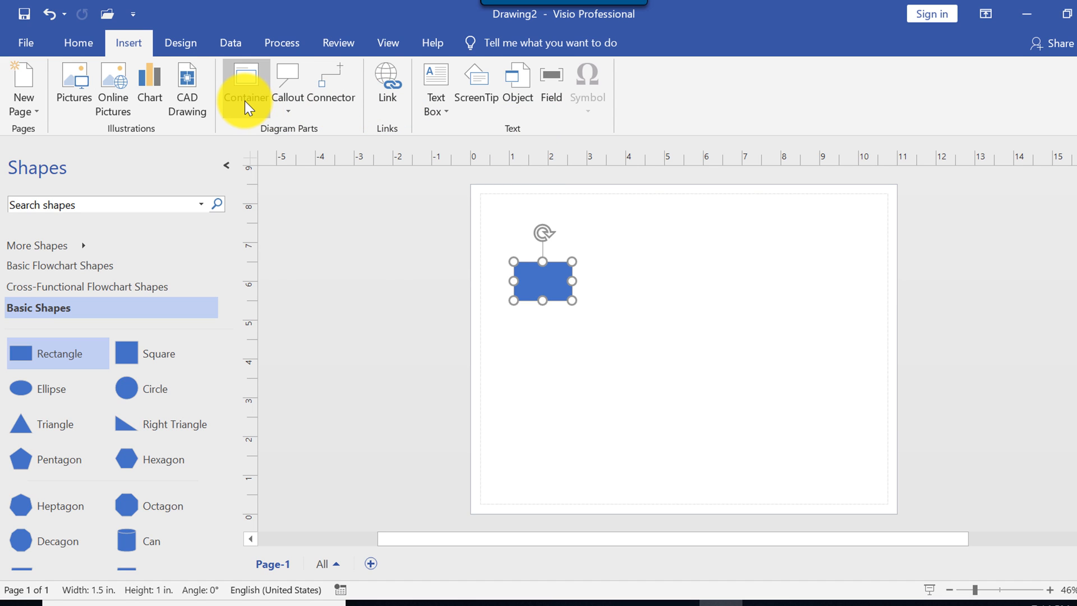
{"action": "mouse_move", "coordinate": [245, 96]}
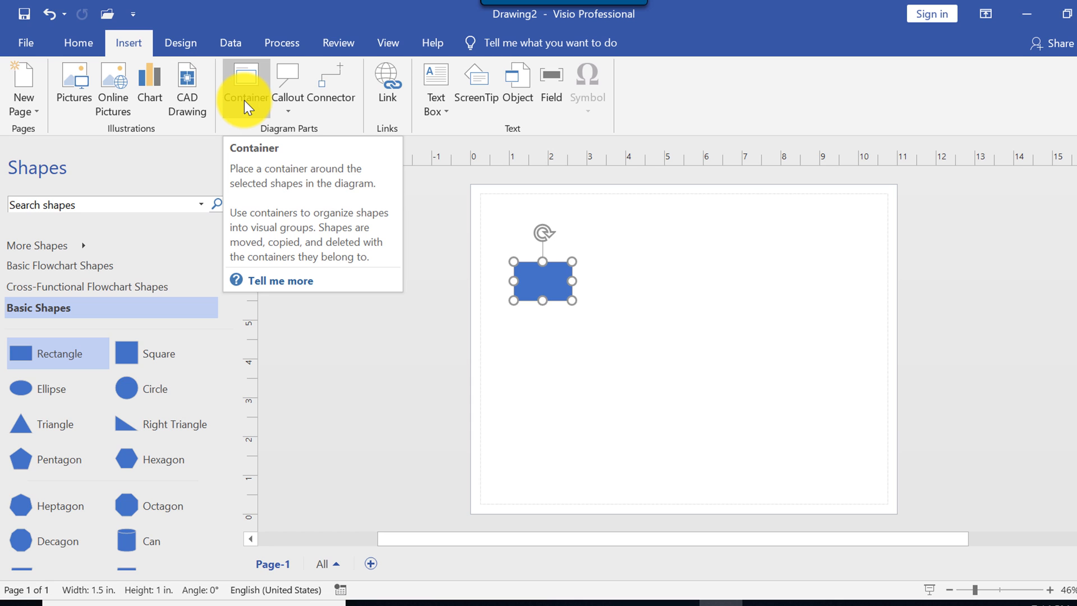
{"action": "left_click", "coordinate": [79, 42]}
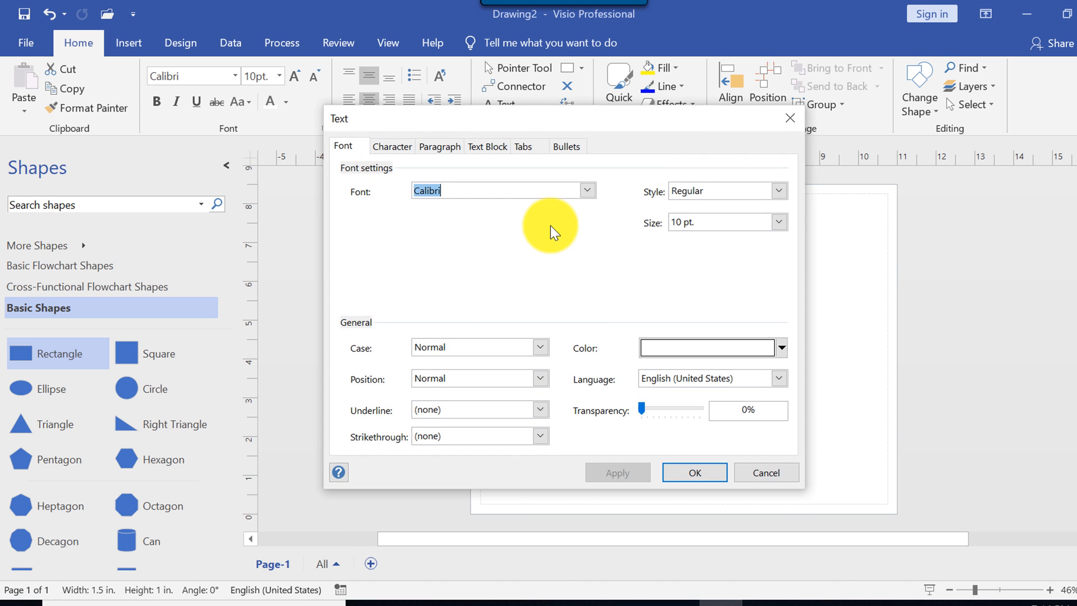
{"action": "mouse_move", "coordinate": [410, 165]}
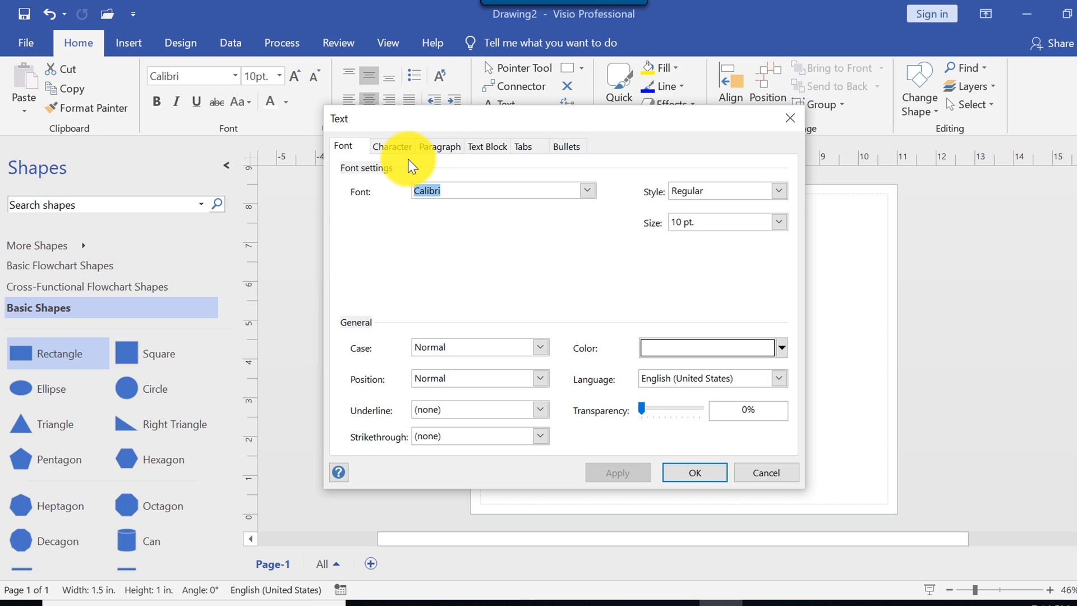
{"action": "mouse_move", "coordinate": [400, 151]}
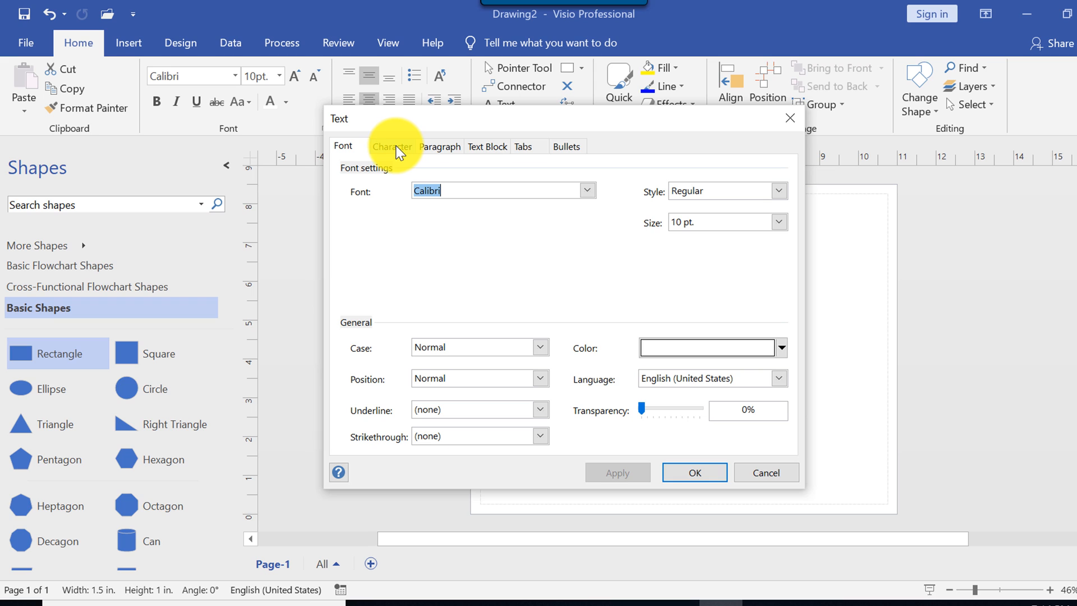
{"action": "mouse_move", "coordinate": [175, 52]}
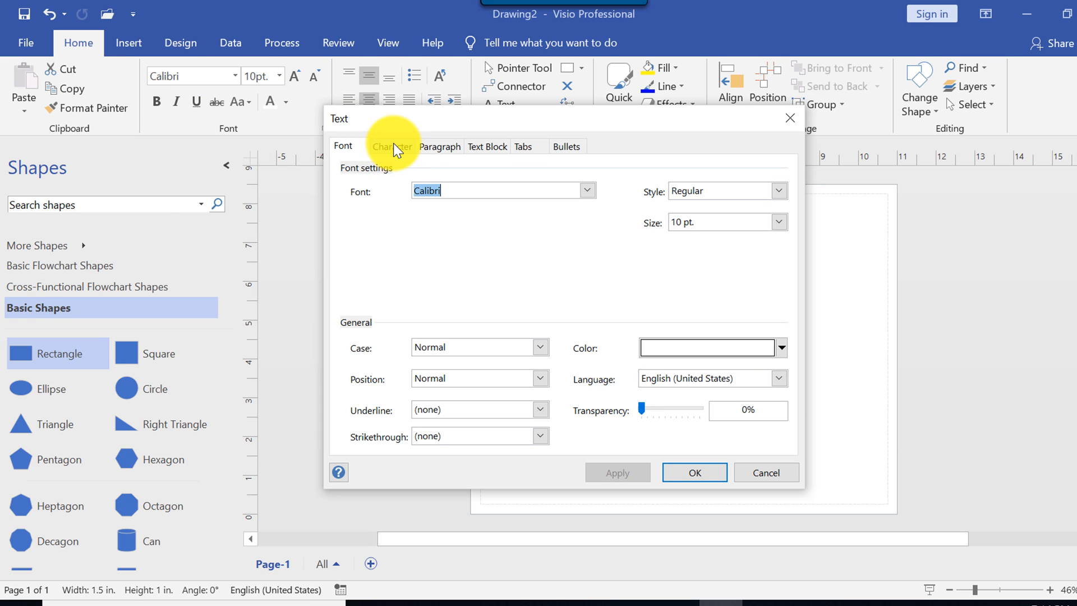
- View the Text dialog's Character, Paragraph and Bullets tabs, then close it with OK
{"action": "left_click", "coordinate": [391, 146]}
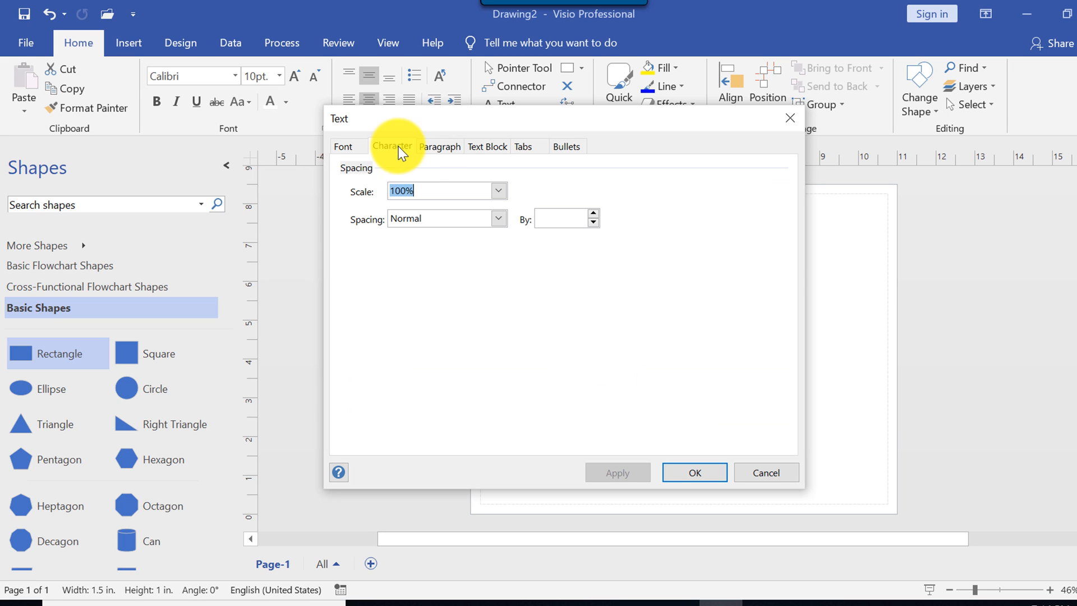
{"action": "left_click", "coordinate": [438, 147]}
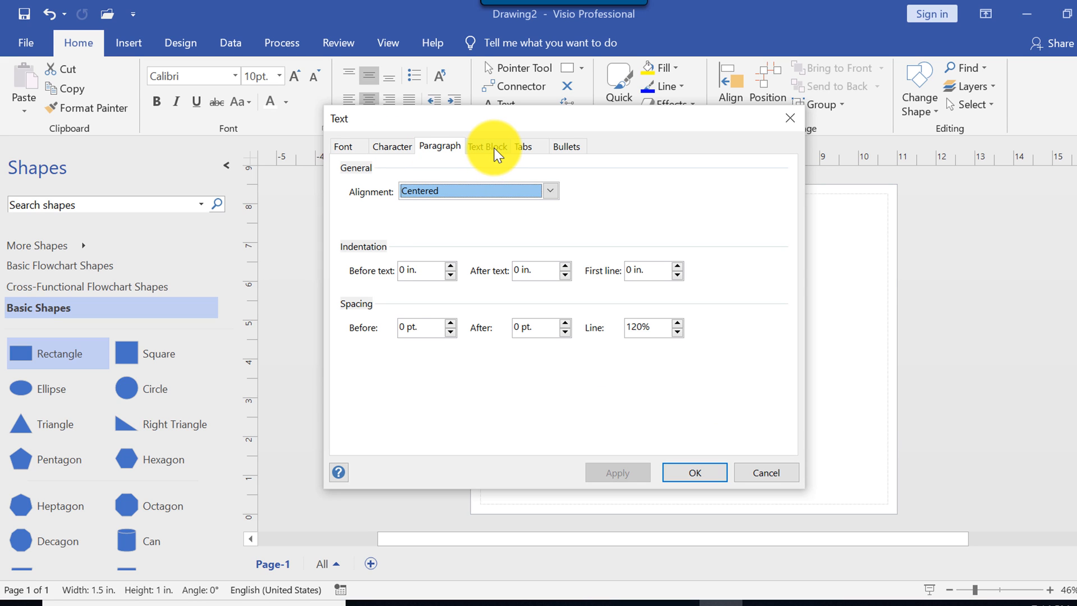
{"action": "left_click", "coordinate": [566, 146]}
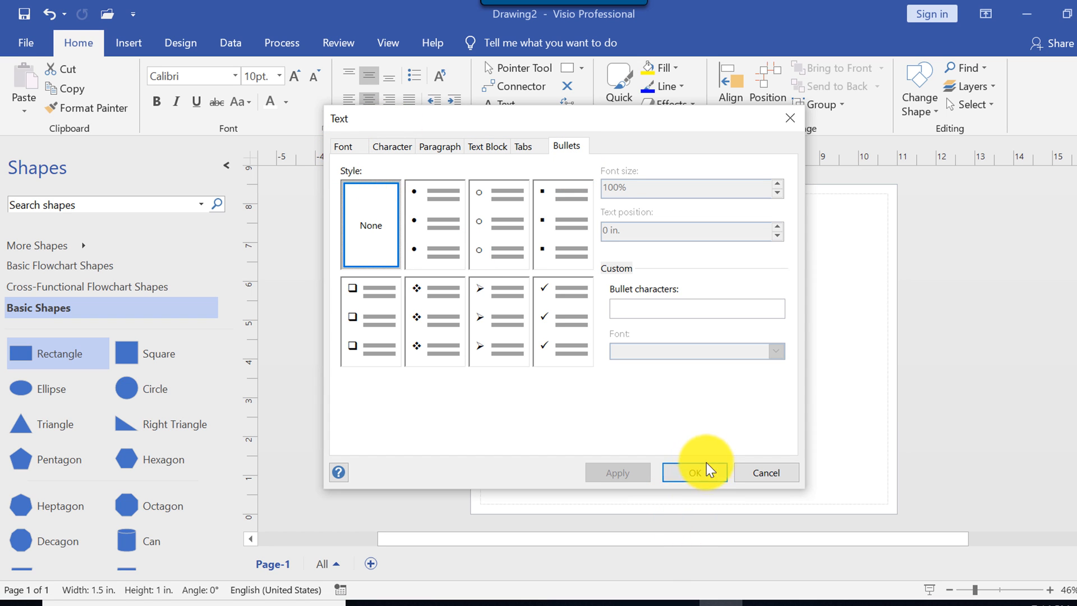
{"action": "left_click", "coordinate": [695, 472]}
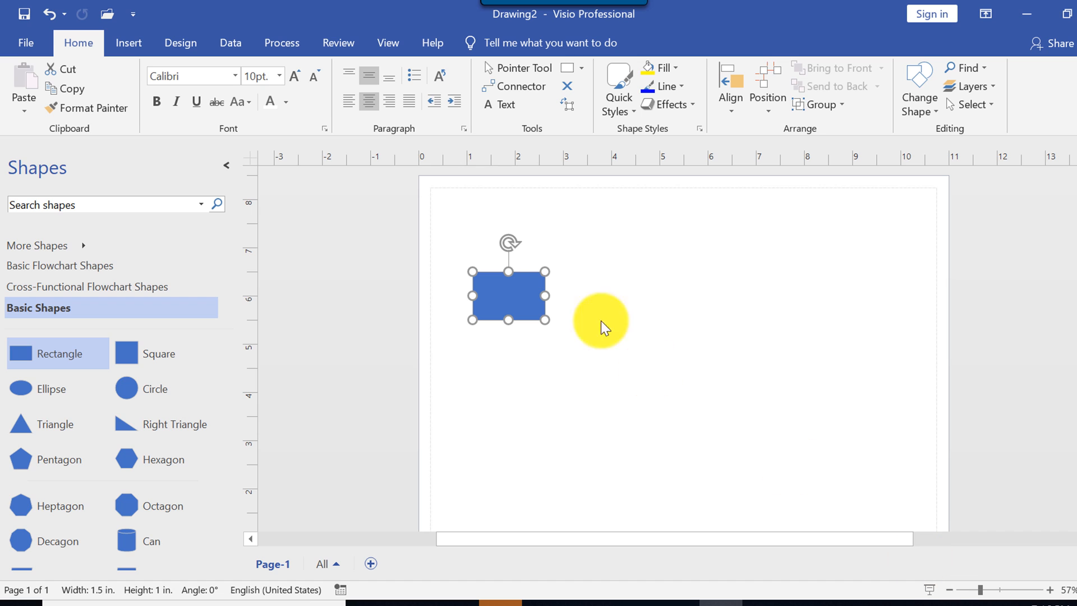
- Drag a rectangle onto the page and nudge it toward the top-left
{"action": "left_click_drag", "start_coordinate": [599, 323], "coordinate": [583, 221]}
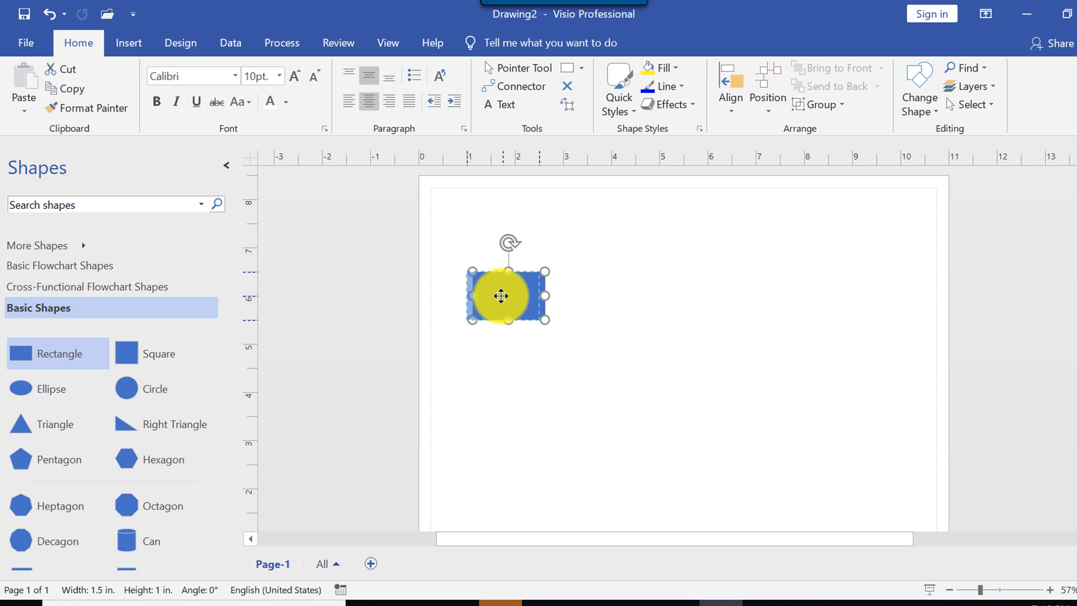
{"action": "left_click_drag", "start_coordinate": [501, 297], "coordinate": [577, 337]}
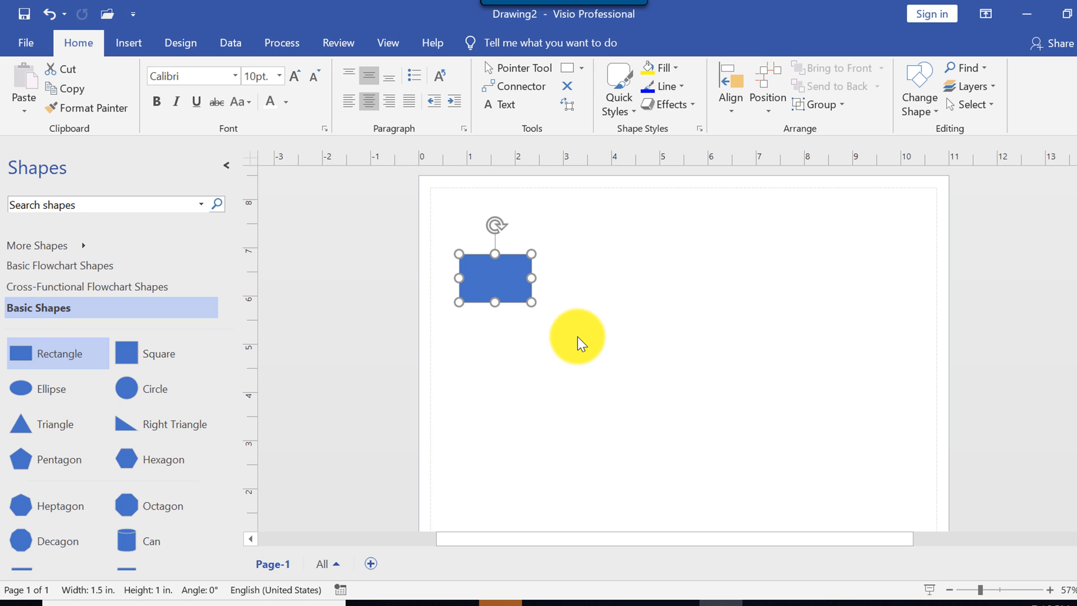
{"action": "left_click_drag", "start_coordinate": [577, 336], "coordinate": [518, 287]}
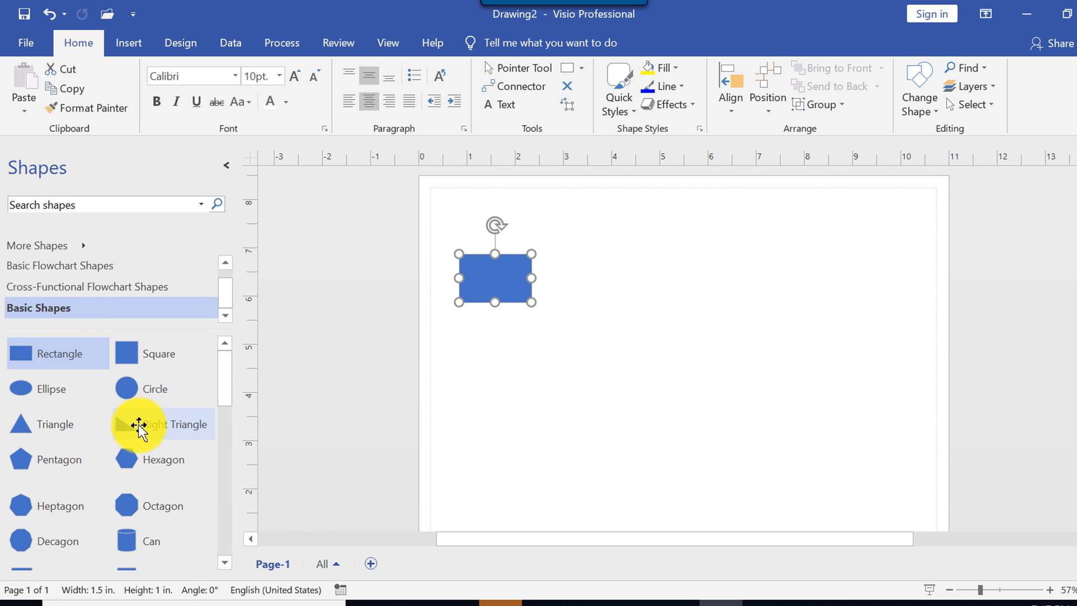
- Place a Diamond below the rectangle and begin typing the rectangle's 'Submit the registration form' label
{"action": "scroll", "scroll_direction": "down", "scroll_amount": 3}
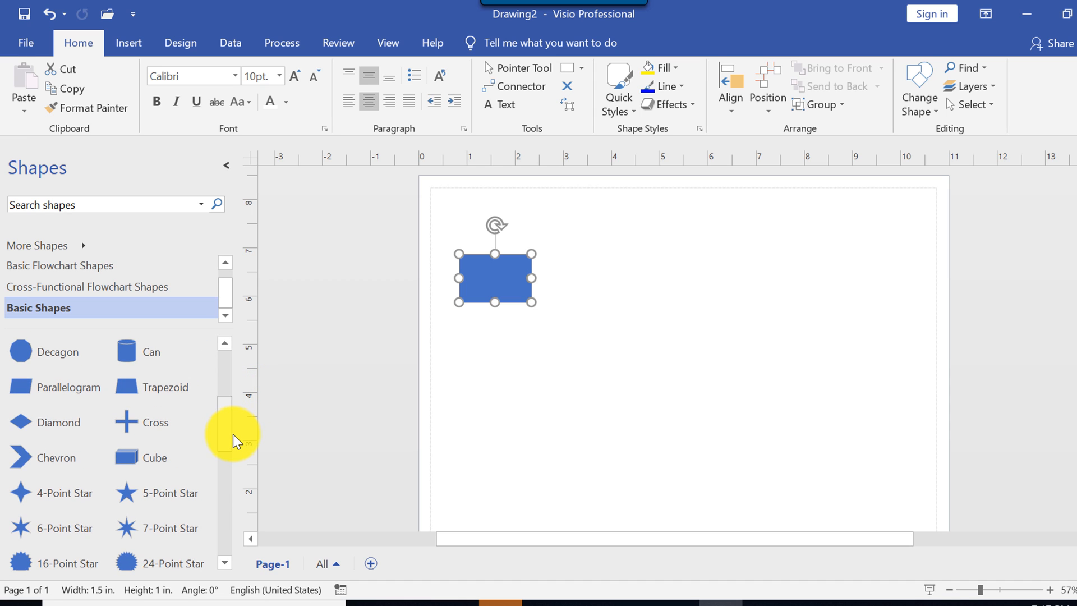
{"action": "mouse_move", "coordinate": [29, 428]}
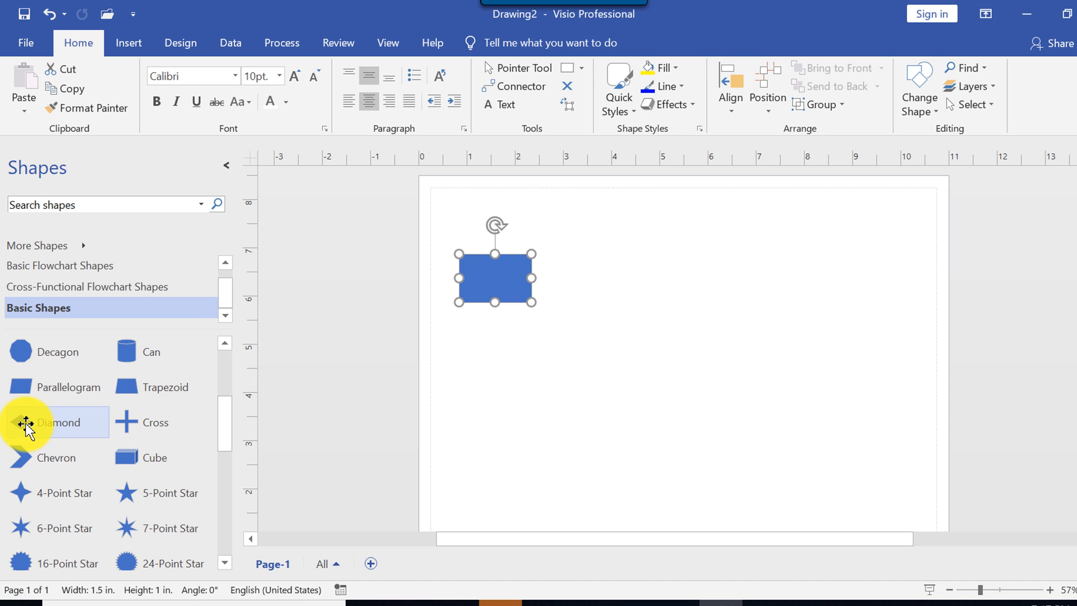
{"action": "left_click_drag", "start_coordinate": [59, 421], "coordinate": [493, 367]}
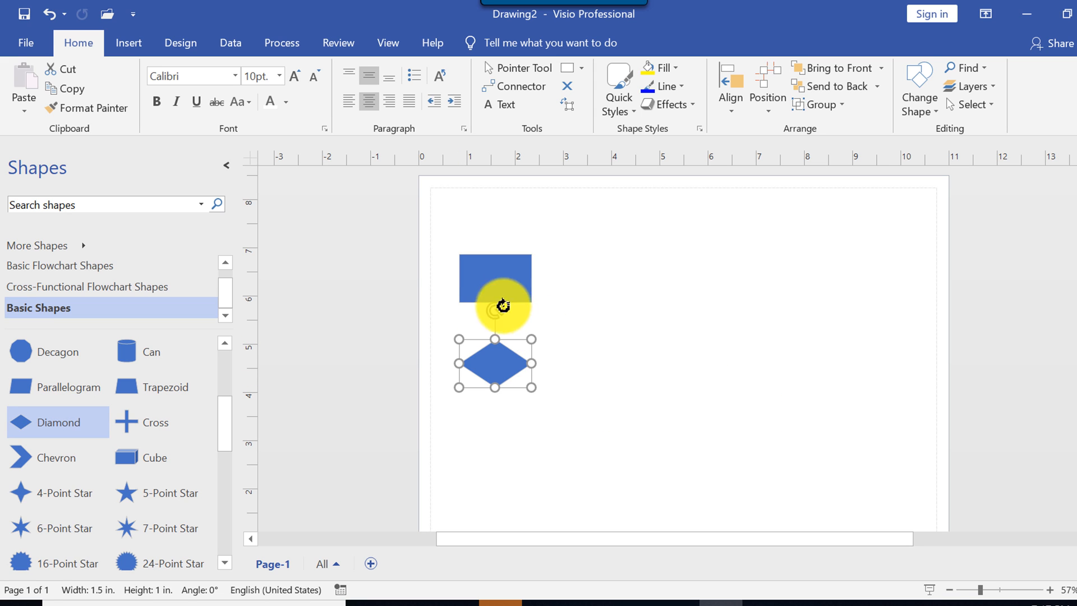
{"action": "left_click_drag", "start_coordinate": [501, 303], "coordinate": [493, 278]}
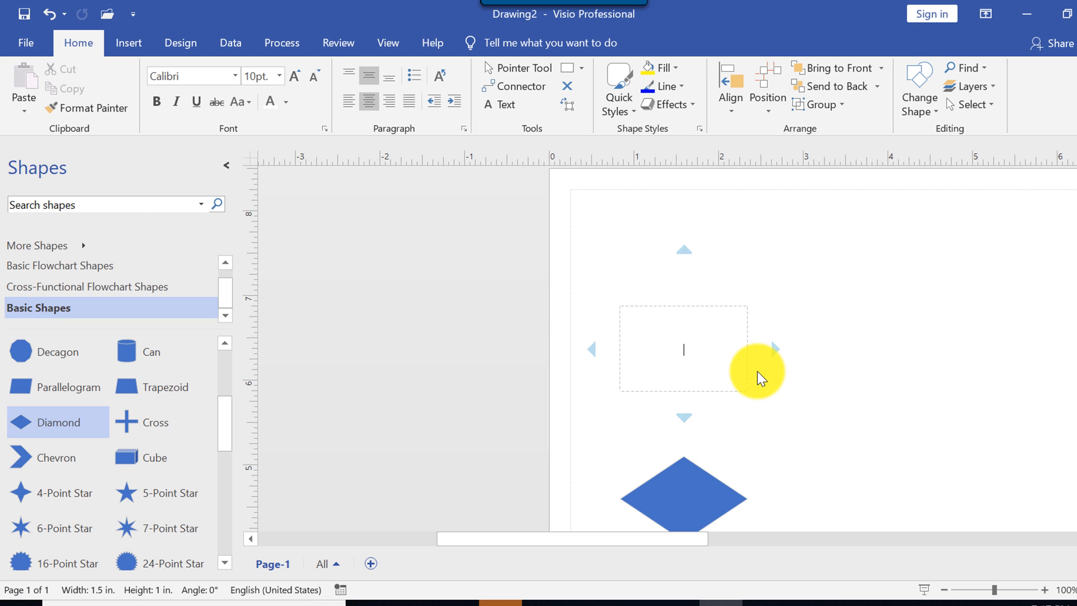
{"action": "type", "text": "Submit the registration form"}
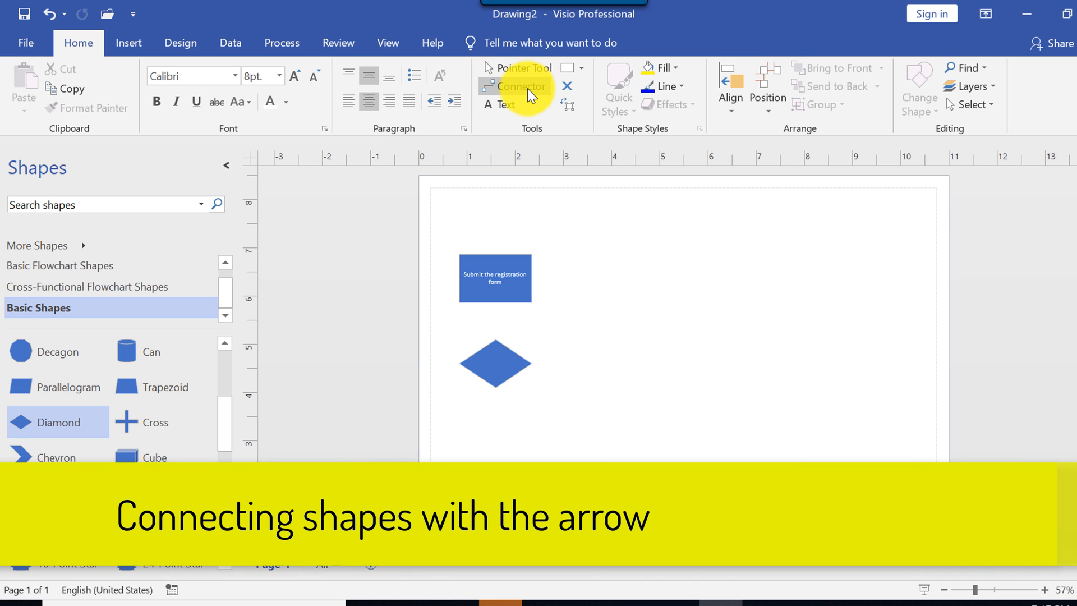
{"action": "mouse_move", "coordinate": [522, 87]}
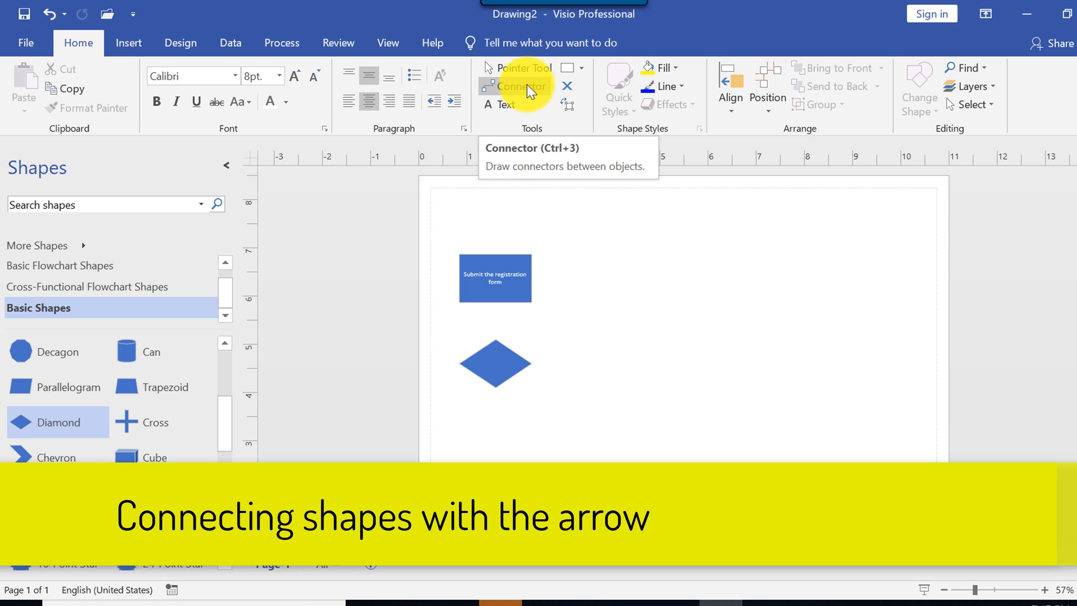
- Draw a connector arrow from the registration box down to the diamond
{"action": "left_click", "coordinate": [519, 86]}
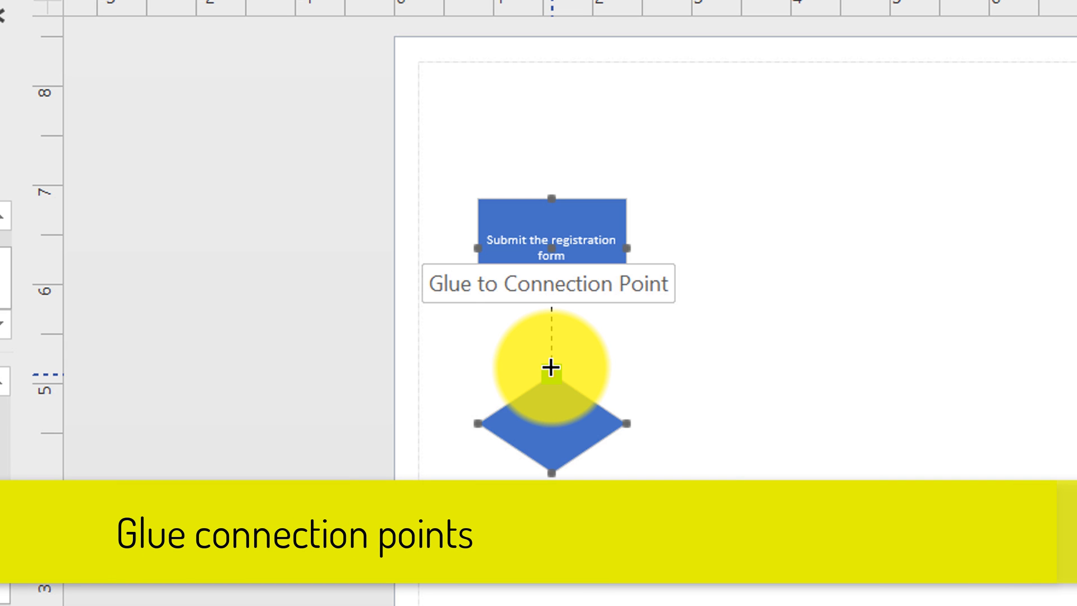
{"action": "left_click_drag", "start_coordinate": [549, 367], "coordinate": [549, 293]}
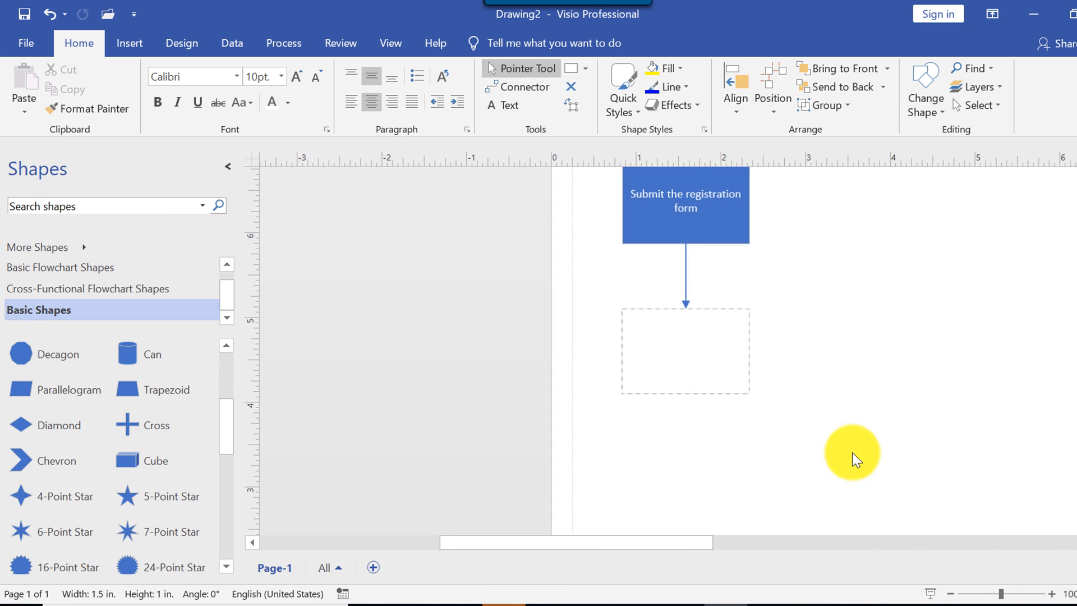
- Label the diamond 'Form Complete?'
{"action": "type", "text": "F"}
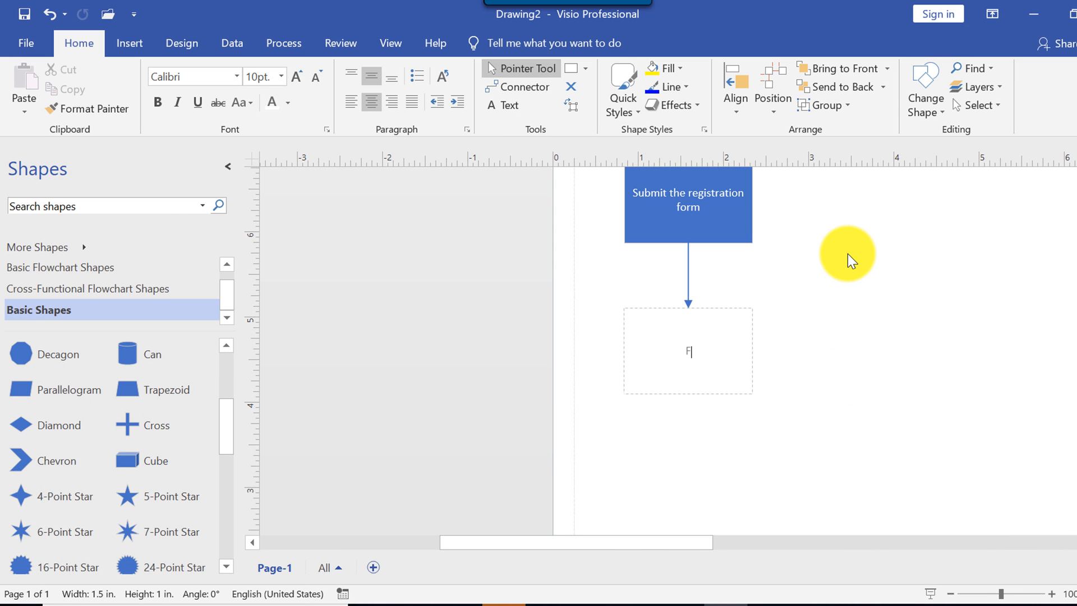
{"action": "type", "text": "Form Complete?"}
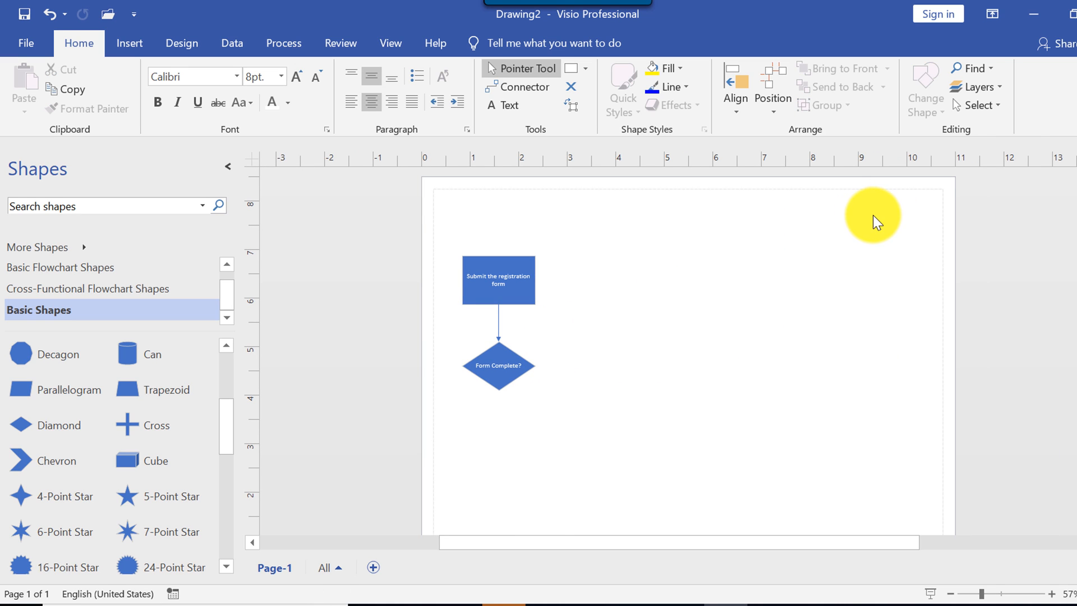
{"action": "mouse_move", "coordinate": [721, 195]}
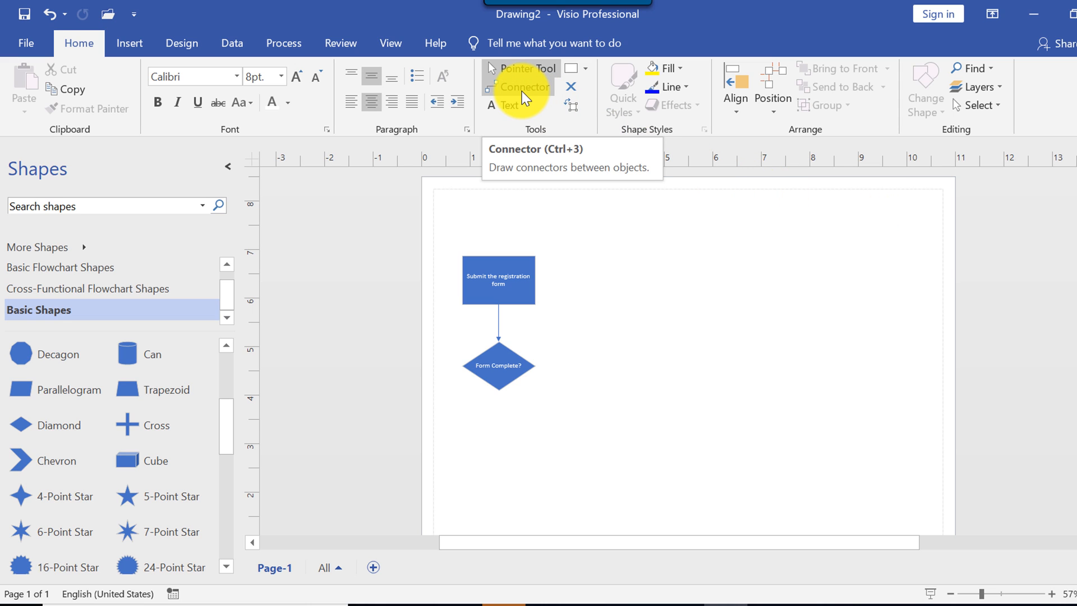
{"action": "left_click", "coordinate": [524, 86]}
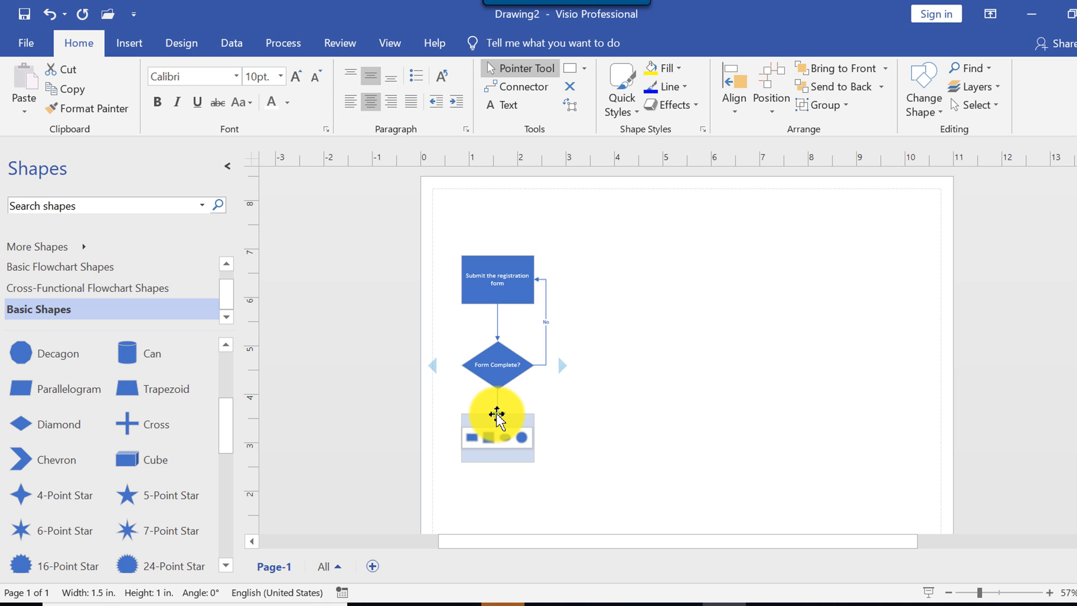
- Add a rectangle connected below the 'Form Complete?' diamond and position it underneath
{"action": "left_click_drag", "start_coordinate": [497, 416], "coordinate": [491, 444]}
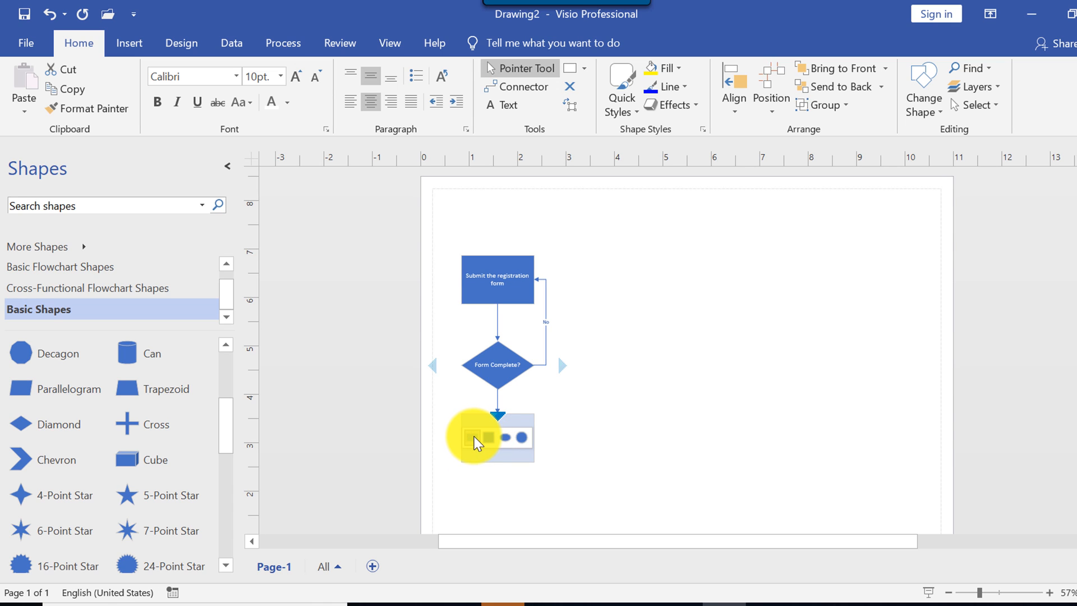
{"action": "left_click", "coordinate": [495, 437]}
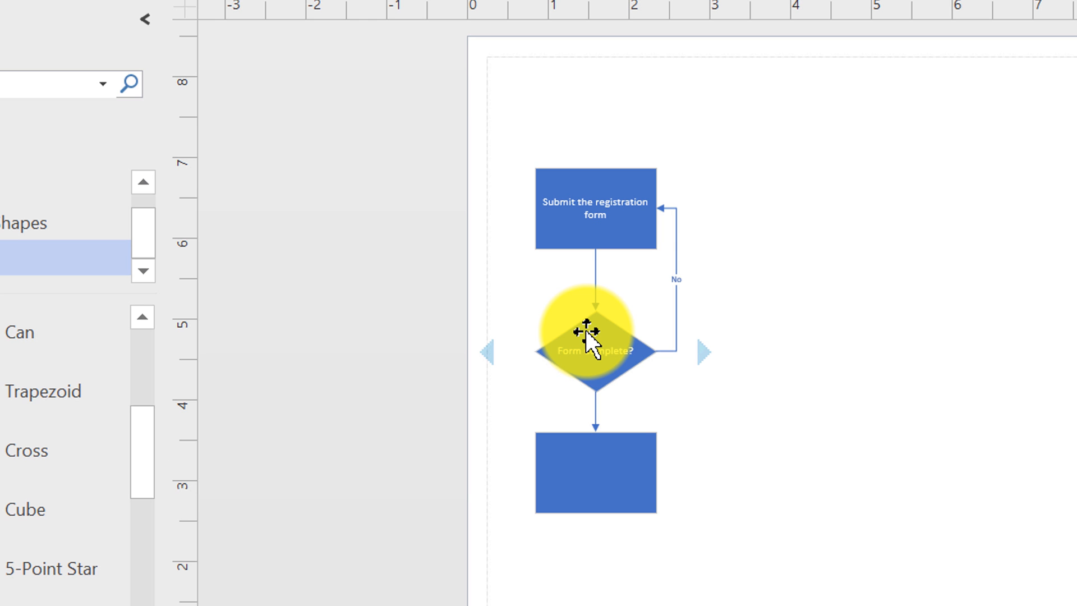
{"action": "left_click", "coordinate": [593, 471]}
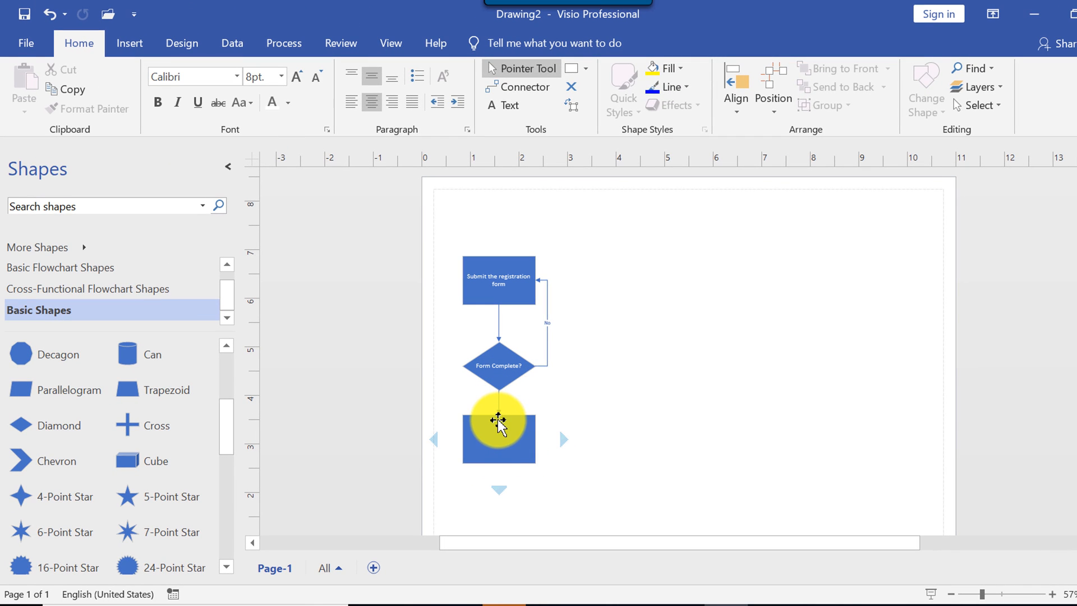
{"action": "left_click_drag", "start_coordinate": [499, 419], "coordinate": [498, 446]}
{"action": "type", "text": "V"}
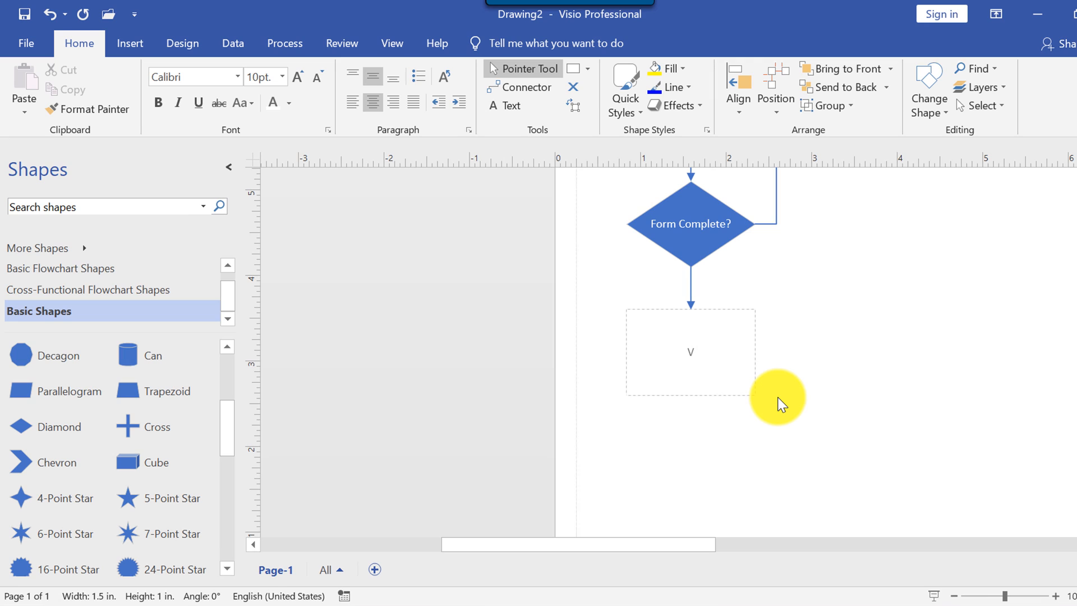
- Enter 'Verify Details of Submission' as the new rectangle's label and exit text editing
{"action": "type", "text": "er"}
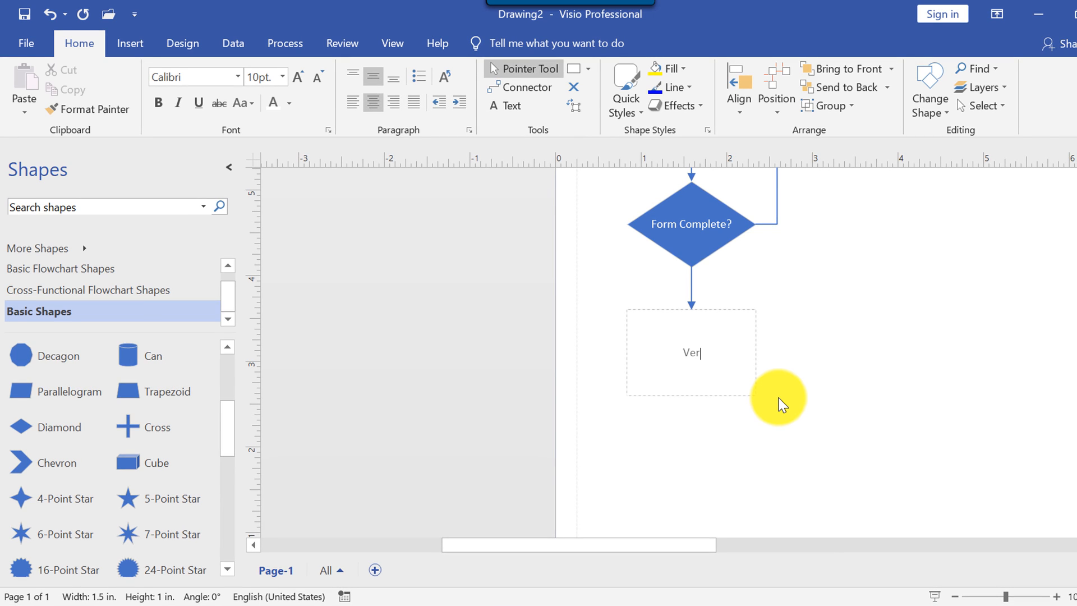
{"action": "type", "text": "ify Det"}
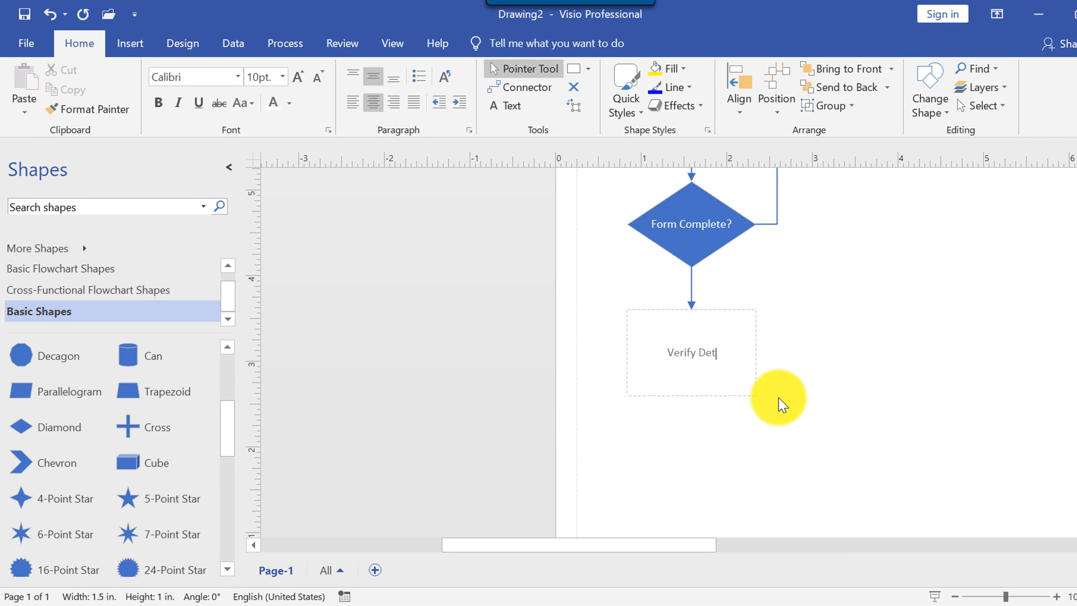
{"action": "type", "text": "ails of S"}
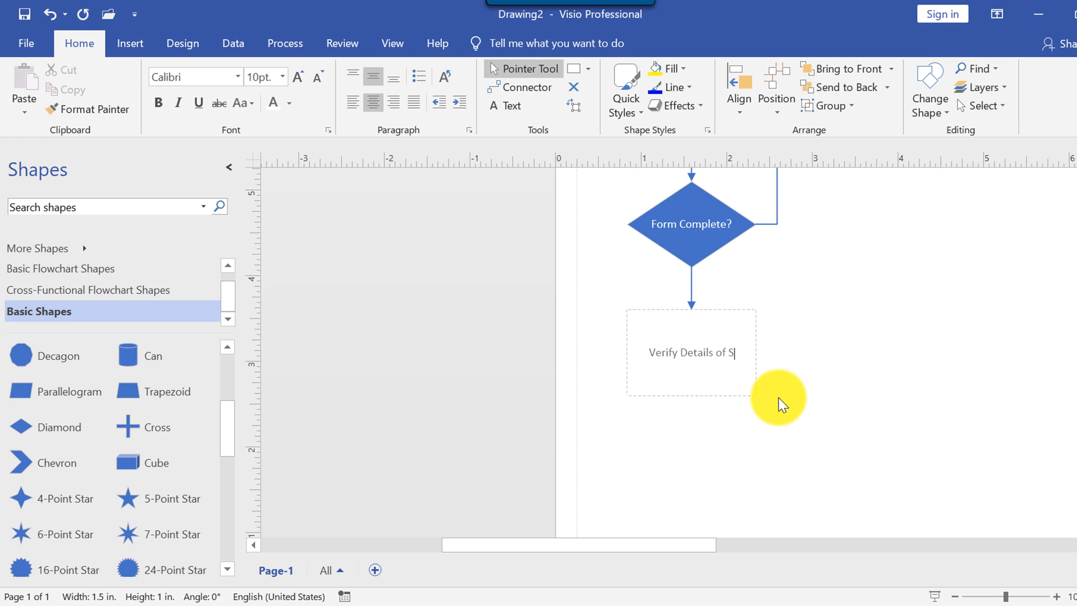
{"action": "type", "text": "ubmission"}
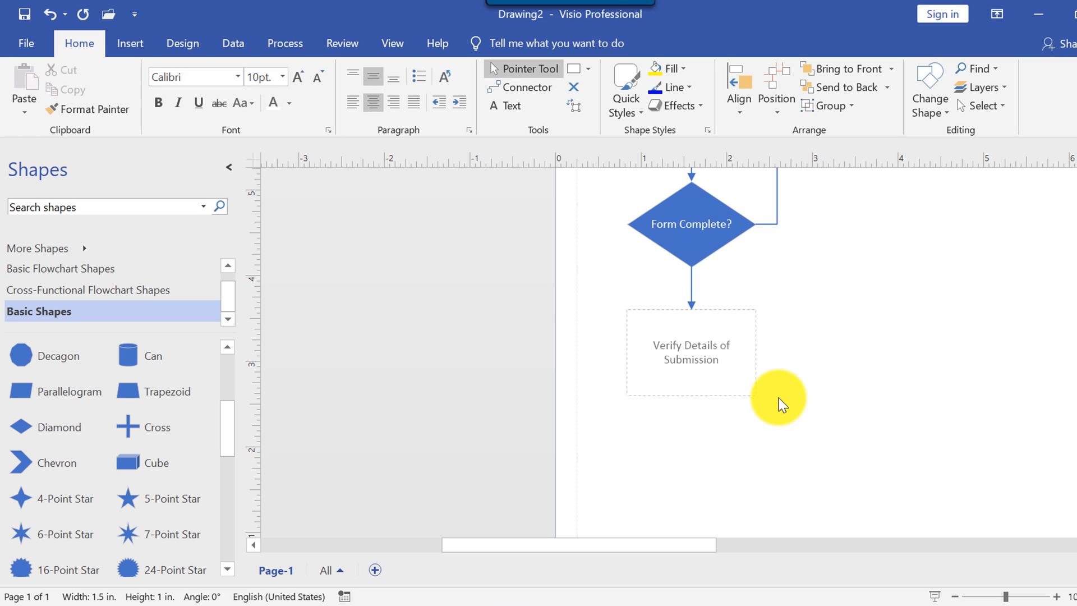
{"action": "mouse_move", "coordinate": [804, 362]}
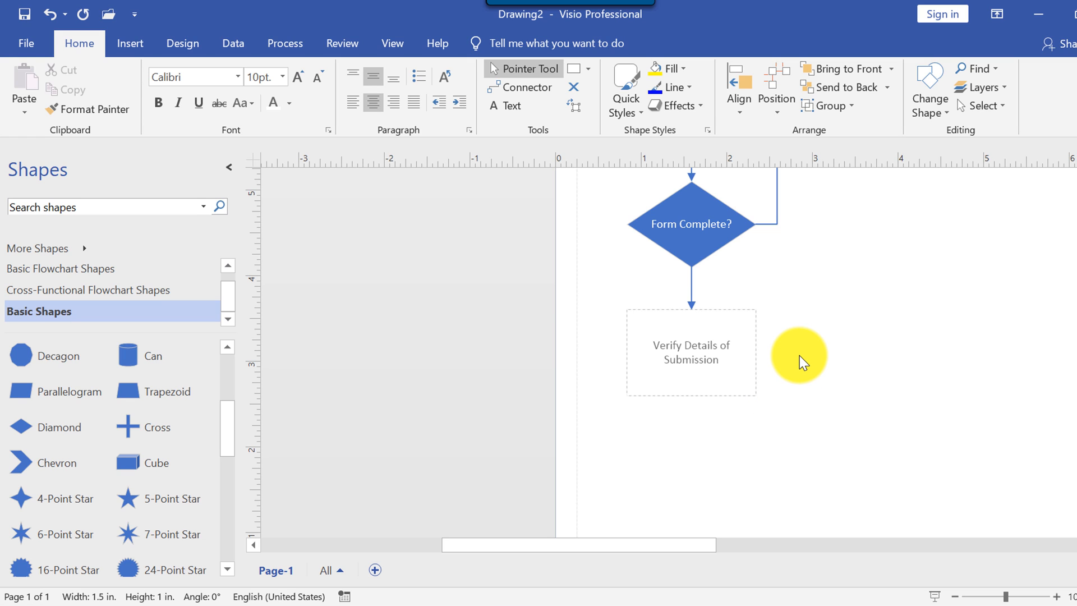
{"action": "key", "text": "Escape"}
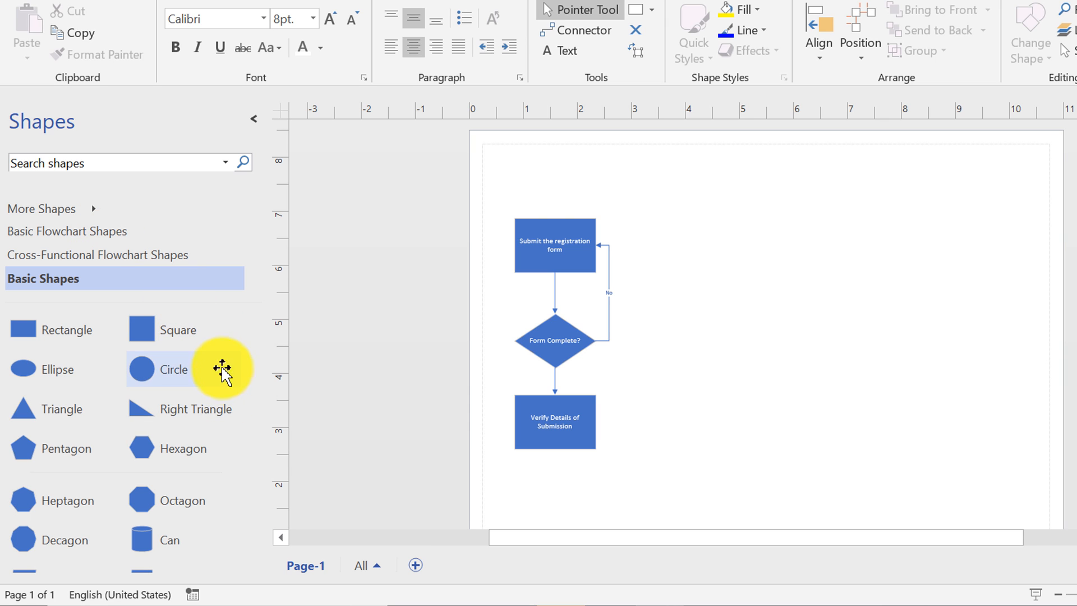
- Scroll the Shapes pane and select the Basic Flowchart Shapes stencil
{"action": "scroll", "scroll_direction": "down", "scroll_amount": 3}
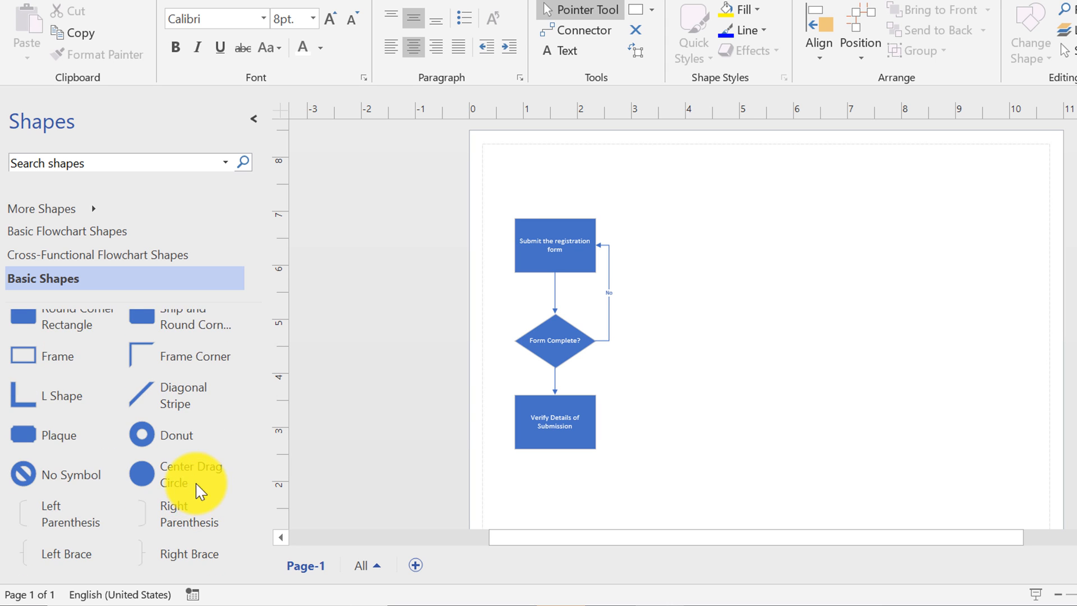
{"action": "scroll", "scroll_direction": "down", "scroll_amount": 3}
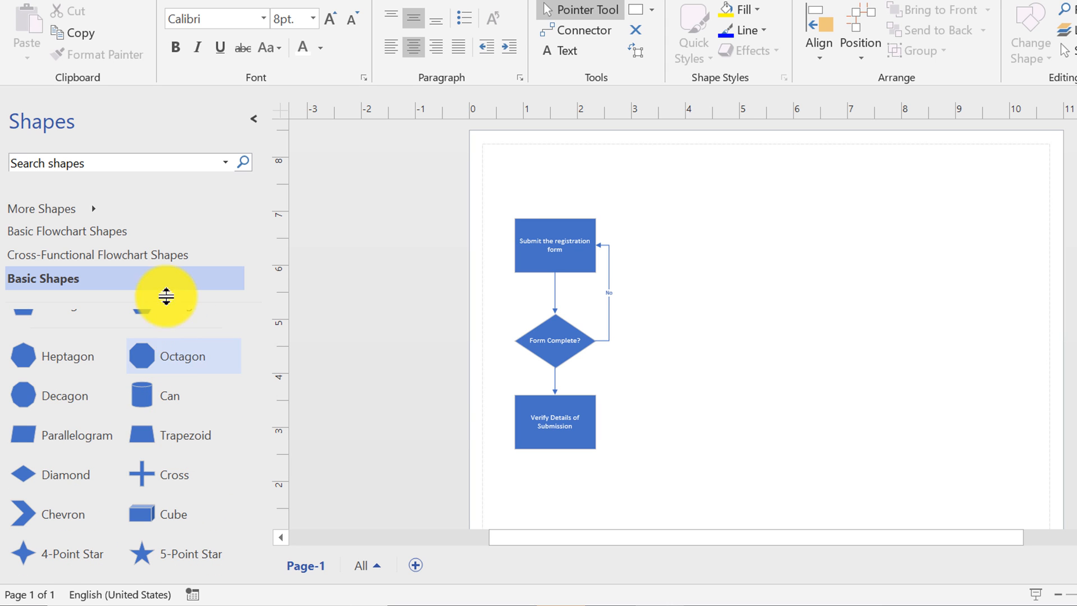
{"action": "left_click", "coordinate": [66, 230]}
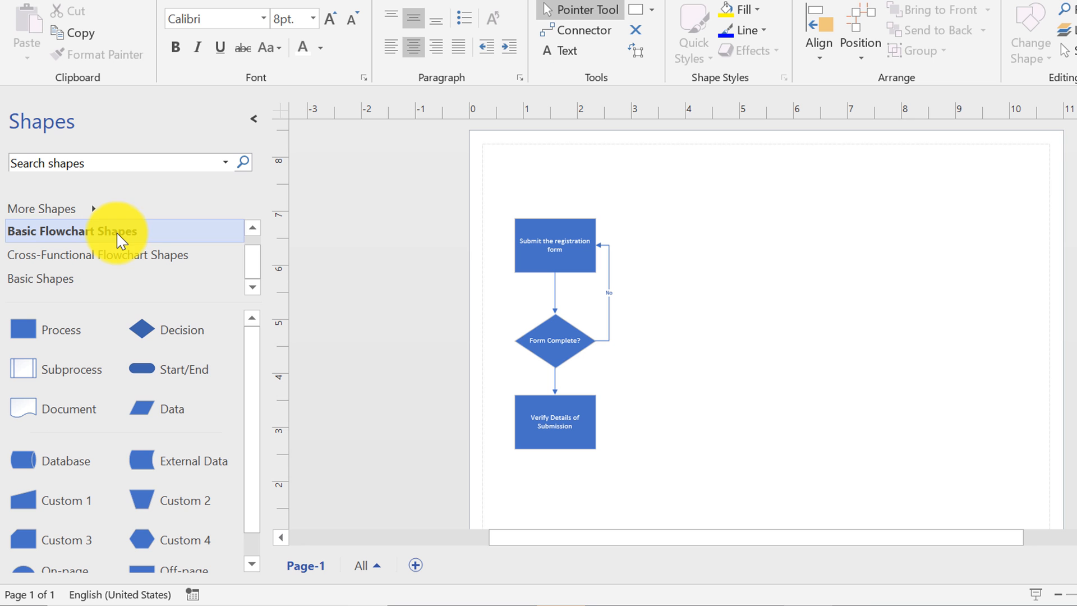
{"action": "mouse_move", "coordinate": [256, 357]}
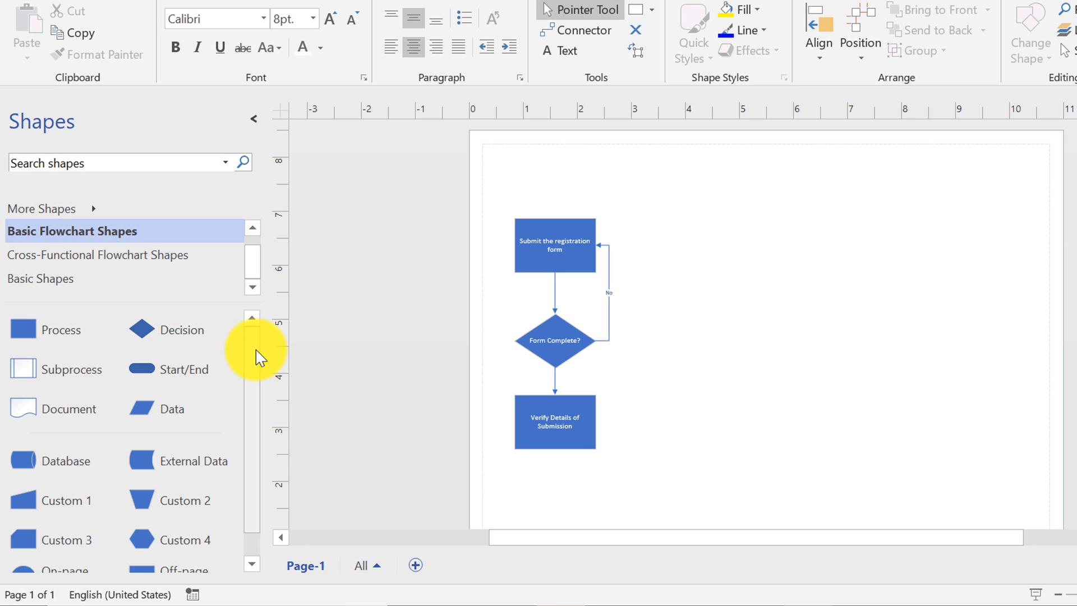
{"action": "mouse_move", "coordinate": [637, 419]}
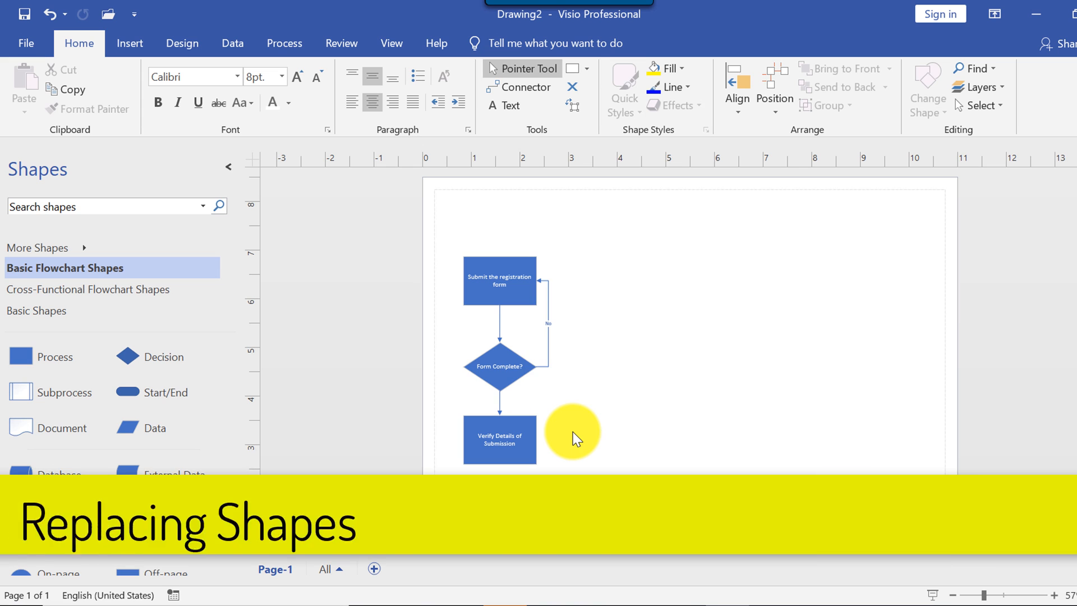
- Change the 'Submit the registration form' box into a flowchart Process shape
{"action": "left_click", "coordinate": [499, 280]}
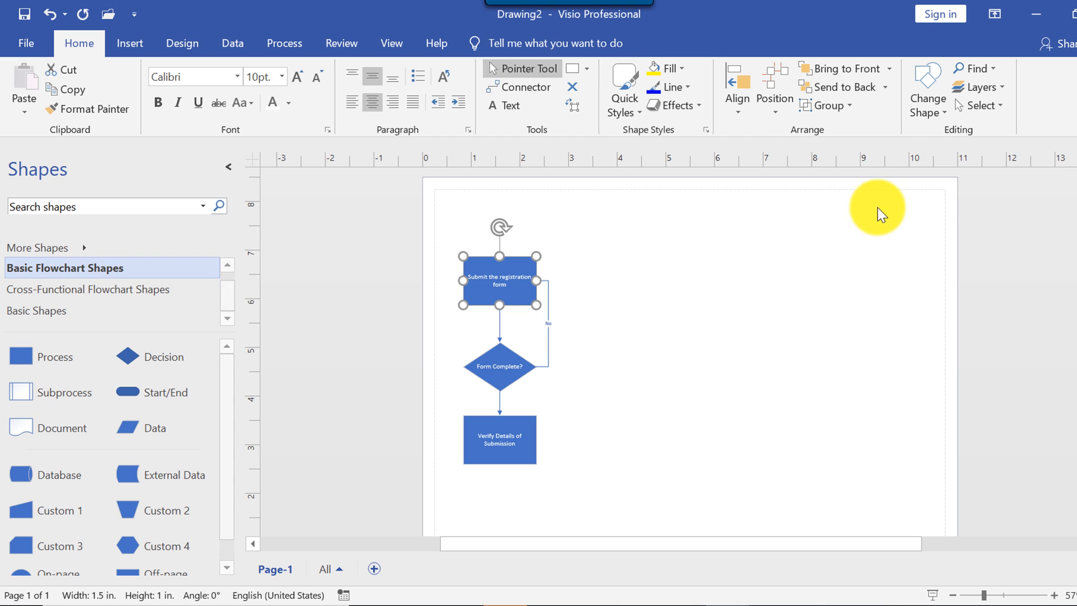
{"action": "mouse_move", "coordinate": [947, 122]}
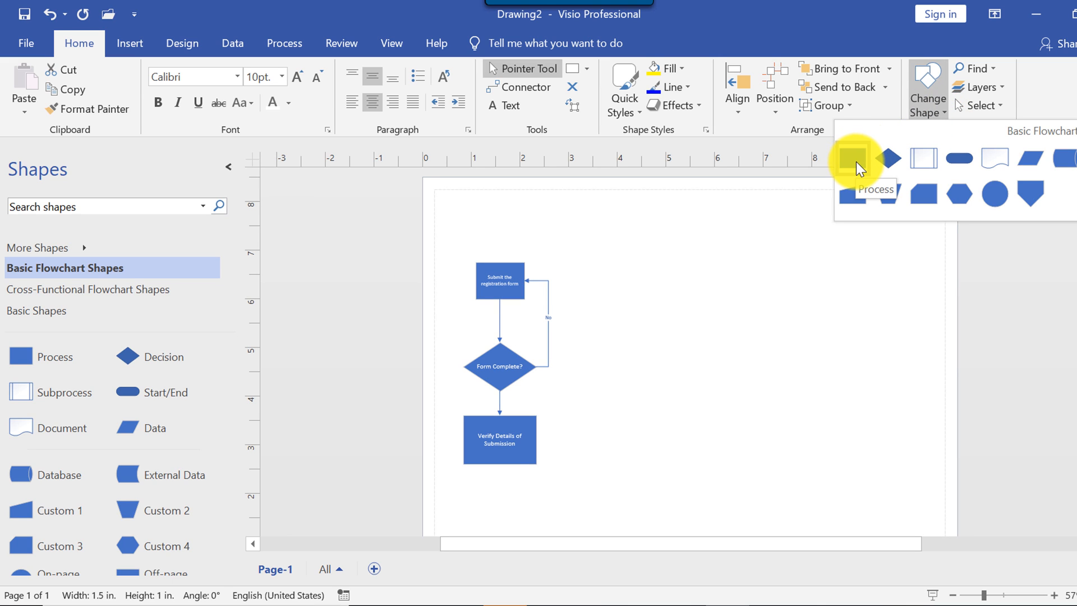
{"action": "left_click", "coordinate": [855, 158]}
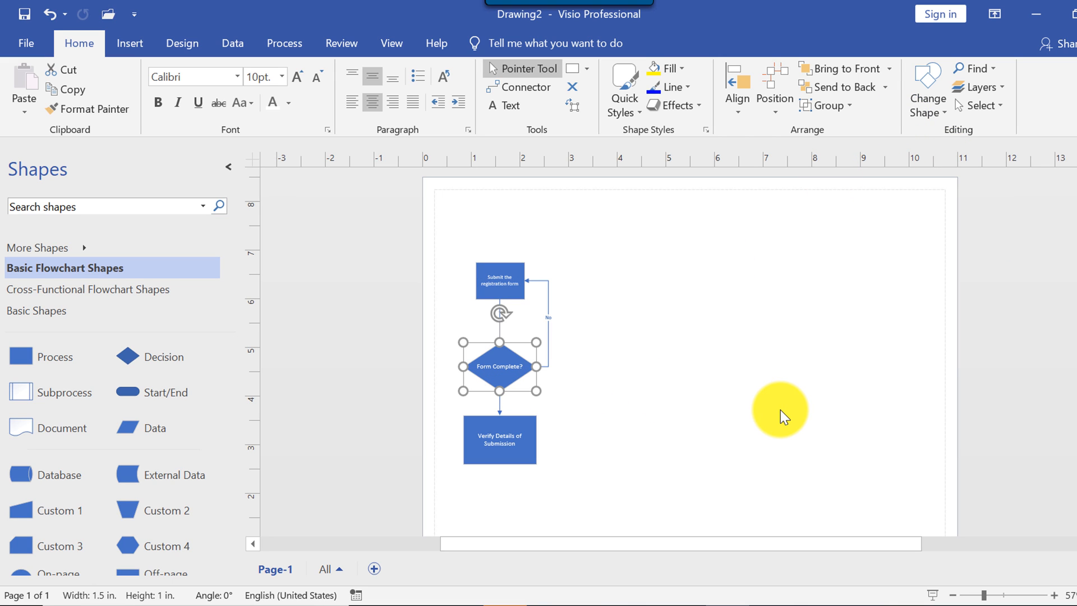
{"action": "left_click", "coordinate": [926, 93]}
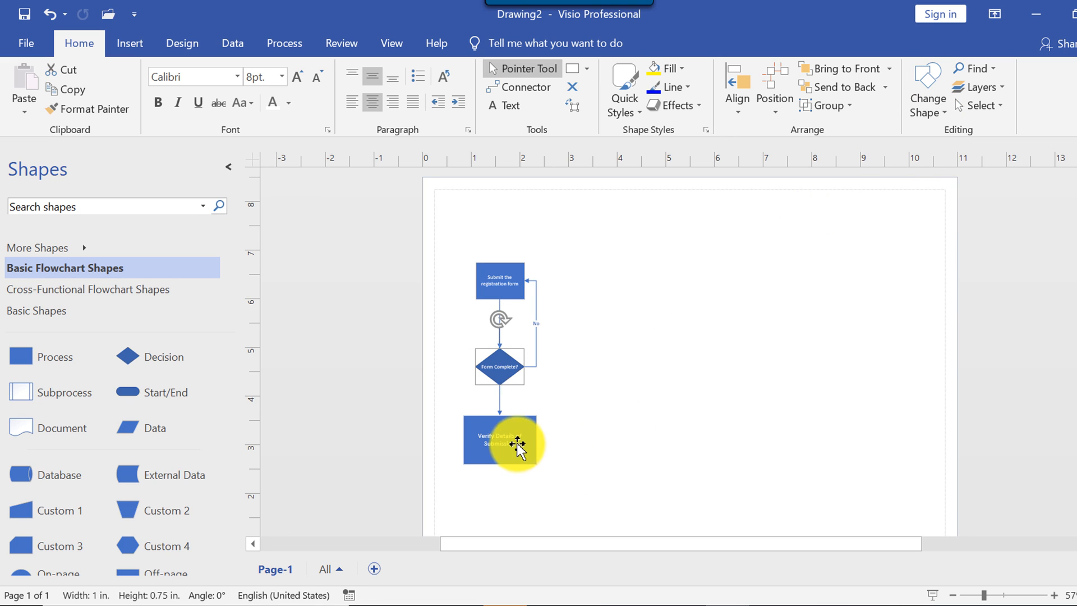
- Replace the Form Complete? diamond with a Process rectangle
{"action": "left_click", "coordinate": [499, 440]}
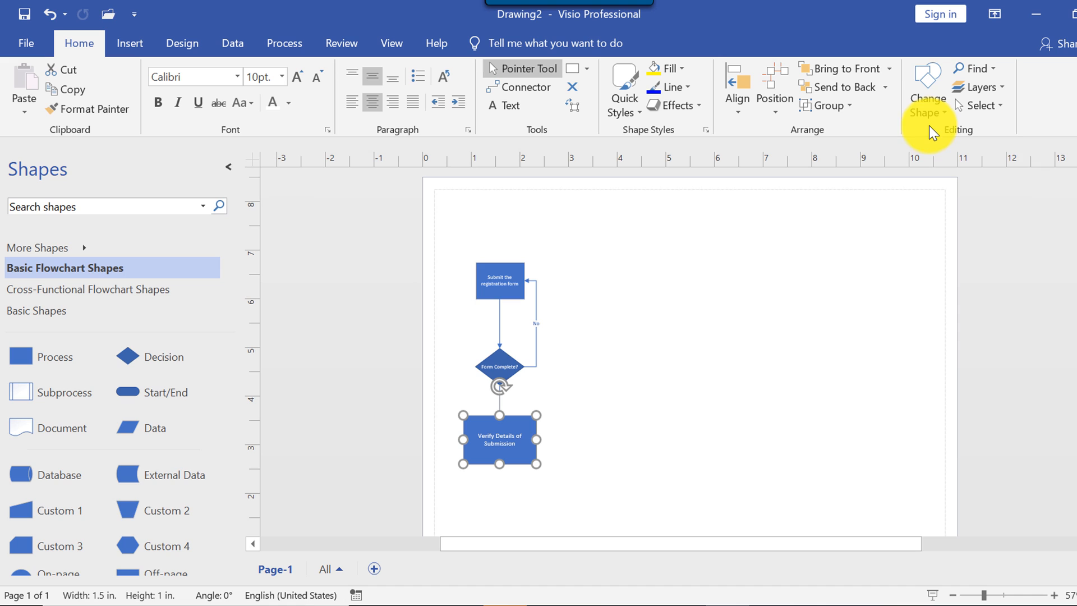
{"action": "left_click", "coordinate": [927, 89]}
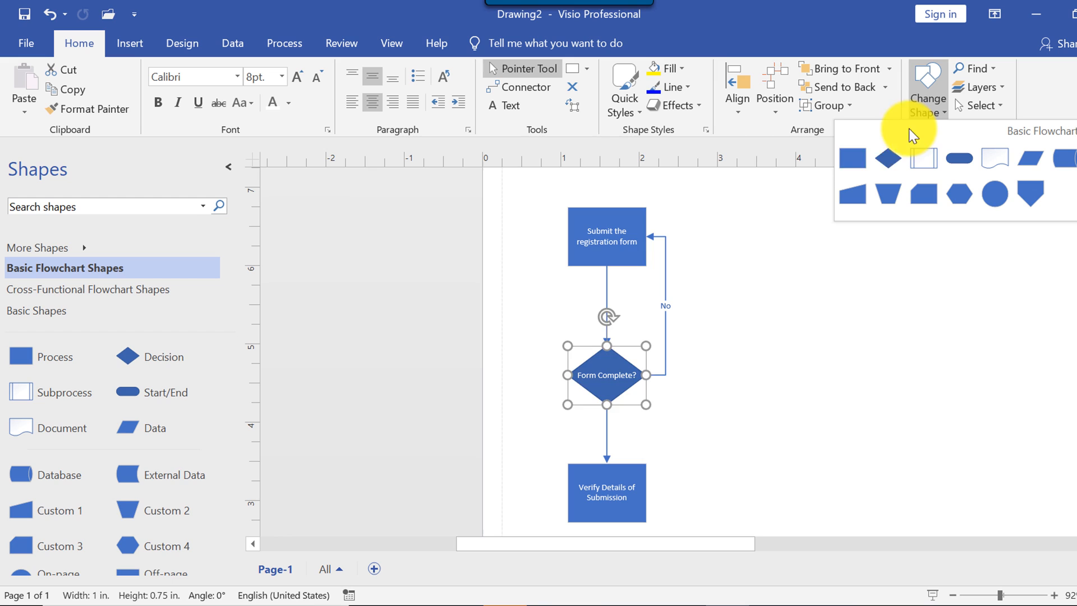
{"action": "left_click", "coordinate": [851, 158]}
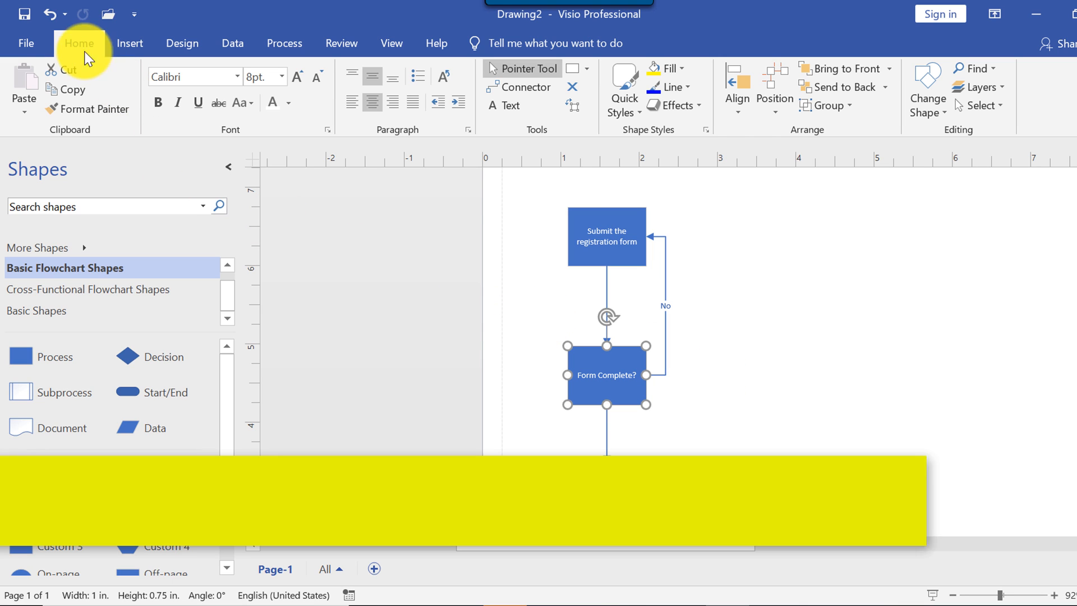
{"action": "mouse_move", "coordinate": [49, 14]}
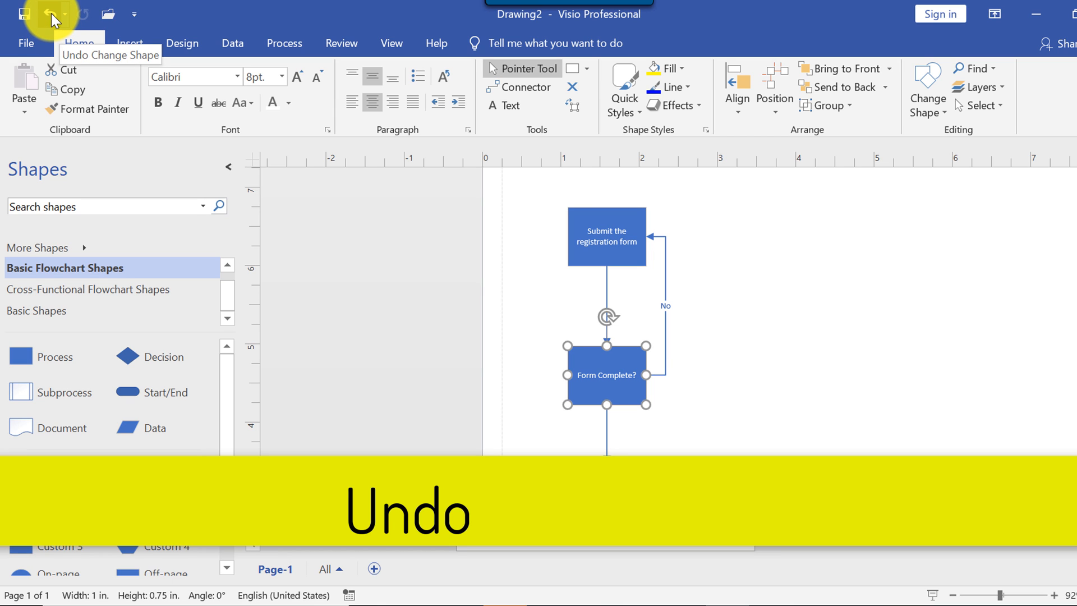
- Undo and redo the shape changes until the Form Complete? diamond is back
{"action": "left_click", "coordinate": [53, 13]}
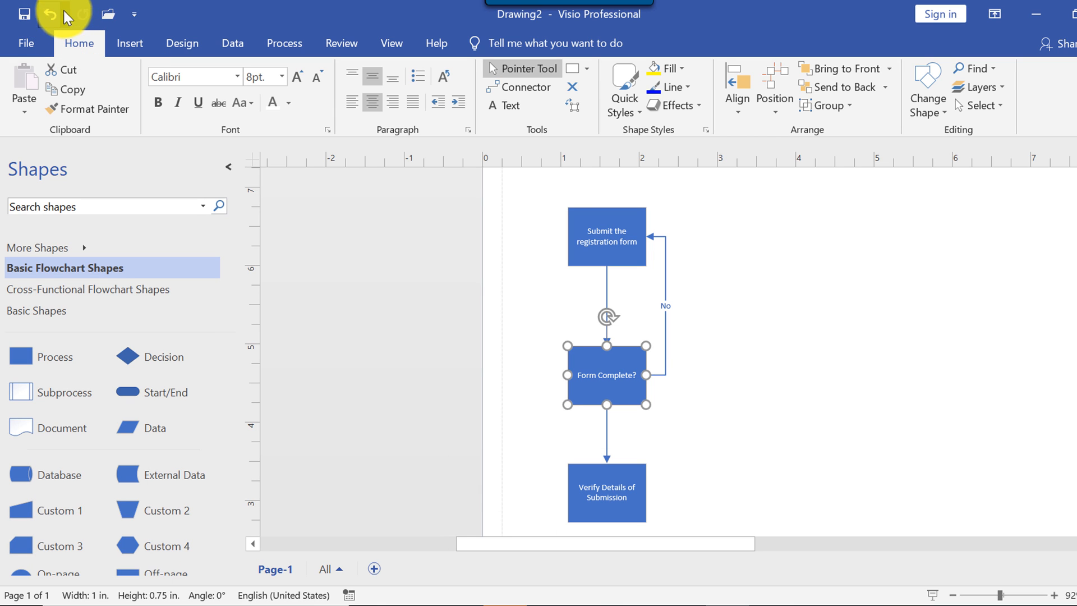
{"action": "left_click", "coordinate": [67, 14]}
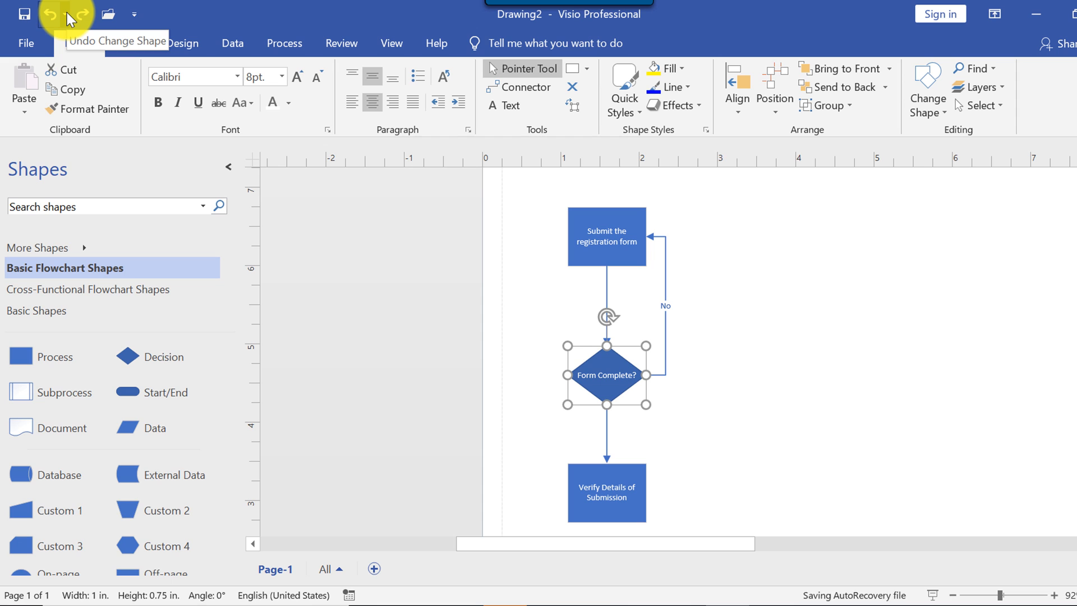
{"action": "left_click", "coordinate": [65, 13]}
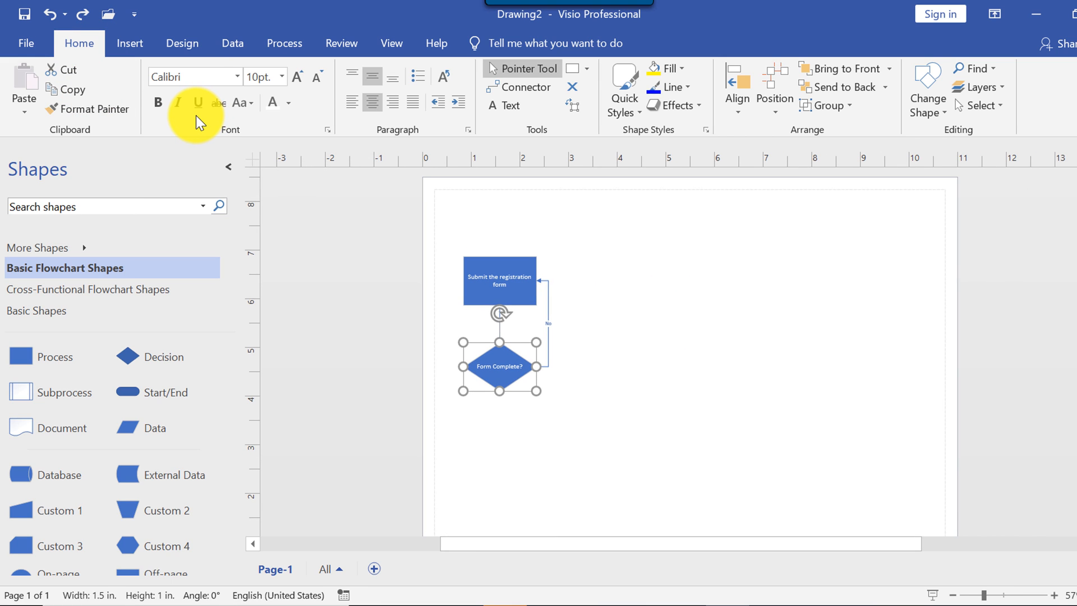
{"action": "left_click", "coordinate": [83, 14]}
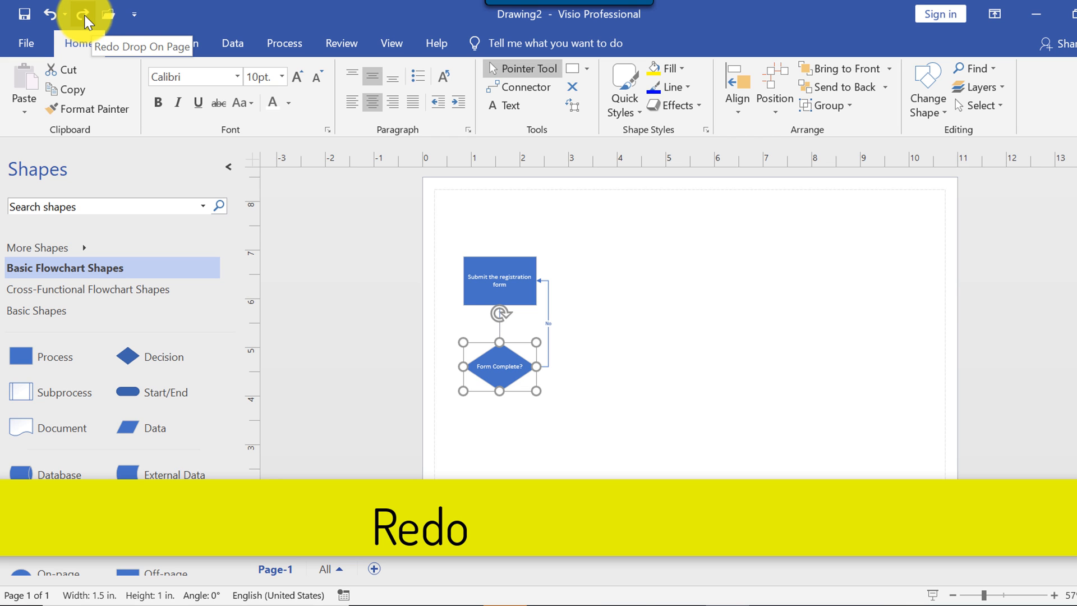
{"action": "left_click", "coordinate": [82, 13]}
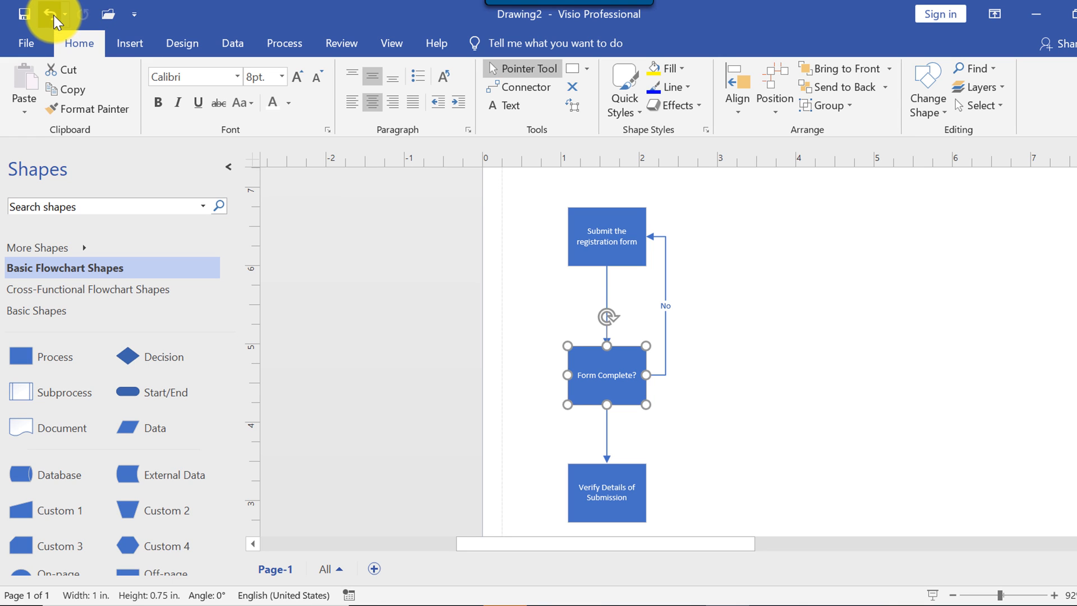
{"action": "left_click", "coordinate": [49, 13]}
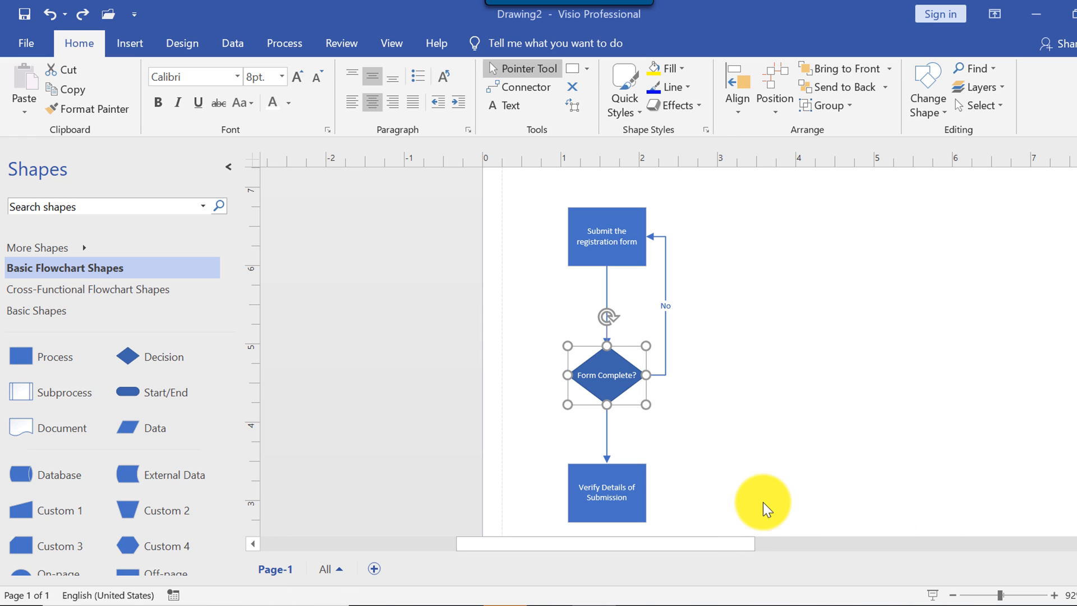
{"action": "mouse_move", "coordinate": [724, 489]}
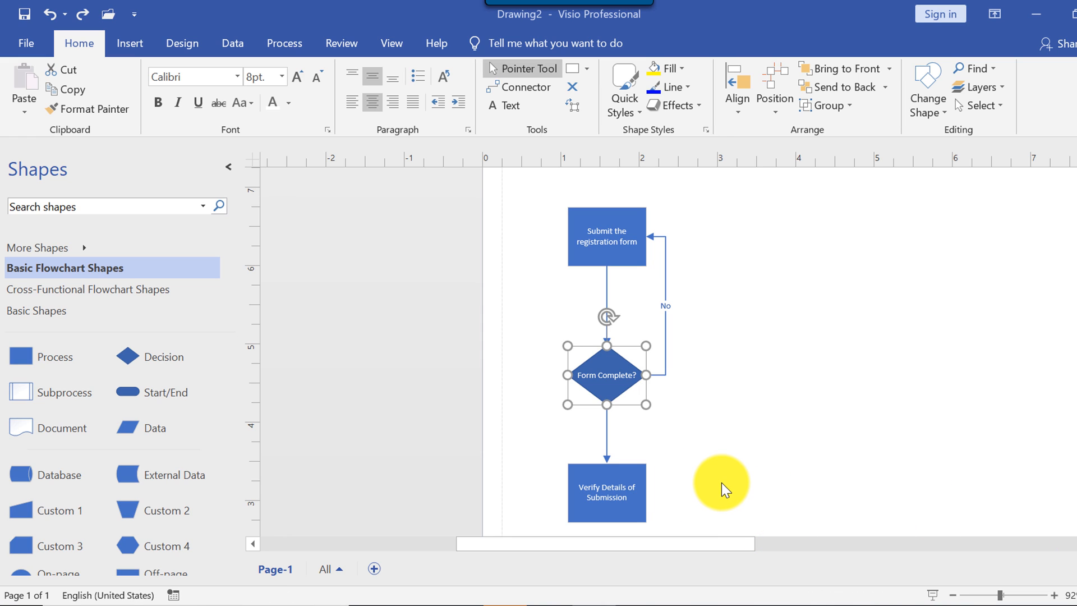
{"action": "mouse_move", "coordinate": [731, 491]}
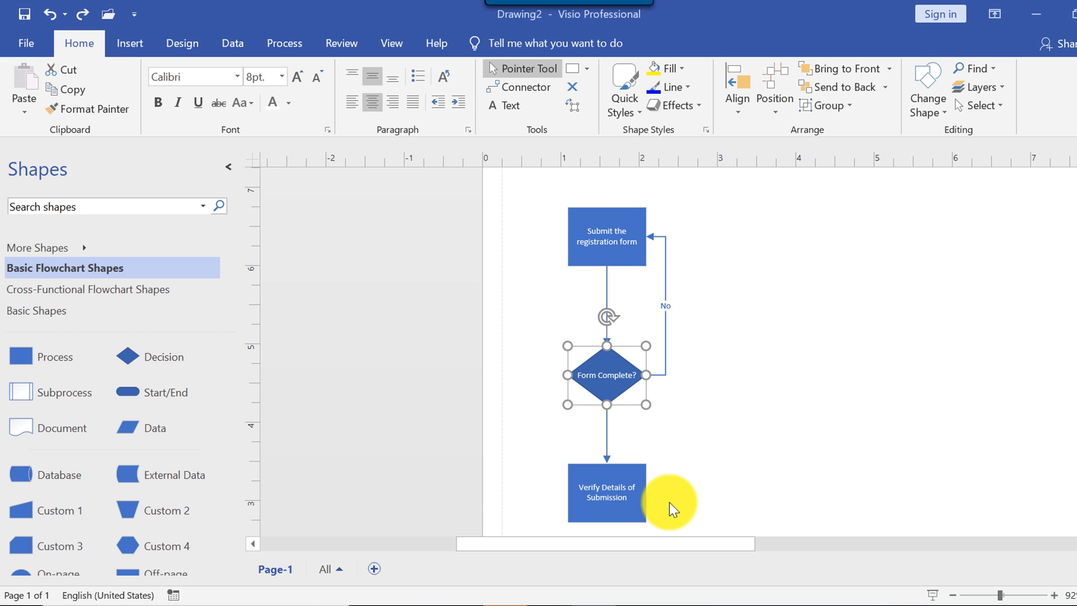
{"action": "mouse_move", "coordinate": [316, 381]}
{"action": "type", "text": "Accept Submission?"}
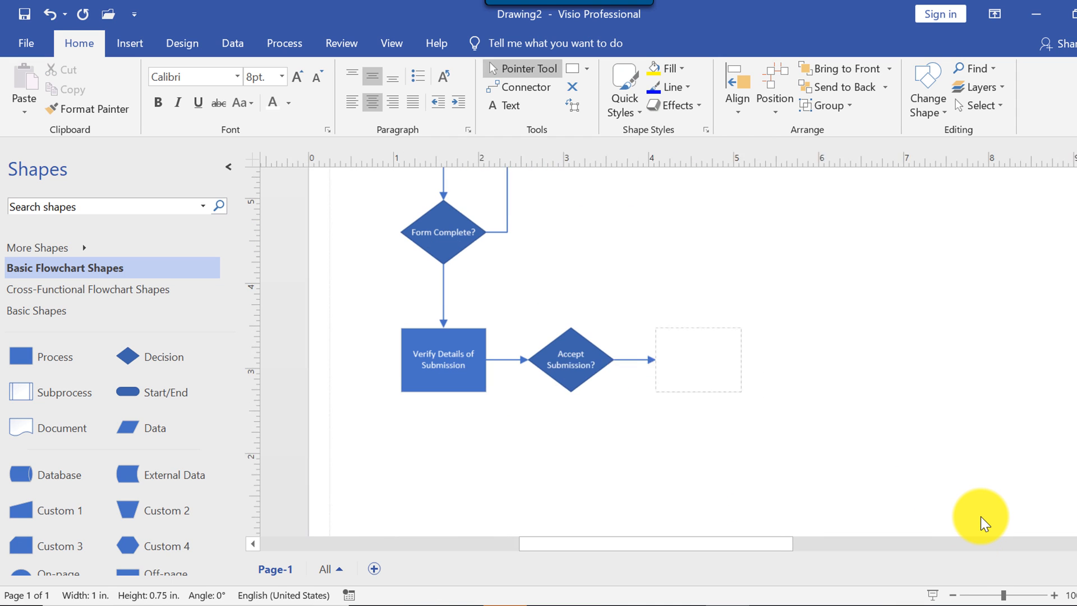
- Label the new box 'Write Acceptance Letter' and drag a new shape above it
{"action": "type", "text": "Write"}
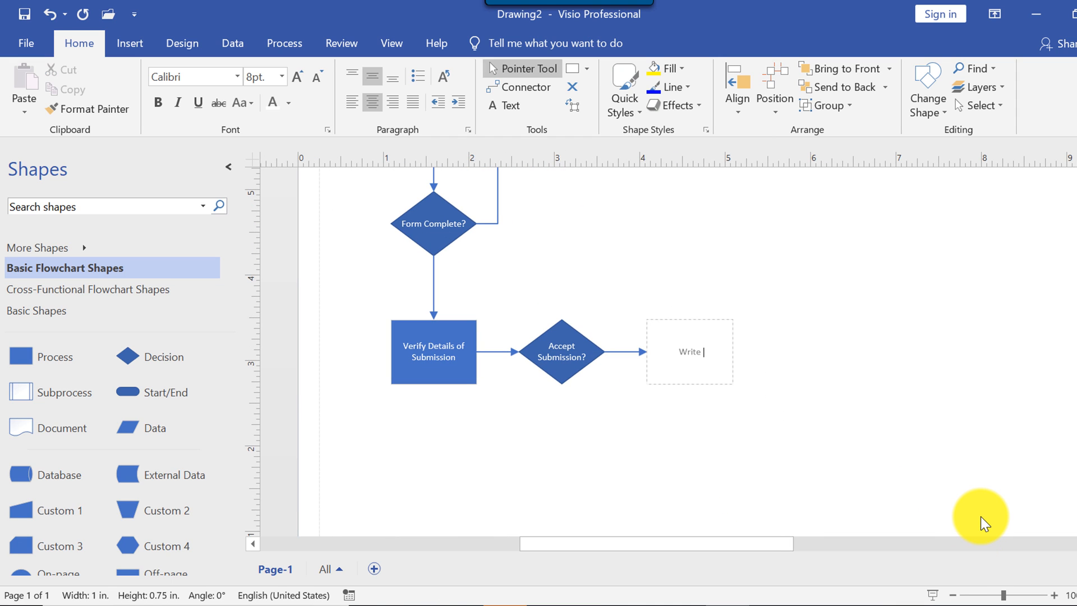
{"action": "type", "text": "Acceptance Letter"}
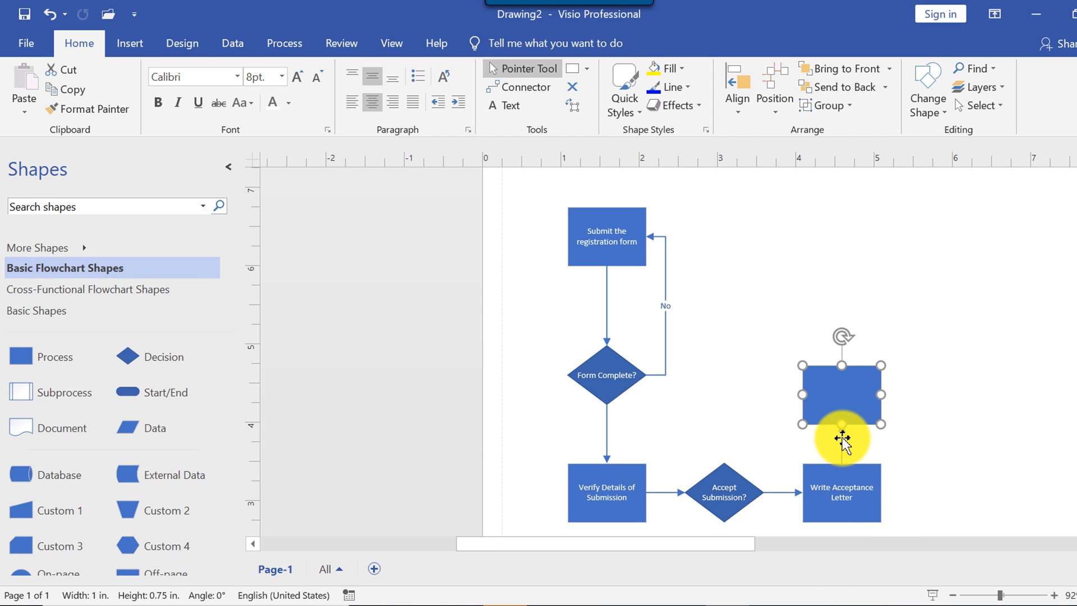
{"action": "left_click_drag", "start_coordinate": [842, 443], "coordinate": [860, 235]}
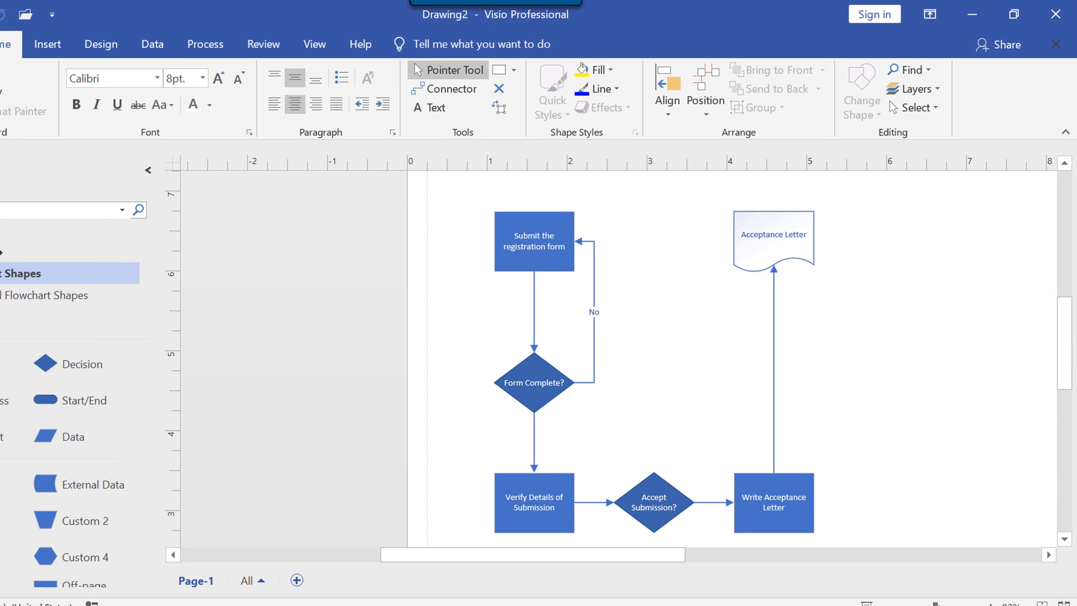
- Work on the Notify Student on the Rejection step above Accept Submission?, scrolling the view
{"action": "left_click", "coordinate": [772, 237]}
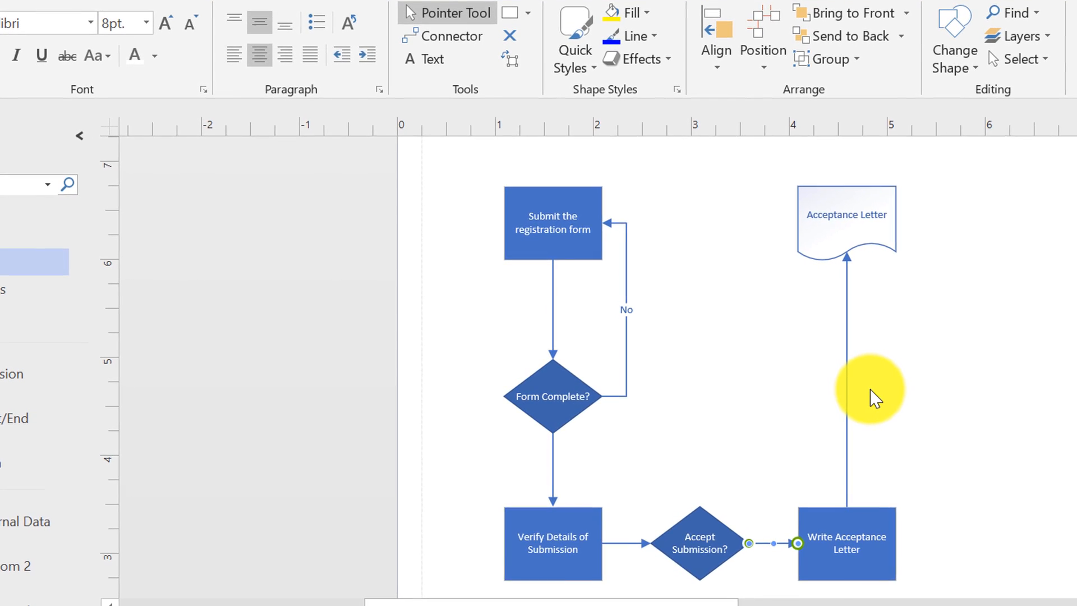
{"action": "scroll", "scroll_direction": "down", "scroll_amount": 3}
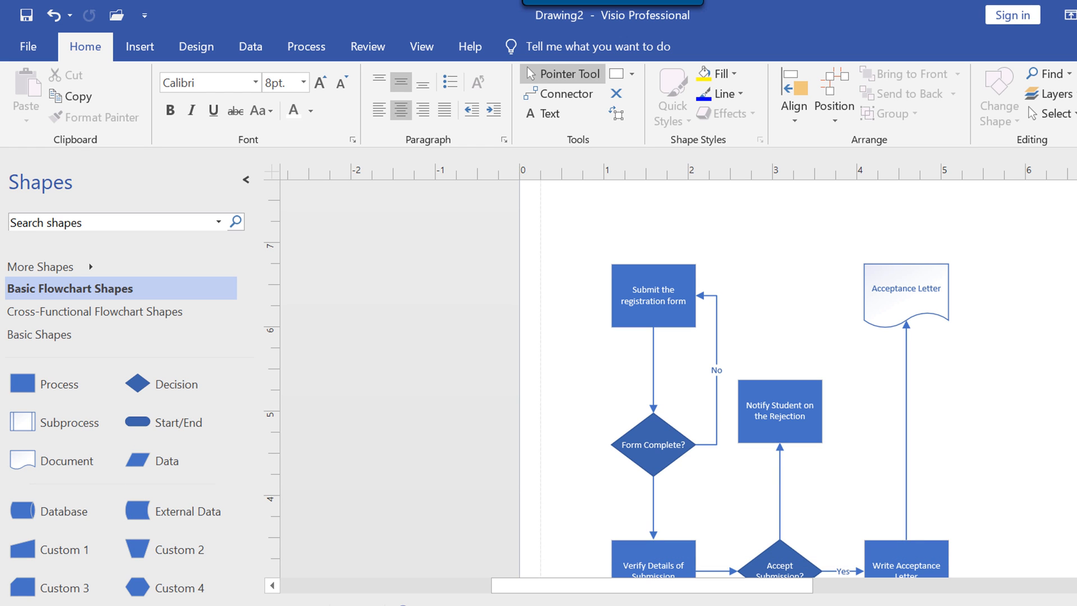
- Label the connector into Verify Details 'Yes' and the branch to Notify Student 'No'
{"action": "scroll", "scroll_direction": "down", "scroll_amount": 3}
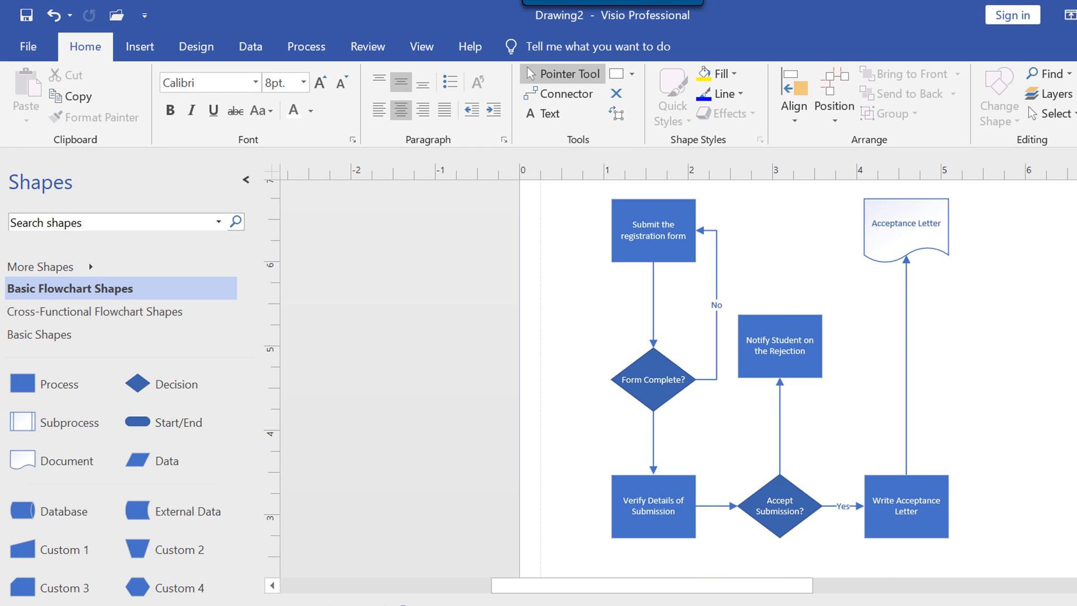
{"action": "scroll", "scroll_direction": "down", "scroll_amount": 3}
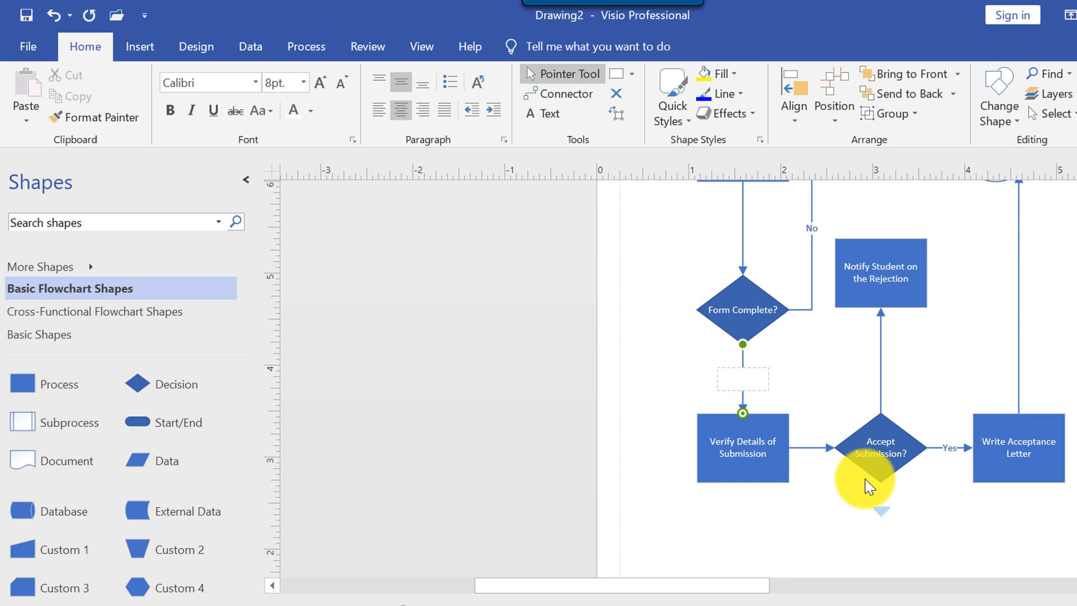
{"action": "type", "text": "Yes"}
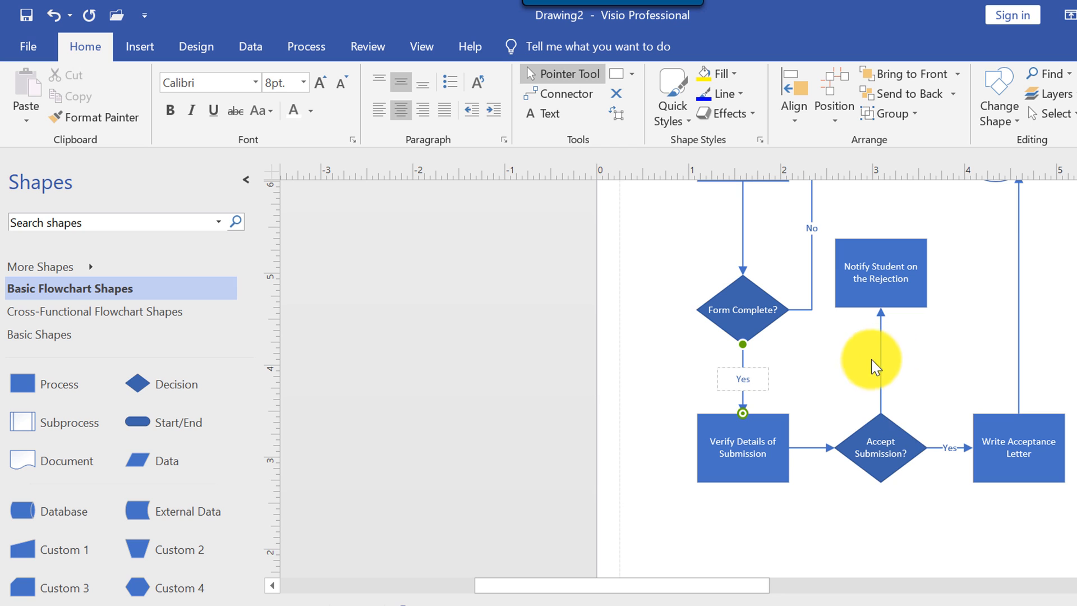
{"action": "type", "text": "No"}
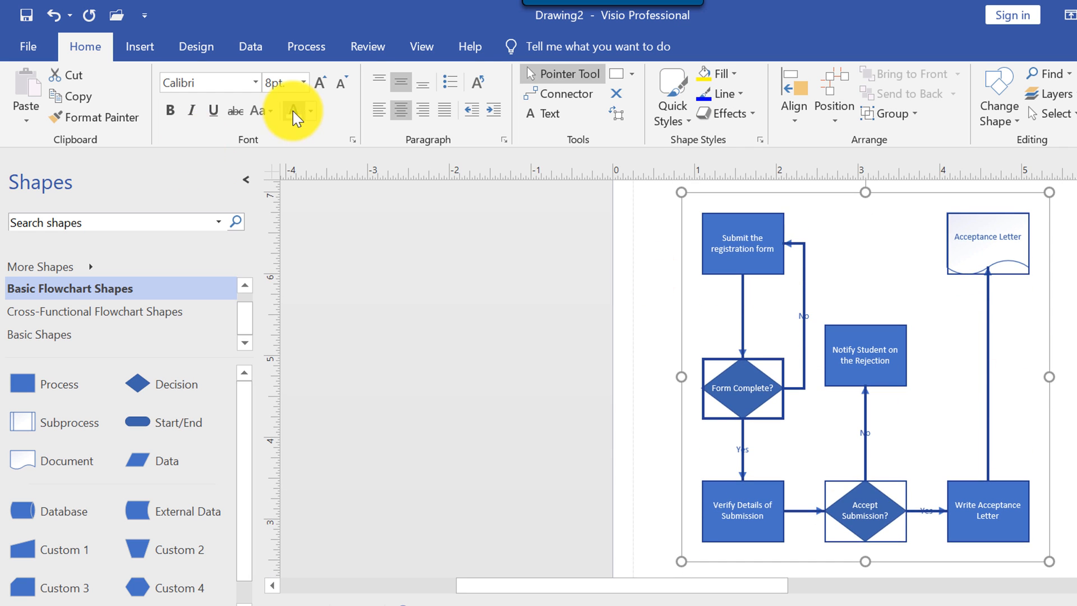
{"action": "mouse_move", "coordinate": [320, 82]}
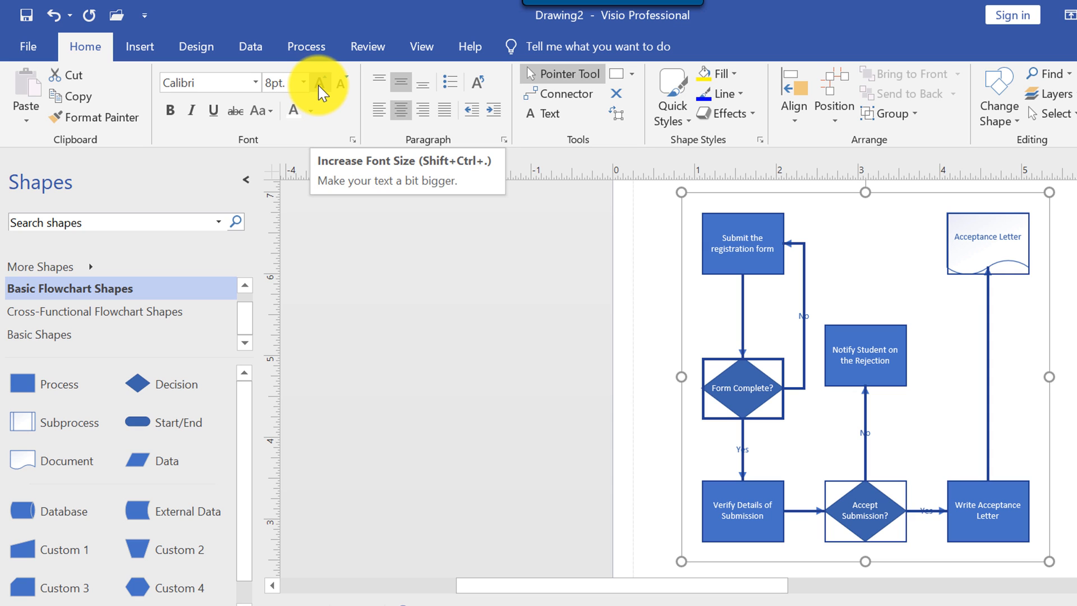
- Raise the font size of all diagram text two steps, then lower it one
{"action": "left_click", "coordinate": [319, 82]}
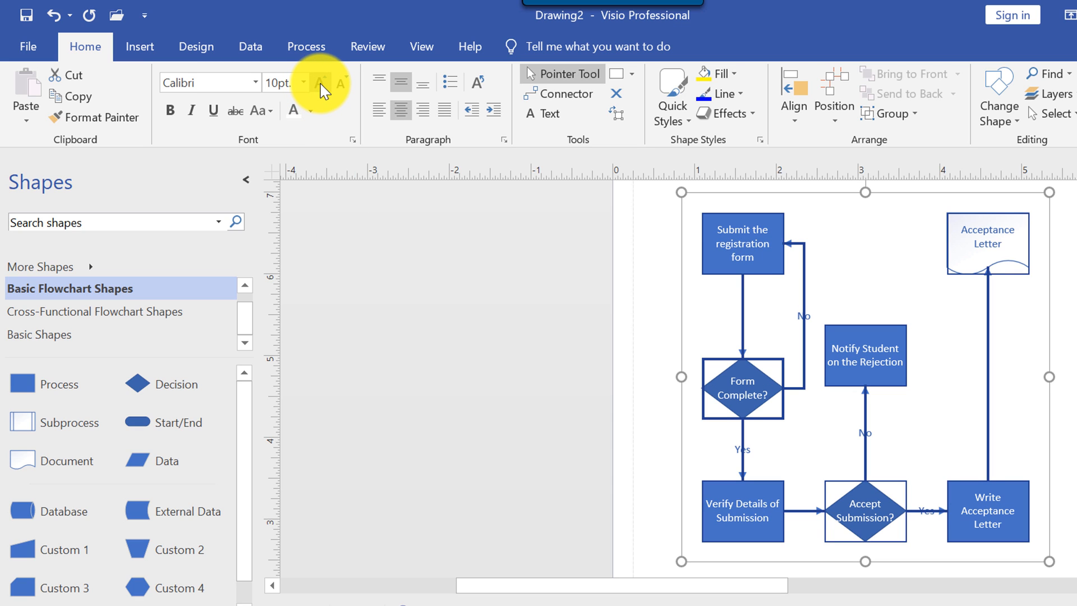
{"action": "left_click", "coordinate": [319, 81]}
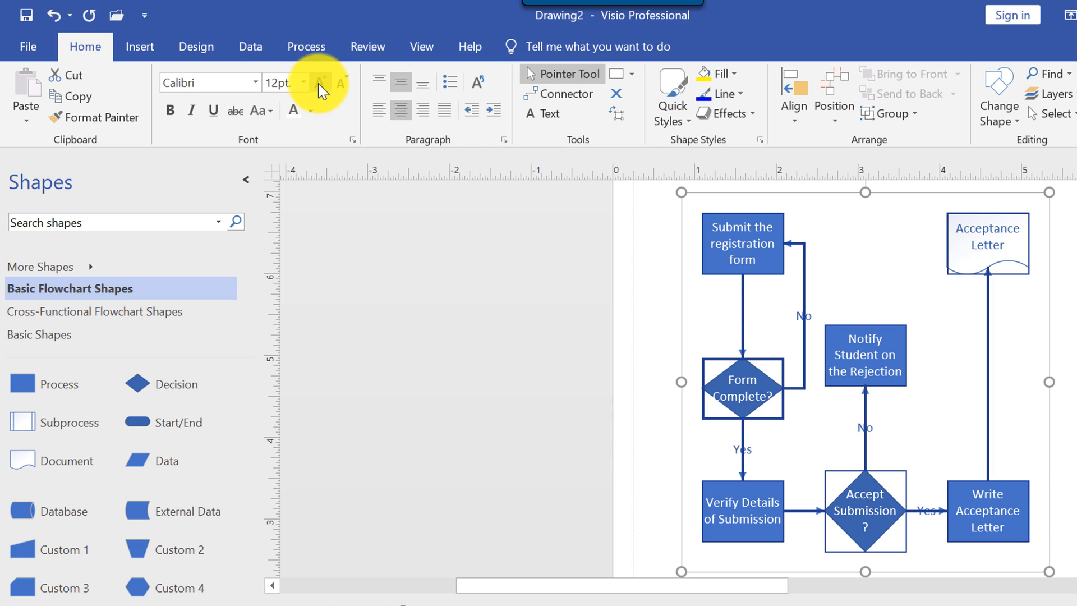
{"action": "left_click", "coordinate": [342, 82]}
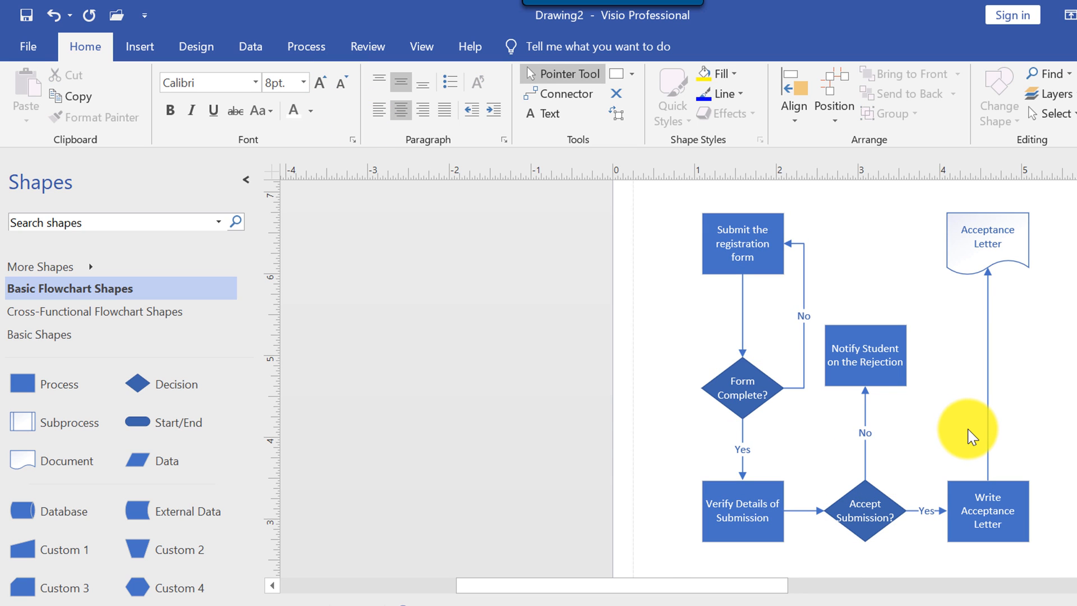
{"action": "mouse_move", "coordinate": [664, 199]}
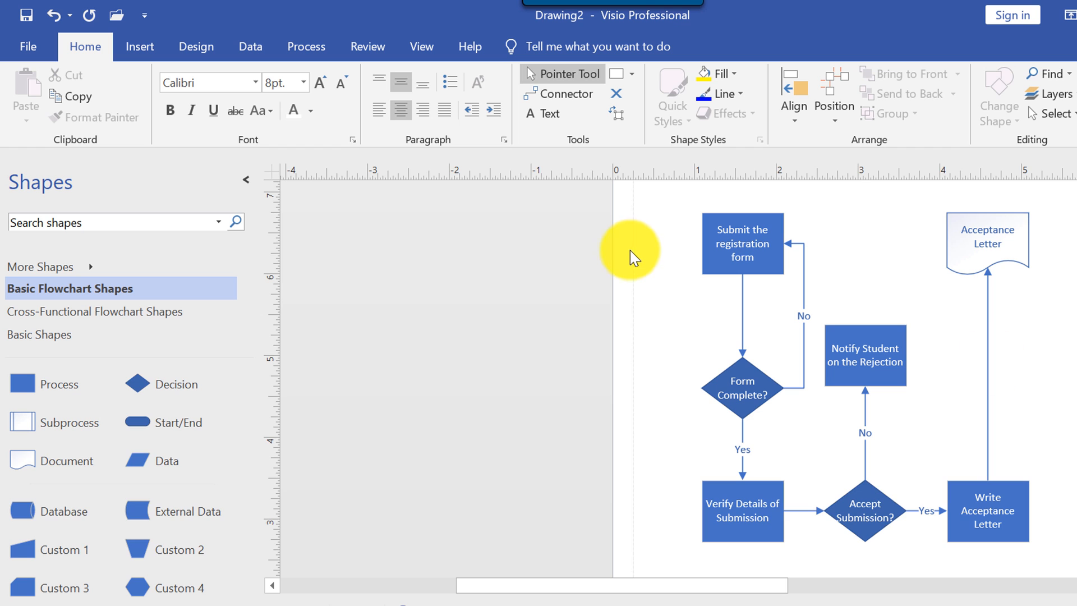
- Preview several Design themes and variants, then apply the dark teal theme
{"action": "left_click", "coordinate": [195, 46]}
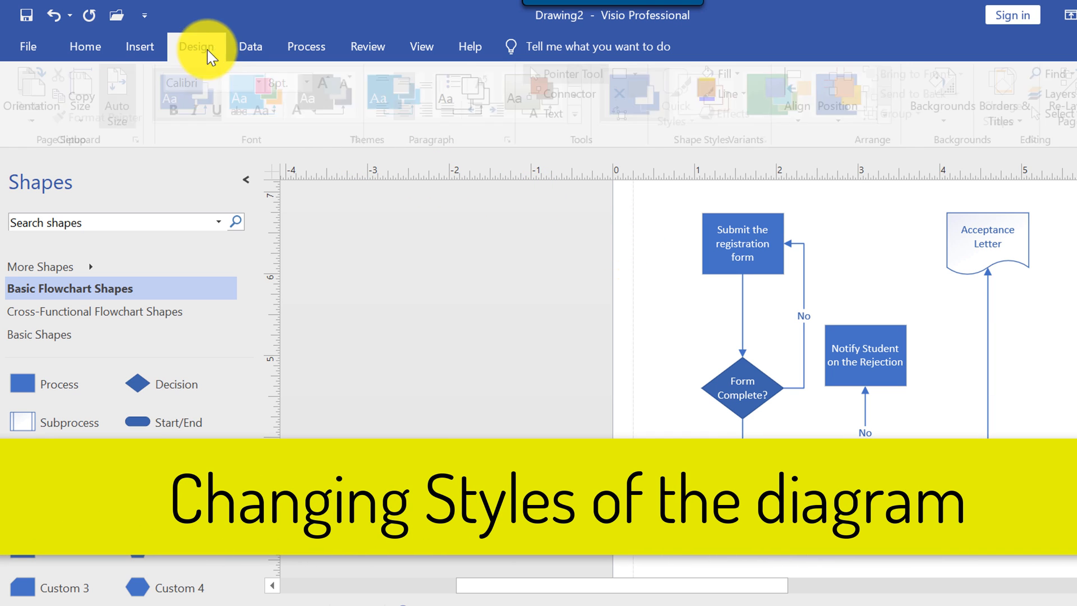
{"action": "left_click", "coordinate": [262, 94]}
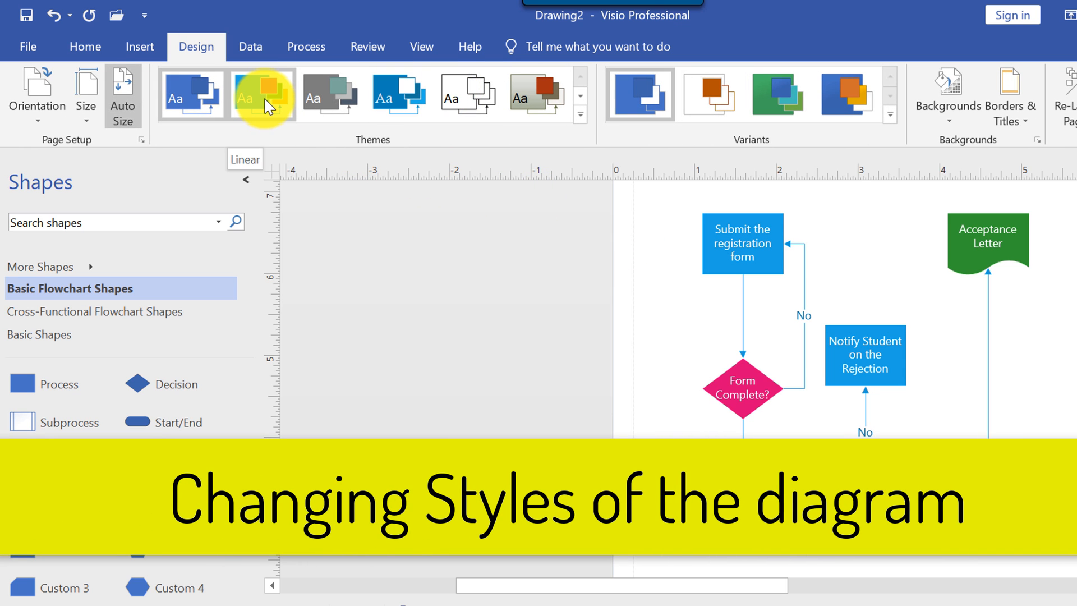
{"action": "left_click", "coordinate": [329, 94]}
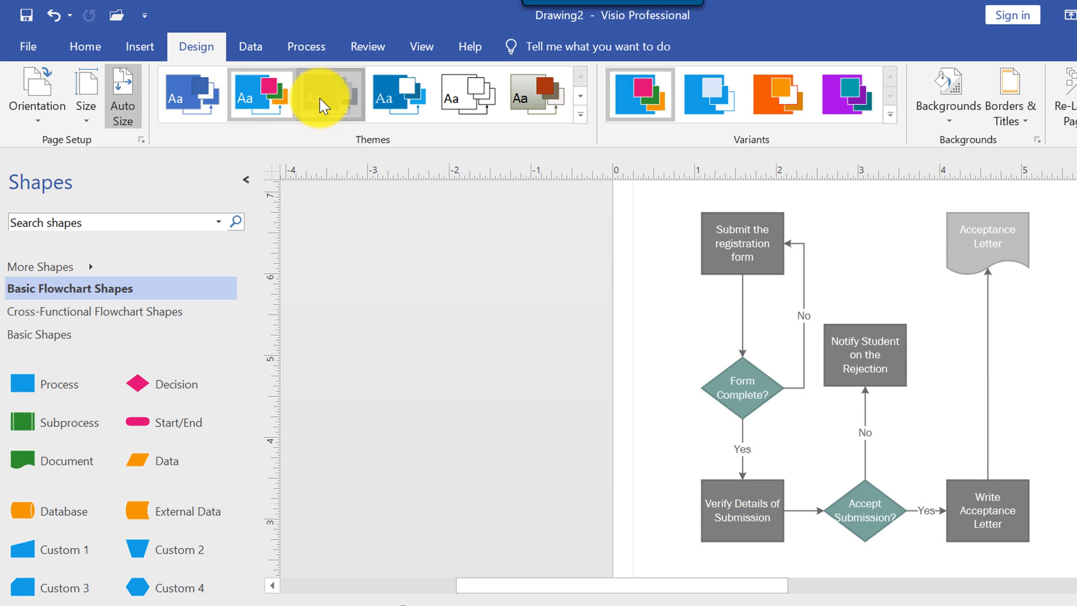
{"action": "left_click", "coordinate": [397, 94]}
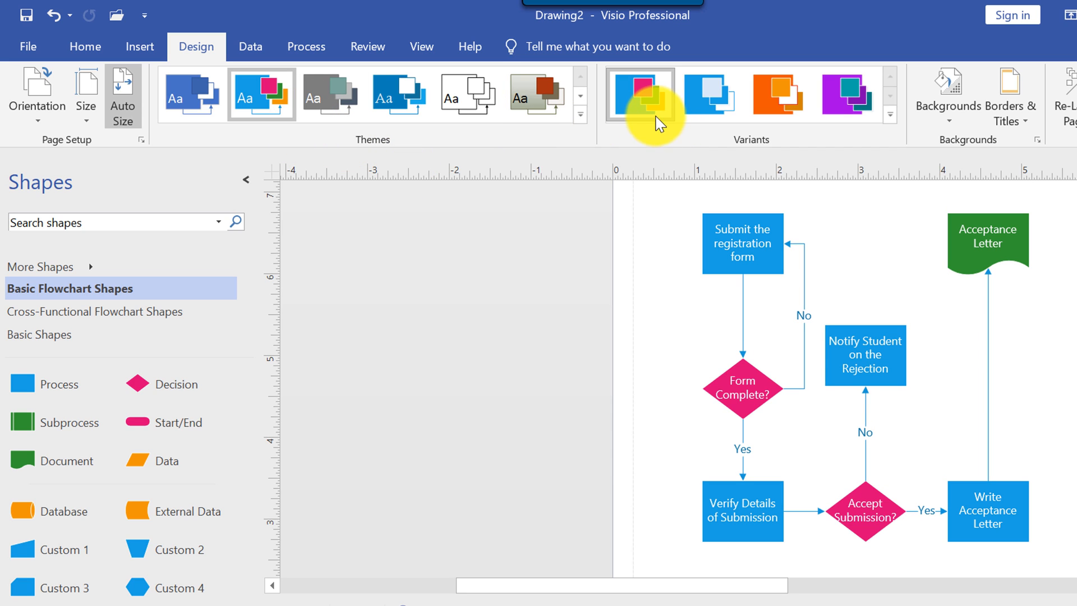
{"action": "mouse_move", "coordinate": [642, 96]}
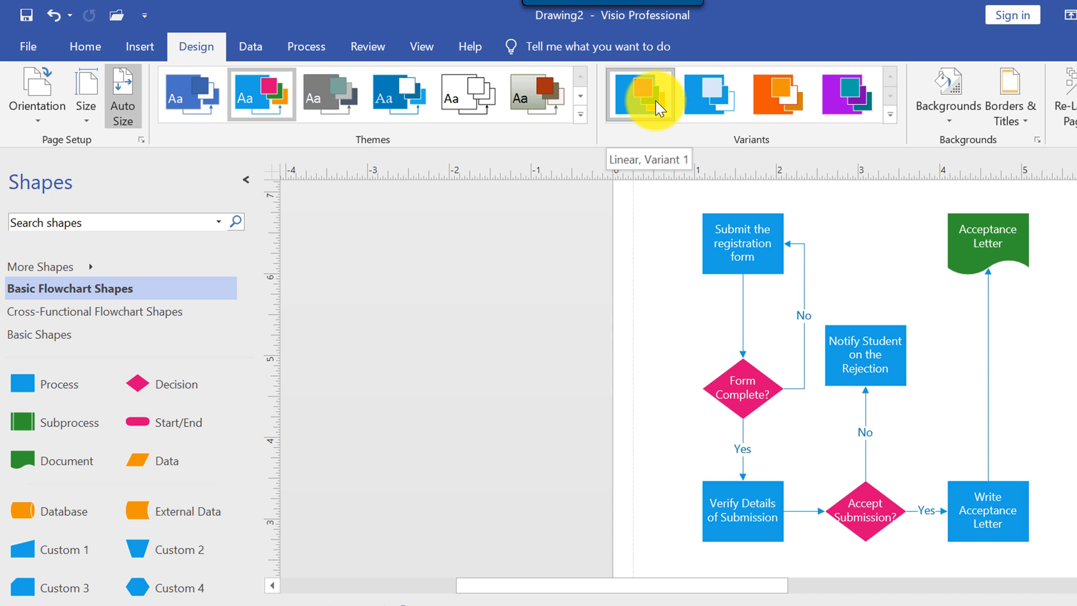
{"action": "left_click", "coordinate": [707, 94]}
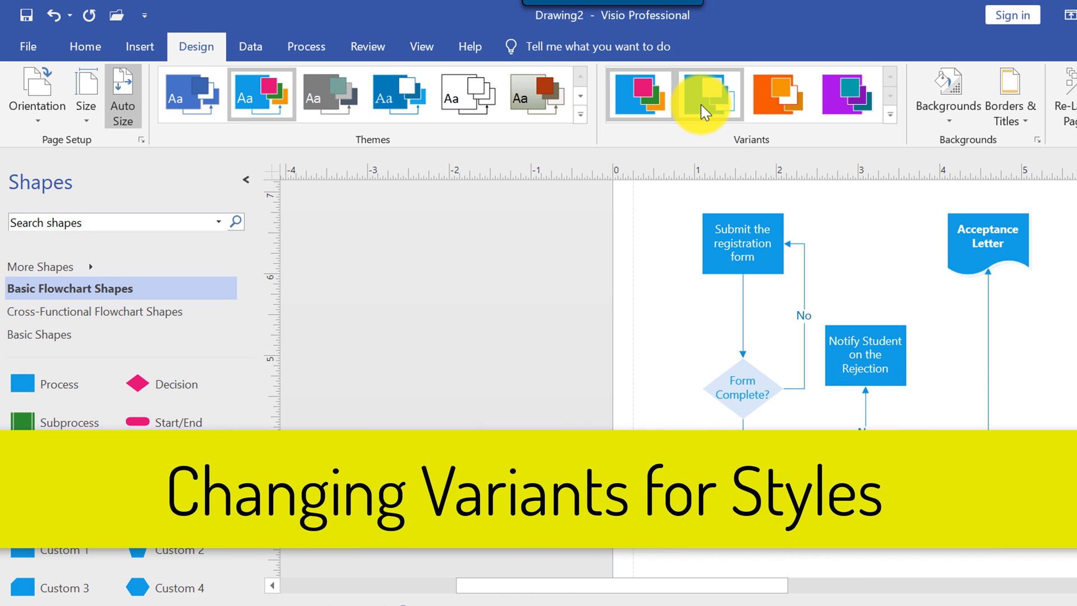
{"action": "left_click", "coordinate": [889, 115]}
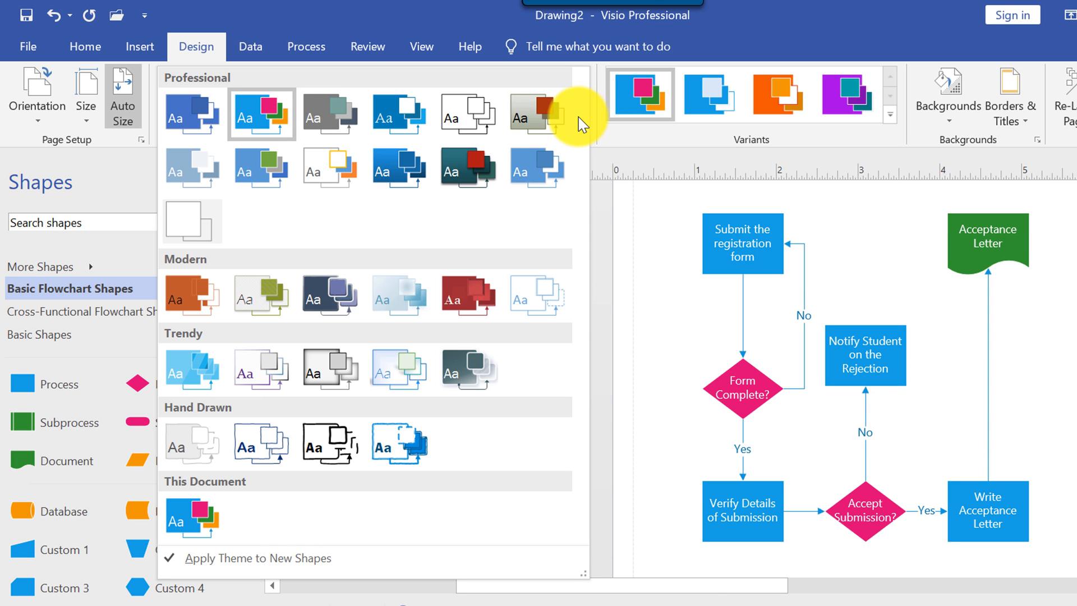
{"action": "left_click", "coordinate": [330, 296]}
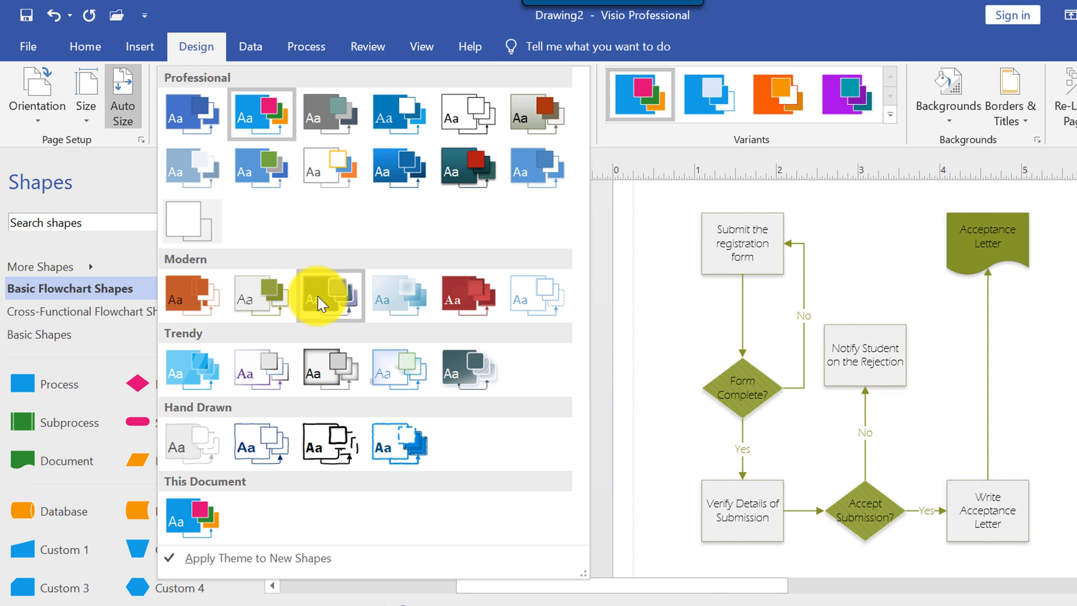
{"action": "left_click", "coordinate": [192, 113]}
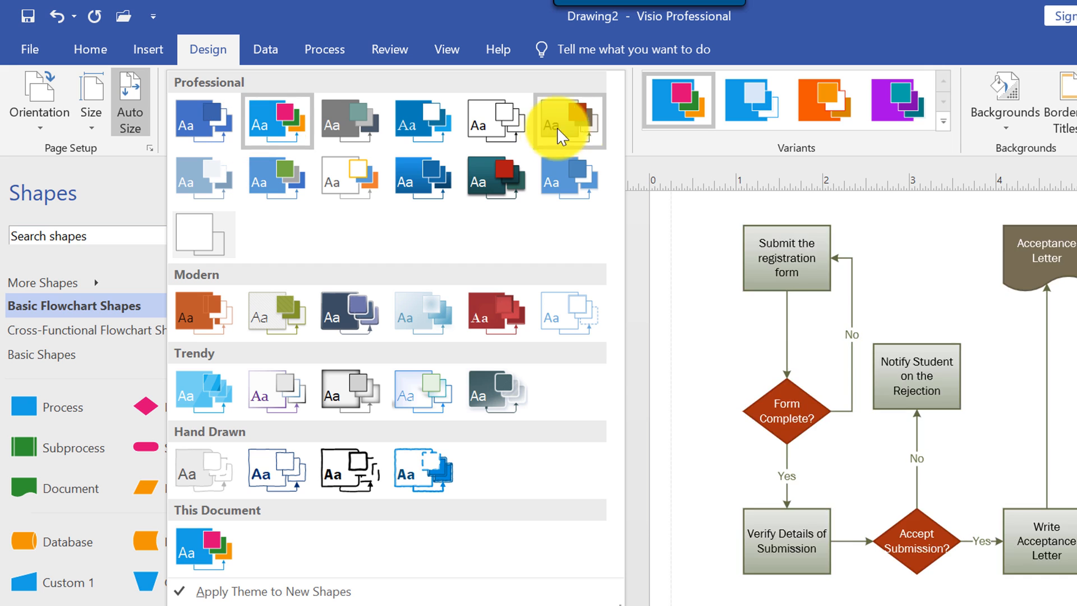
{"action": "left_click", "coordinate": [563, 121]}
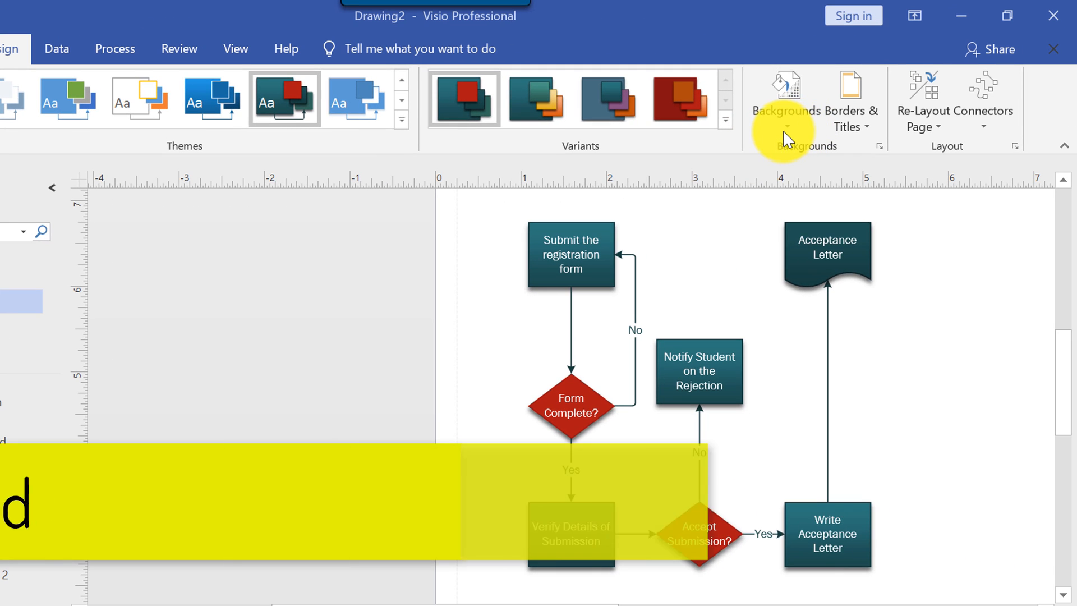
- Preview page backgrounds, keep No Background, and return to the Home tab
{"action": "left_click", "coordinate": [786, 100]}
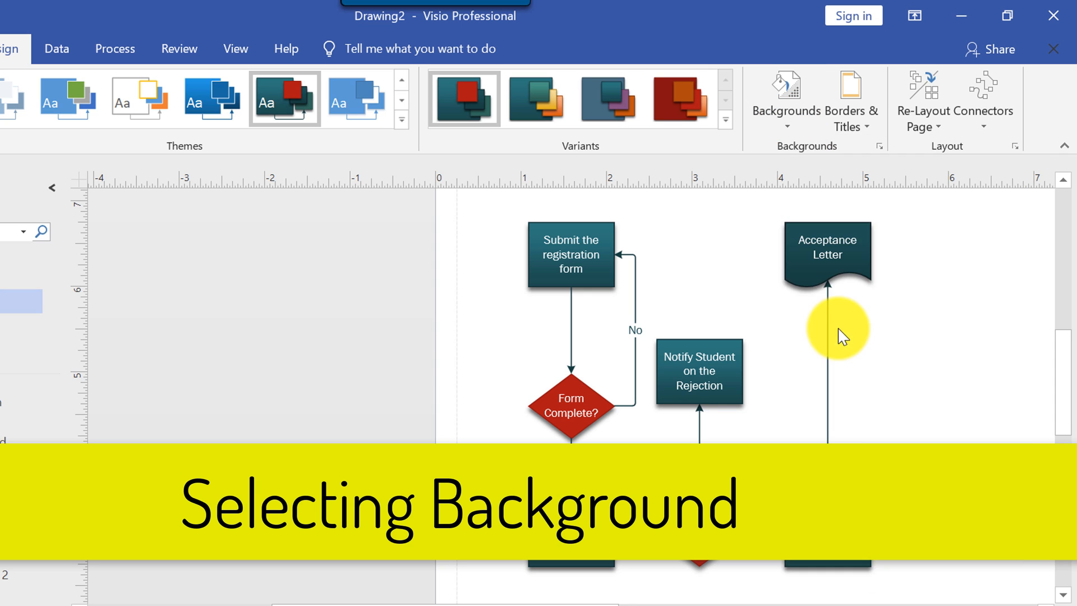
{"action": "left_click", "coordinate": [785, 96]}
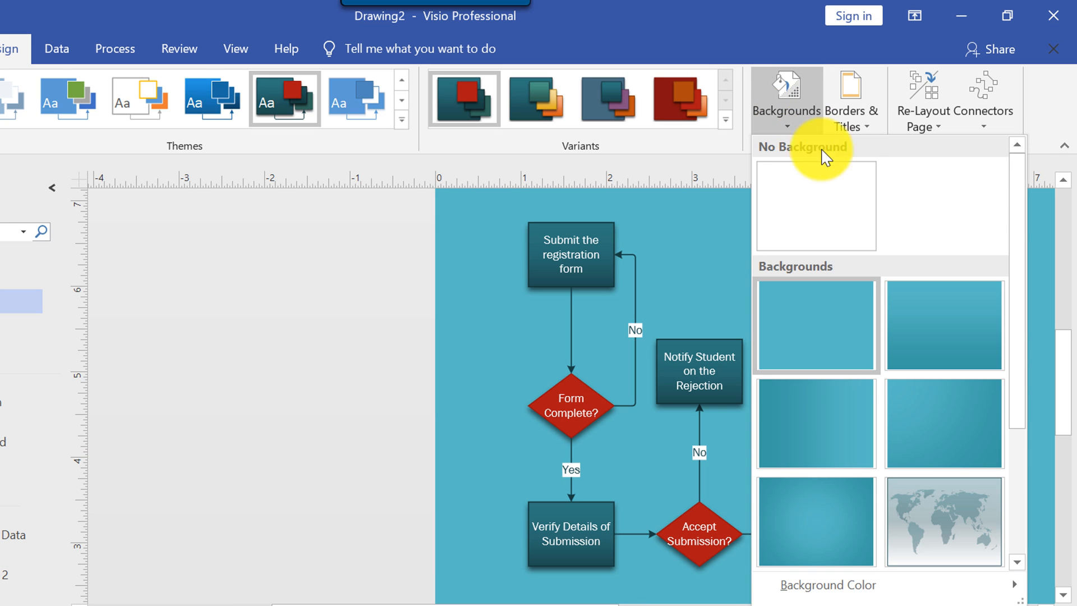
{"action": "left_click", "coordinate": [943, 521]}
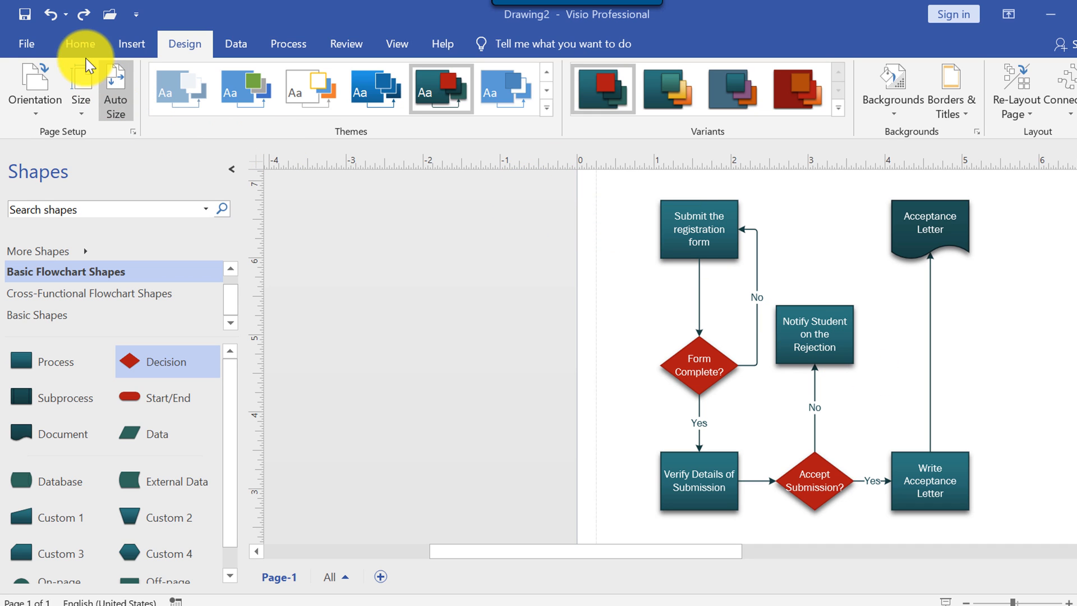
{"action": "left_click", "coordinate": [78, 43]}
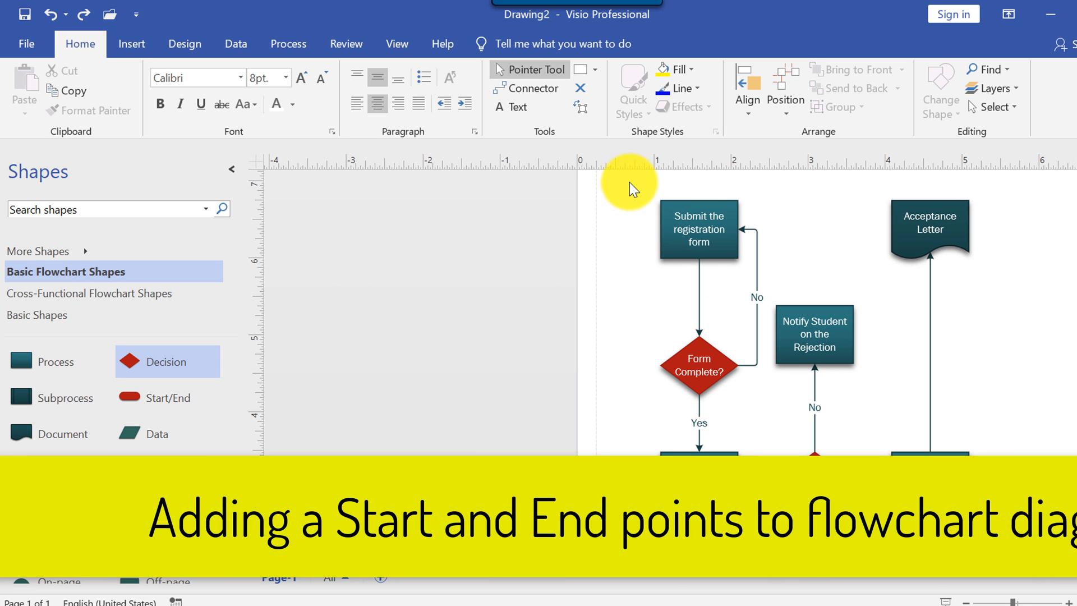
- Shift the flowchart right and connect a new 'Start' terminator to 'Submit the registration form'
{"action": "scroll", "scroll_direction": "down", "scroll_amount": 3}
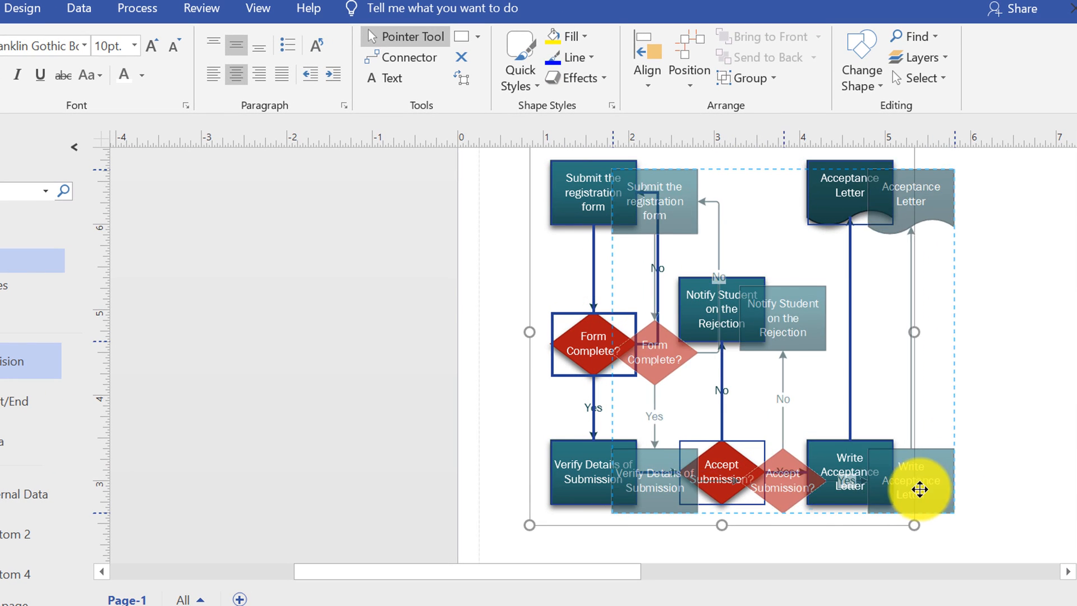
{"action": "left_click_drag", "start_coordinate": [920, 489], "coordinate": [584, 247]}
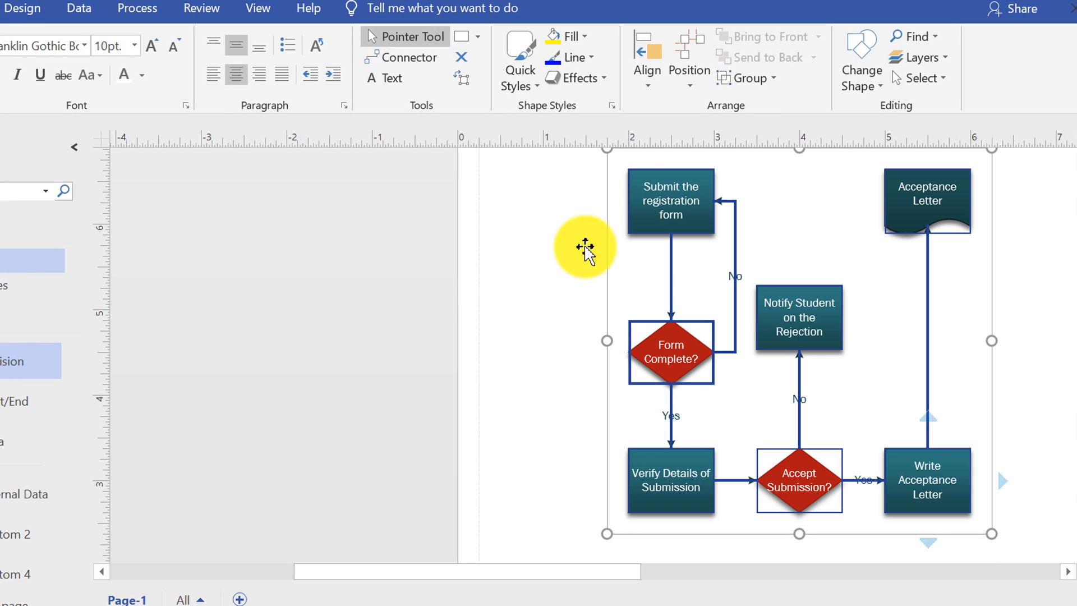
{"action": "mouse_move", "coordinate": [1019, 522]}
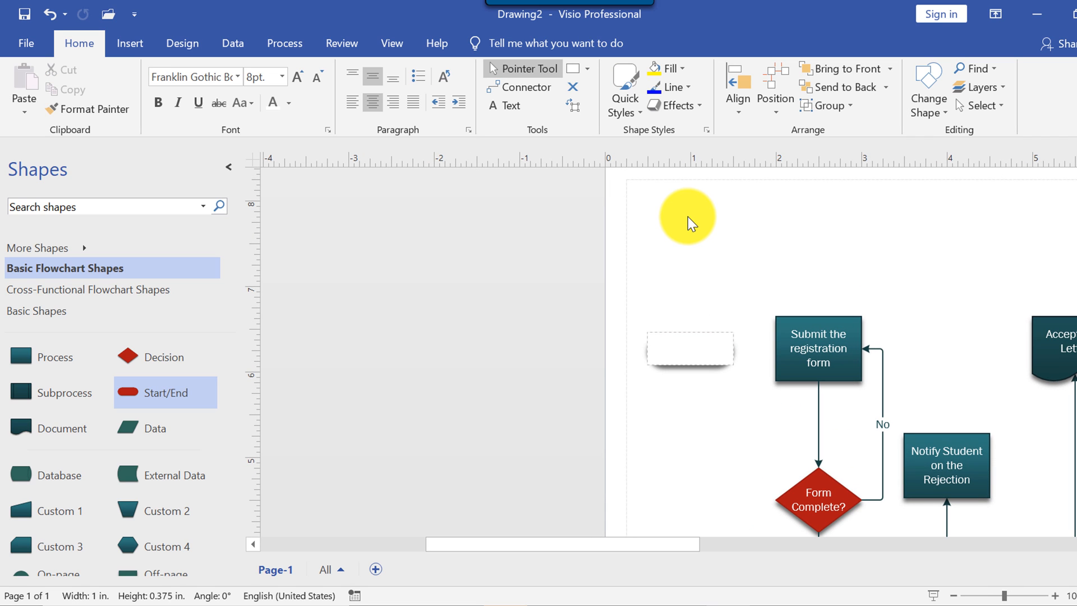
{"action": "type", "text": "Start"}
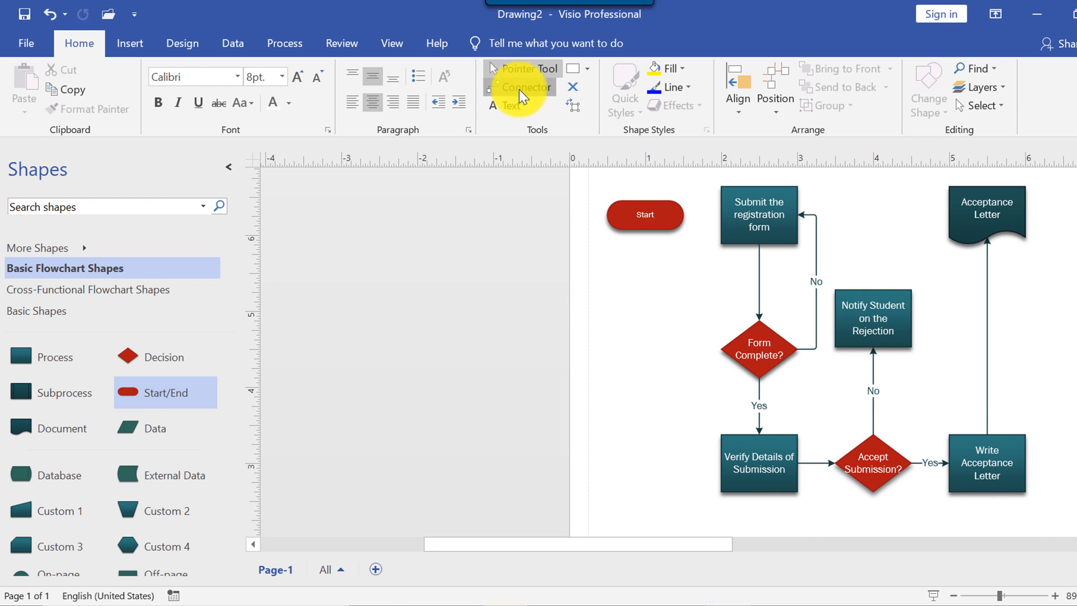
{"action": "left_click", "coordinate": [758, 215]}
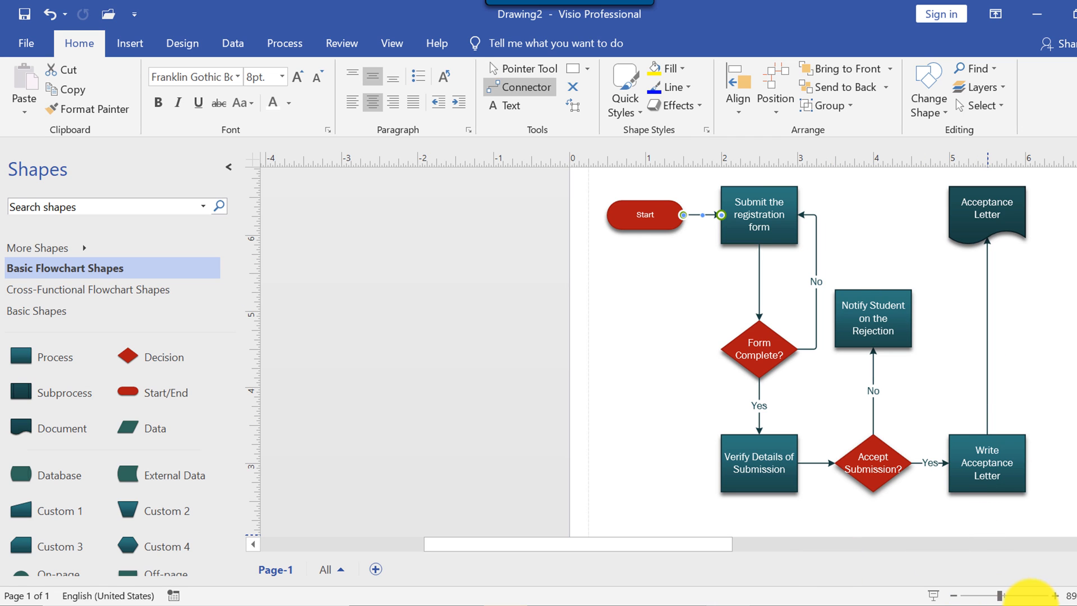
{"action": "left_click_drag", "start_coordinate": [721, 543], "coordinate": [779, 543]}
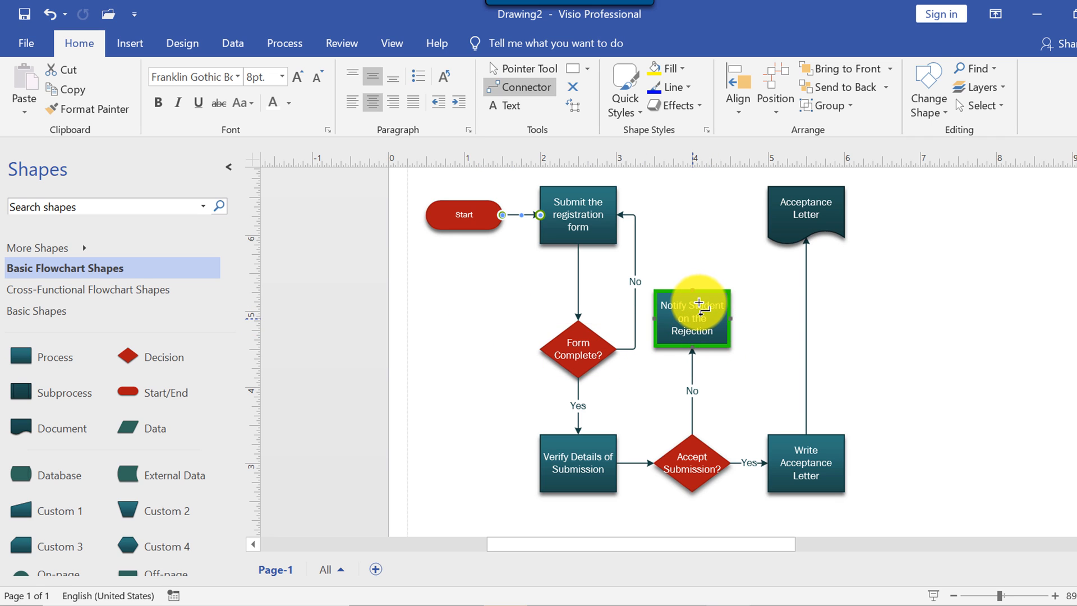
{"action": "mouse_move", "coordinate": [765, 212]}
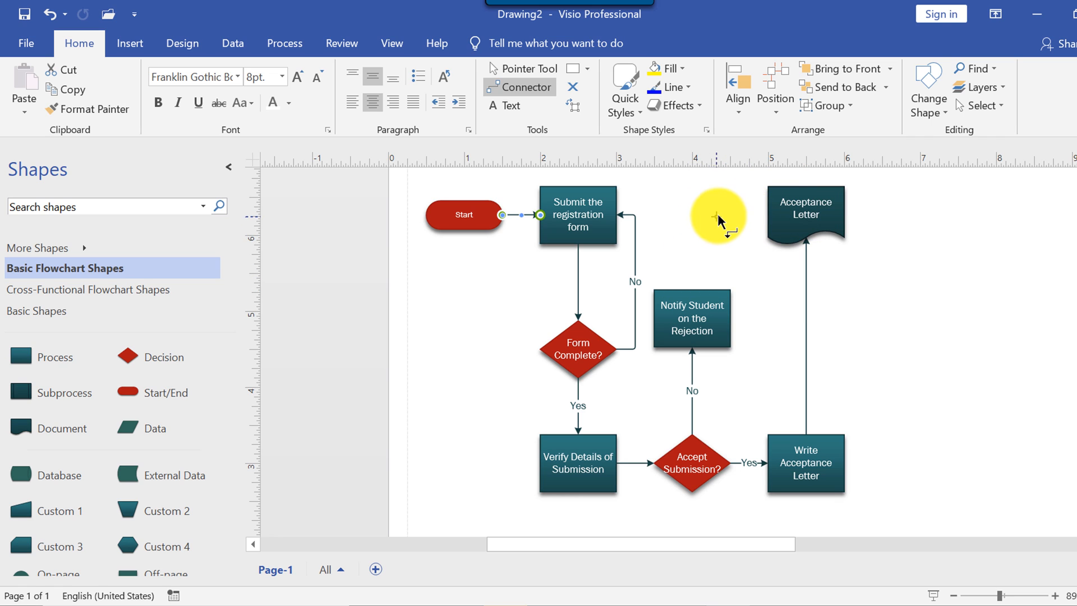
{"action": "mouse_move", "coordinate": [689, 218]}
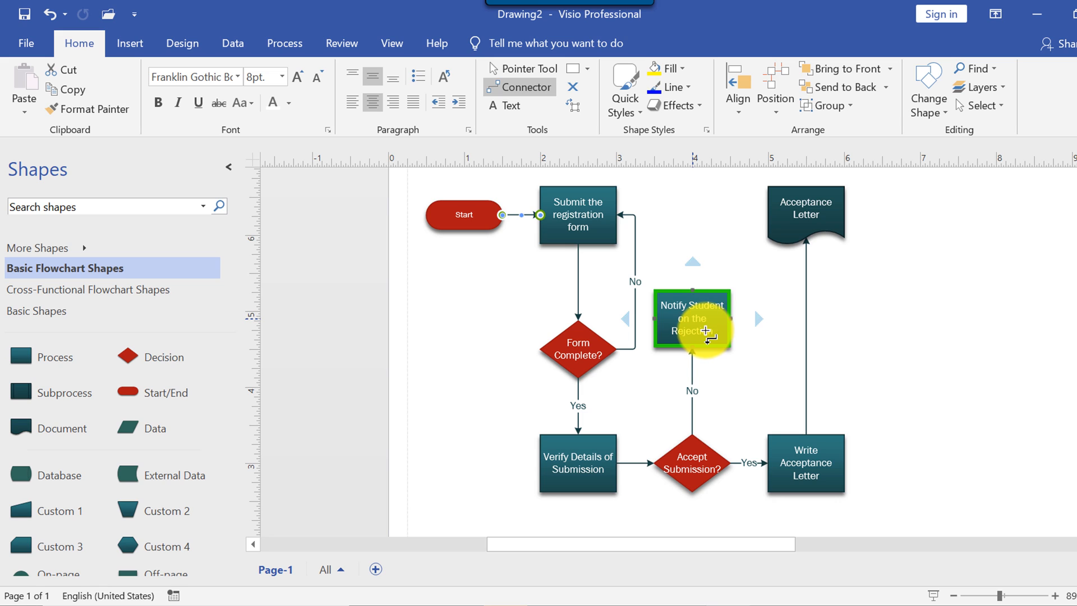
{"action": "mouse_move", "coordinate": [527, 67]}
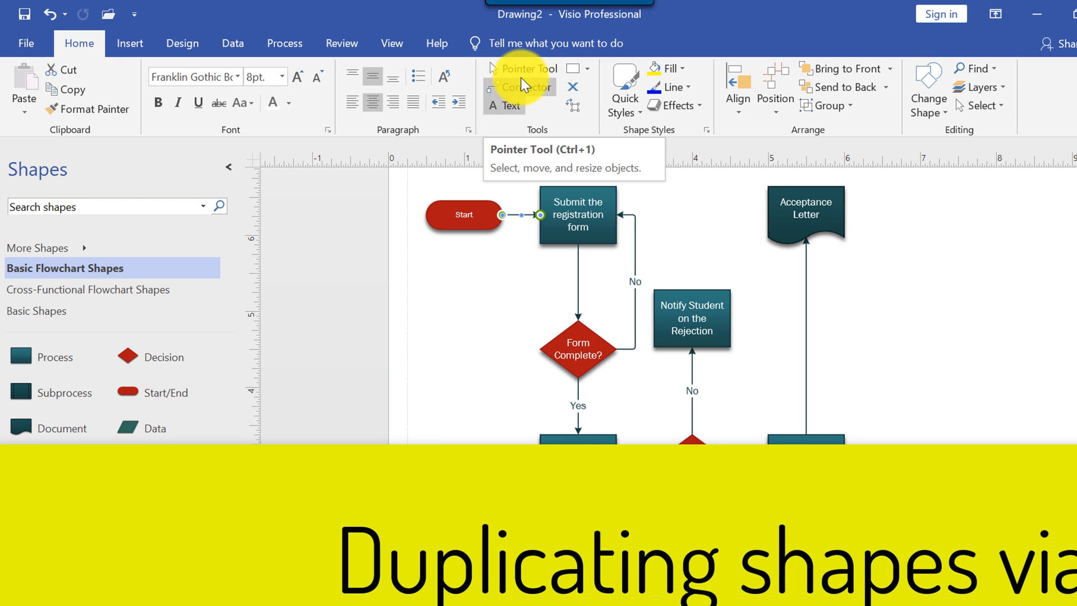
- Copy the Start terminator above the rejection notice and label the copy 'End'
{"action": "left_click", "coordinate": [463, 214]}
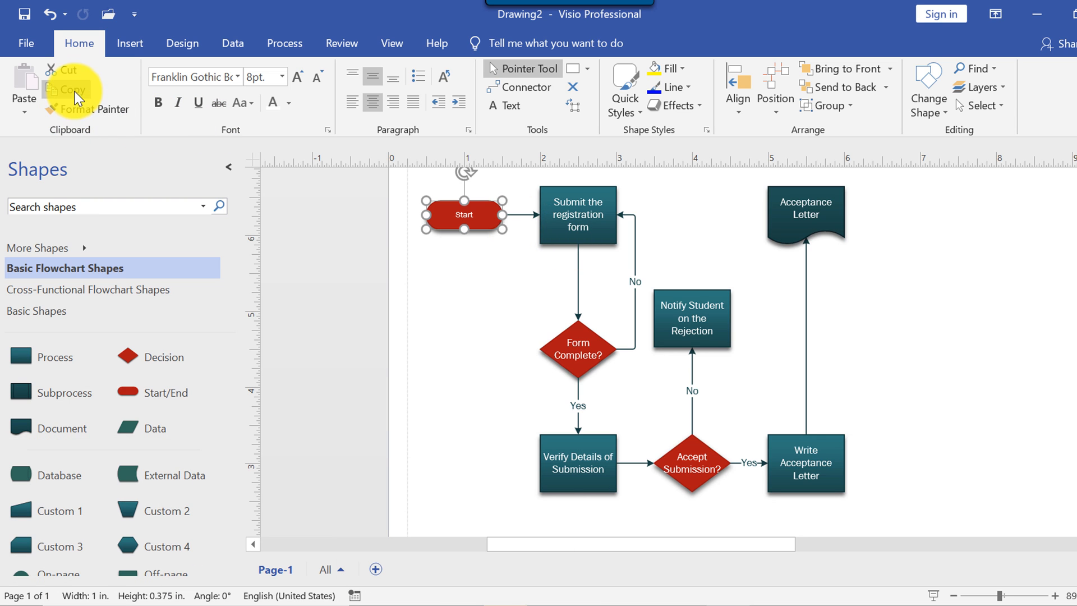
{"action": "mouse_move", "coordinate": [22, 82]}
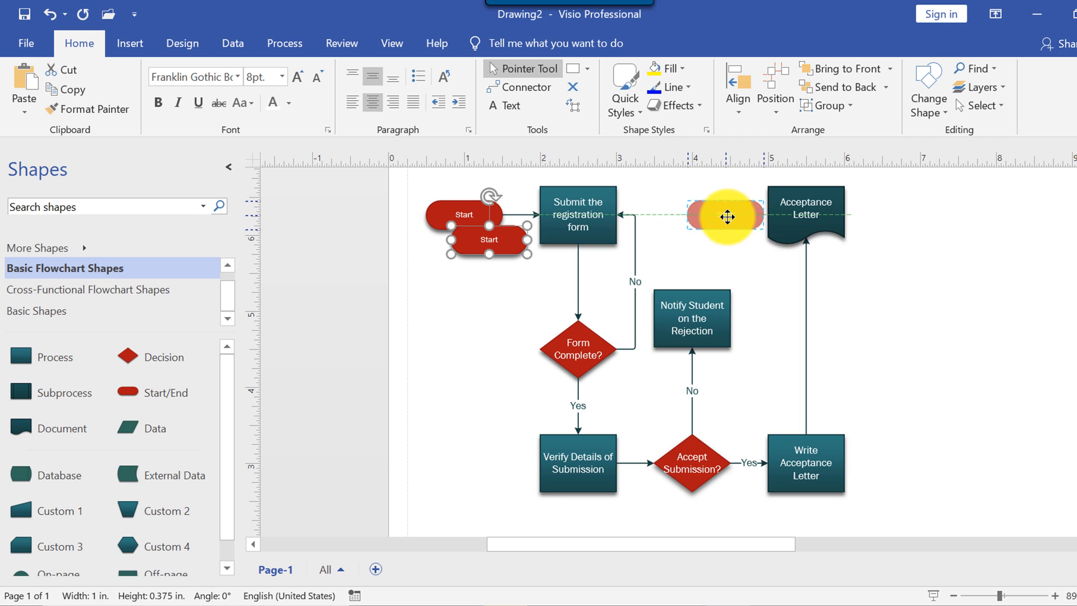
{"action": "left_click_drag", "start_coordinate": [487, 239], "coordinate": [691, 215]}
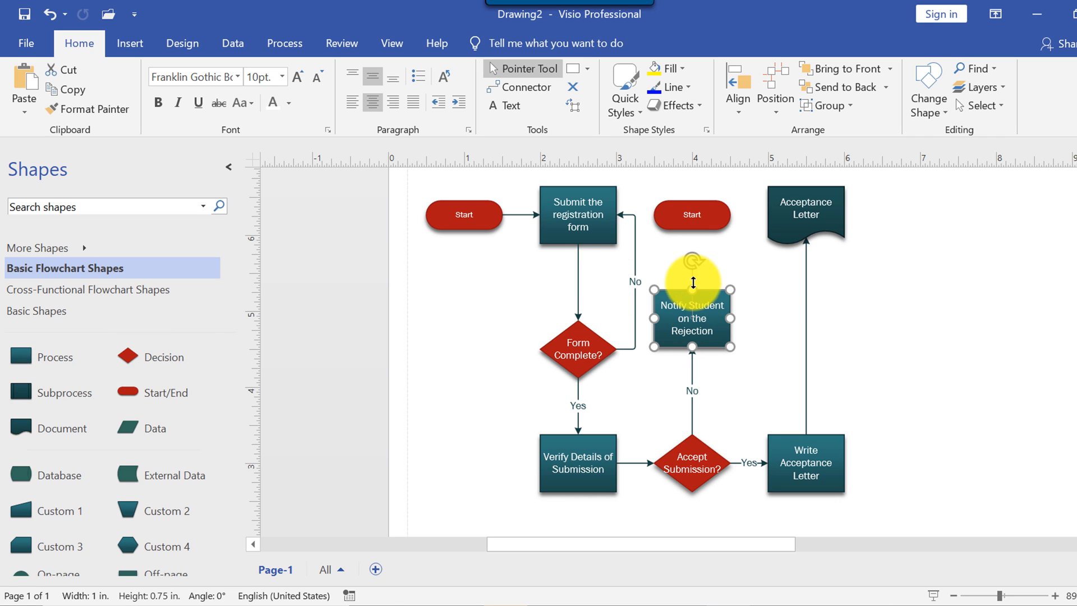
{"action": "mouse_move", "coordinate": [758, 323]}
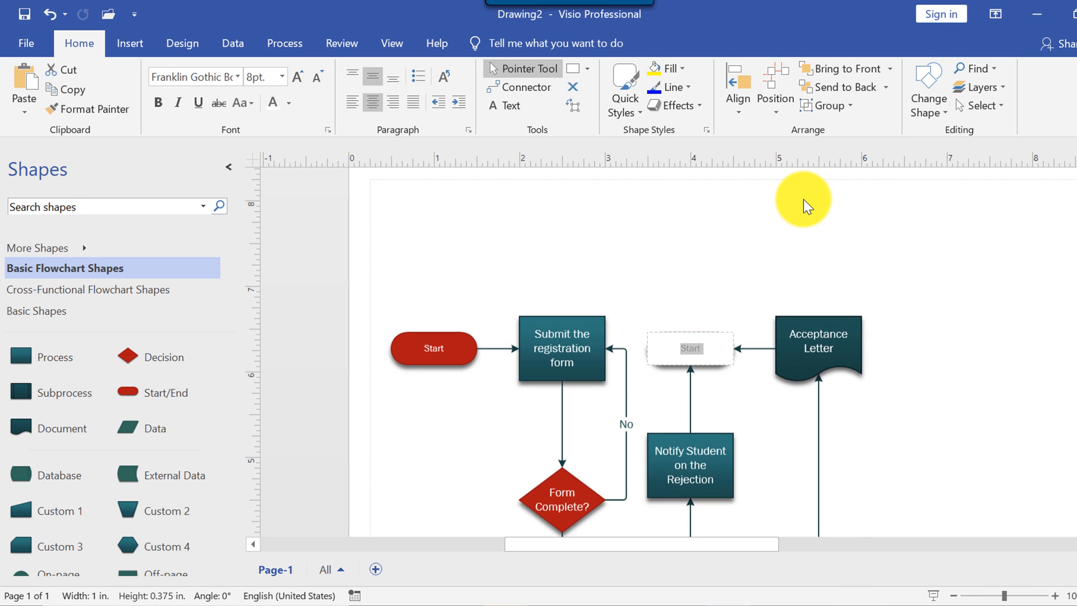
{"action": "type", "text": "End"}
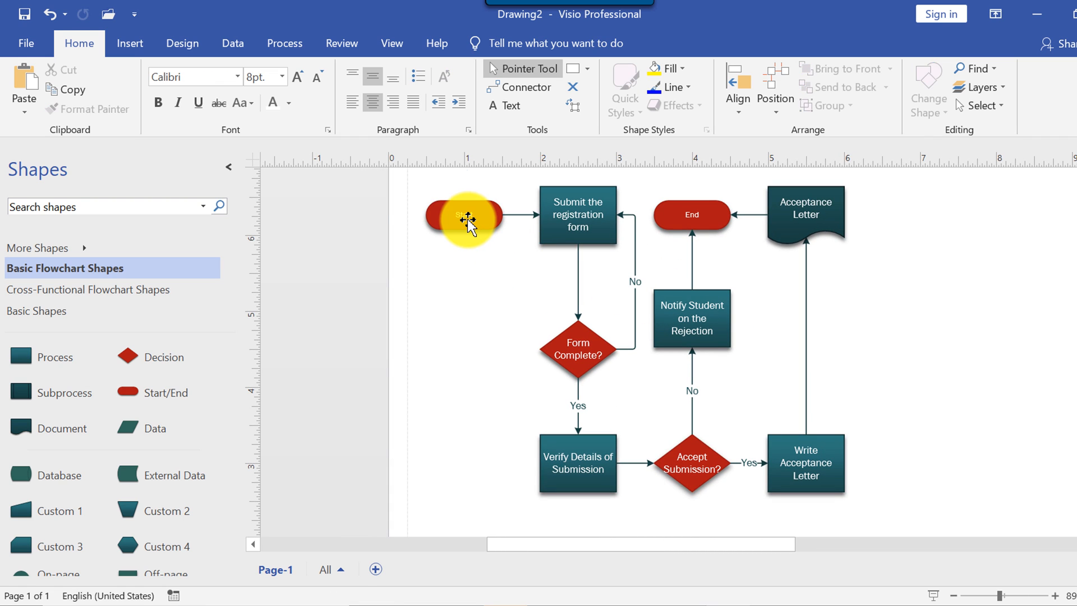
- Set the Start and End terminator labels to 10 pt font size
{"action": "left_click", "coordinate": [464, 215]}
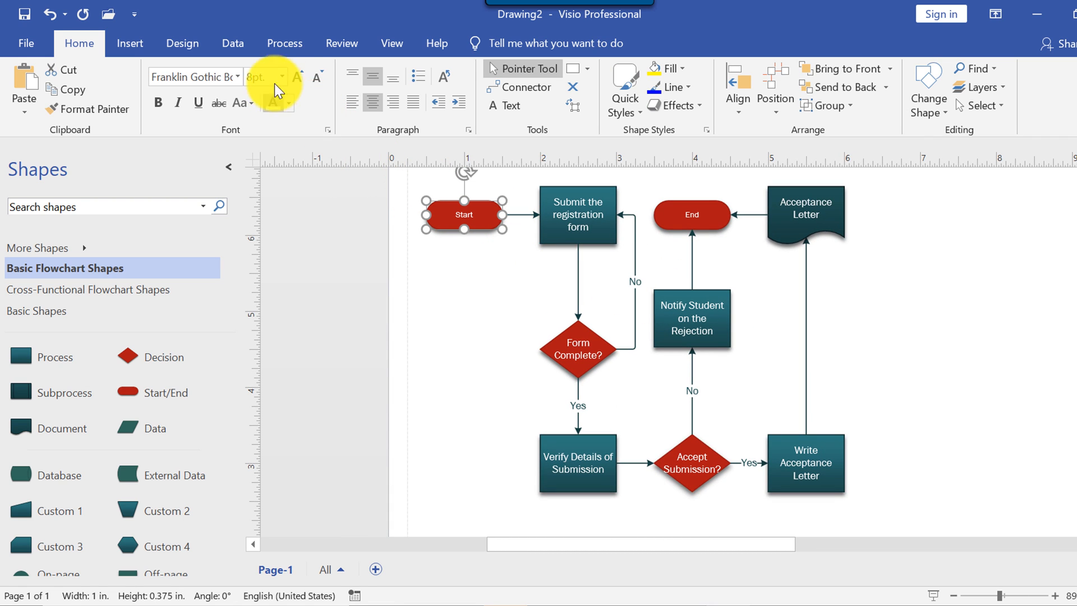
{"action": "left_click", "coordinate": [281, 76]}
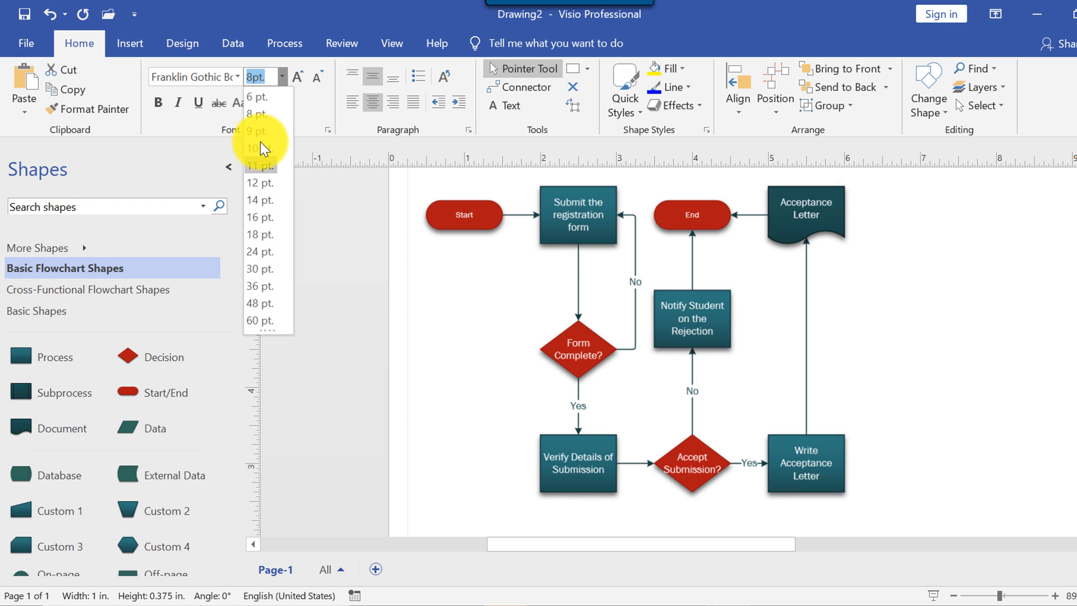
{"action": "left_click", "coordinate": [259, 148]}
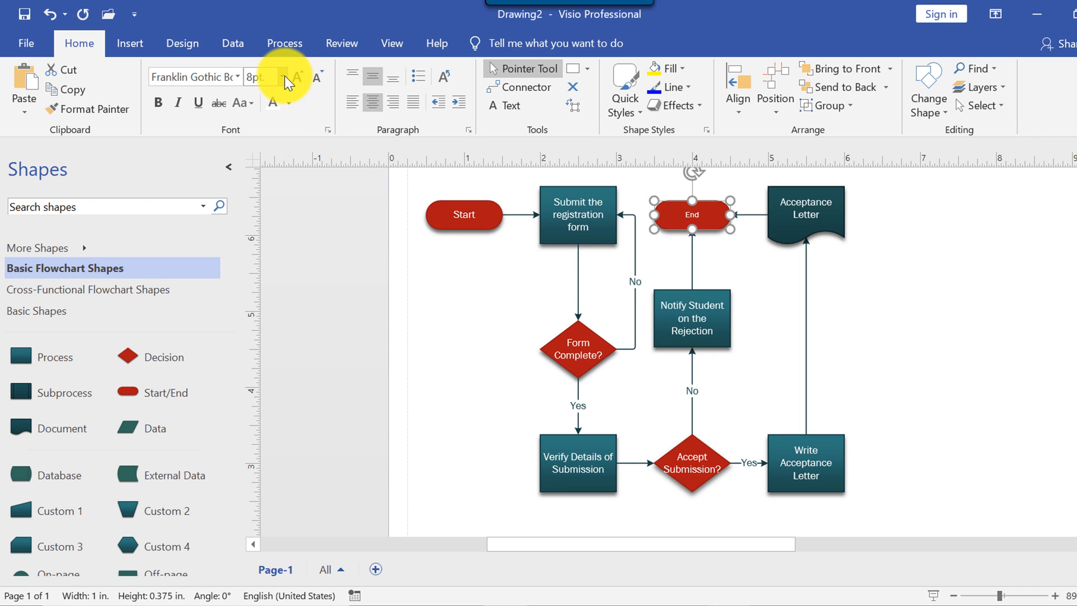
{"action": "left_click", "coordinate": [296, 76]}
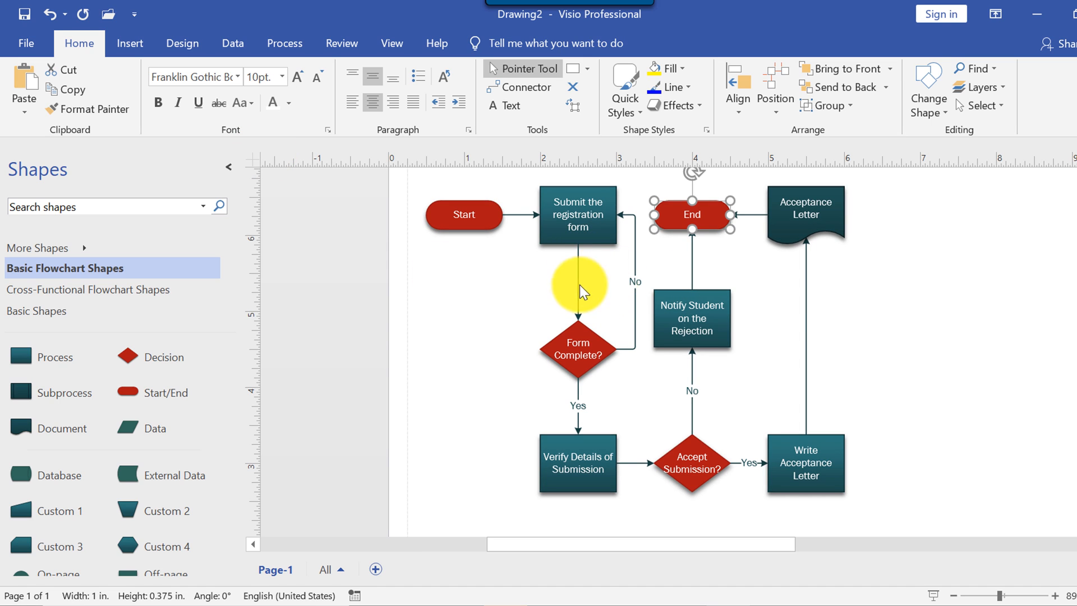
{"action": "left_click", "coordinate": [464, 214]}
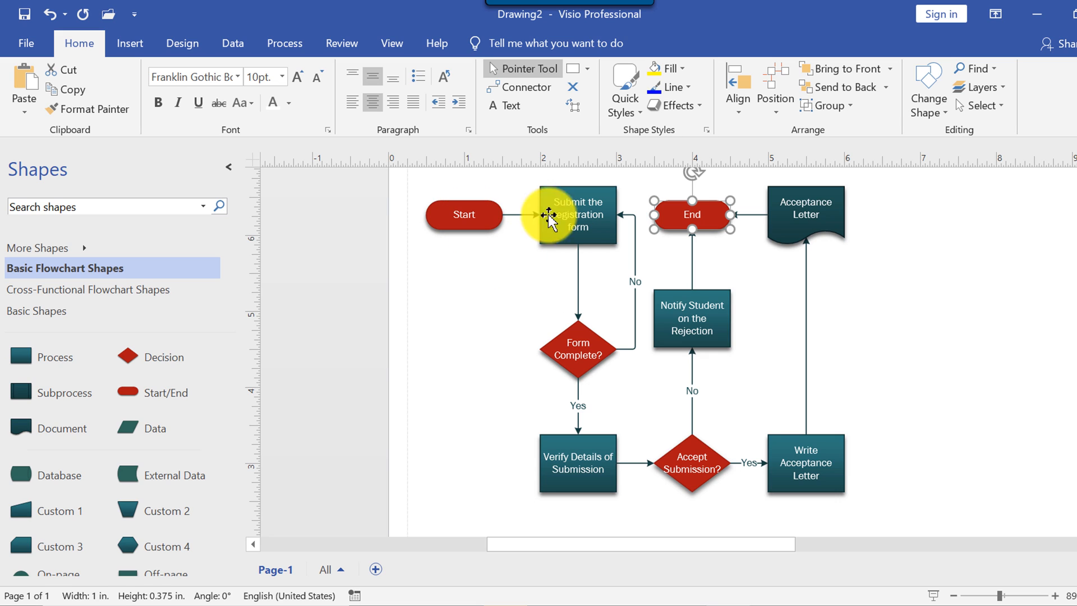
{"action": "mouse_move", "coordinate": [472, 218]}
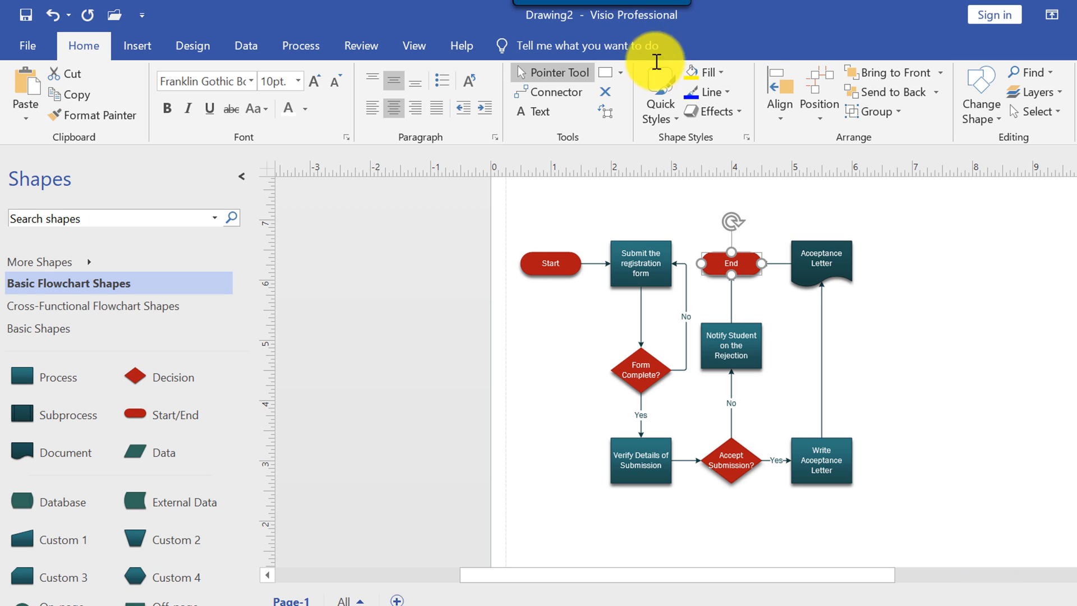
{"action": "mouse_move", "coordinate": [695, 210]}
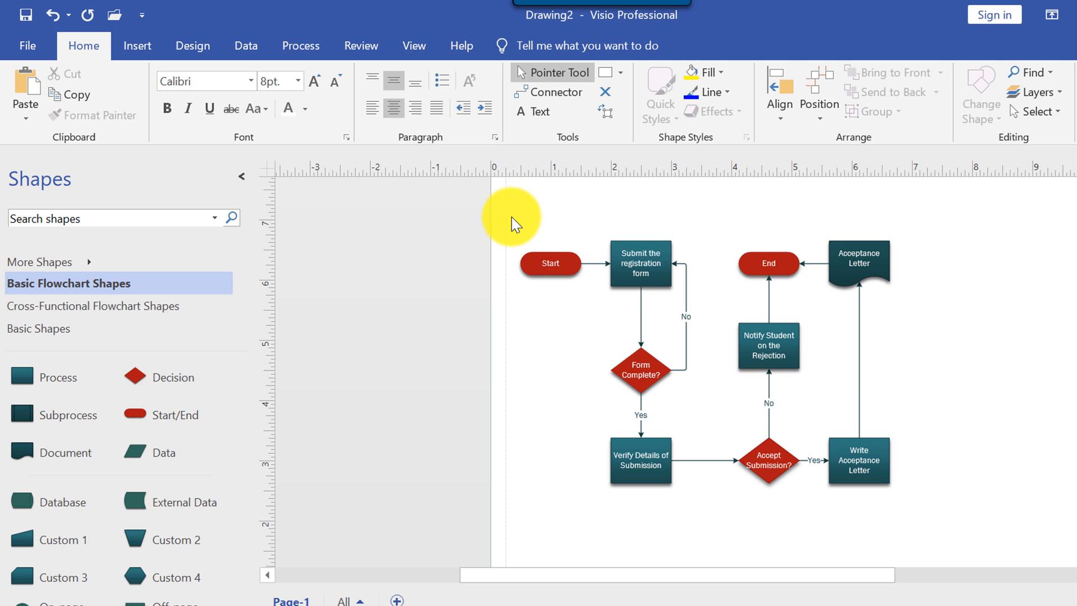
{"action": "mouse_move", "coordinate": [942, 526]}
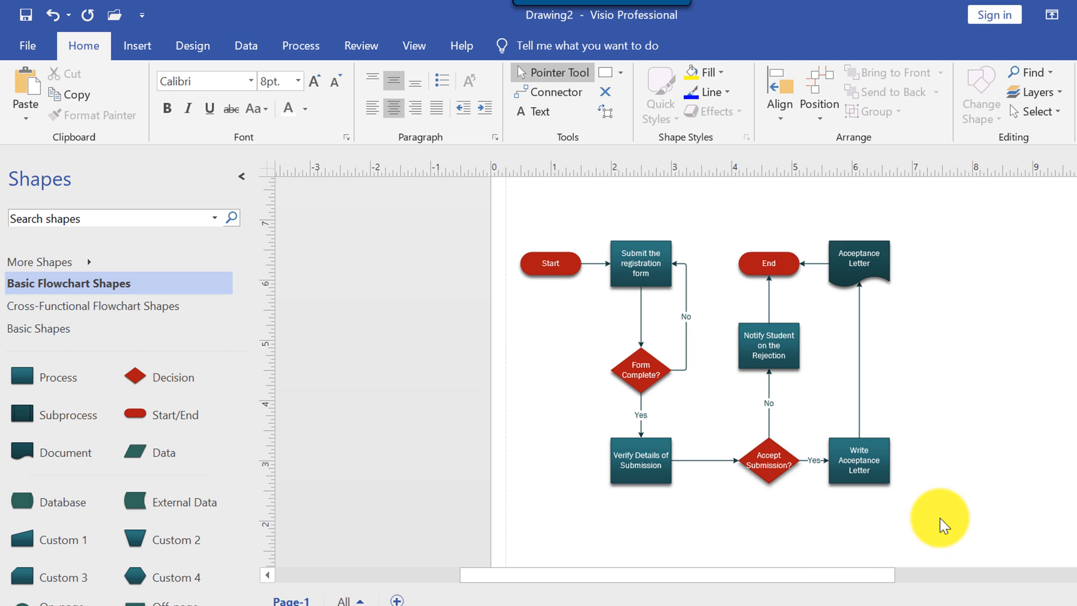
{"action": "mouse_move", "coordinate": [541, 111]}
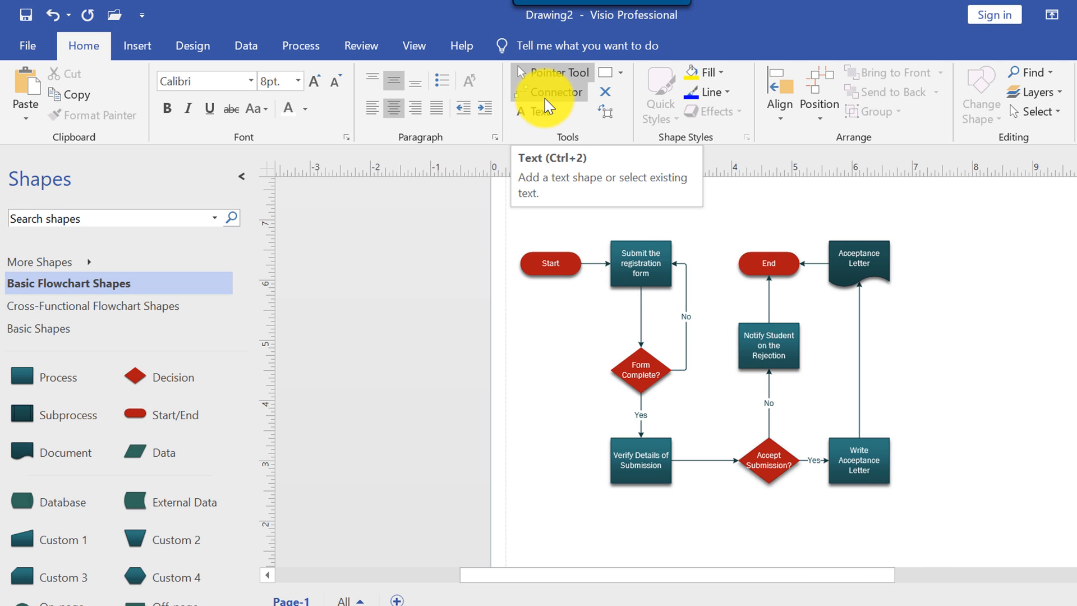
{"action": "mouse_move", "coordinate": [556, 91]}
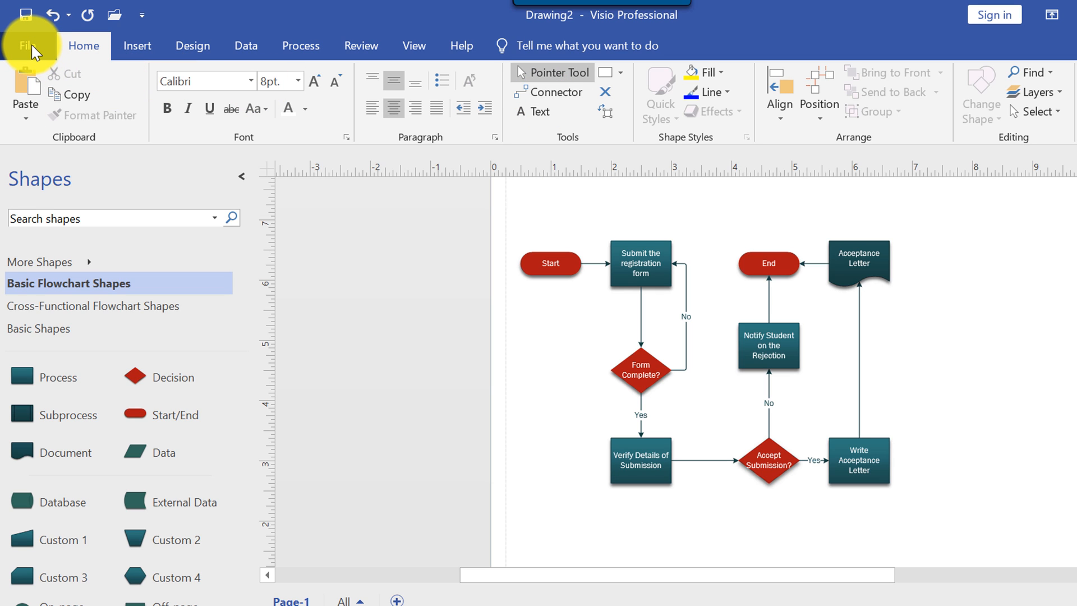
- Save the diagram as 'Basic Flowchart Diagram.vsdx'
{"action": "left_click", "coordinate": [28, 45]}
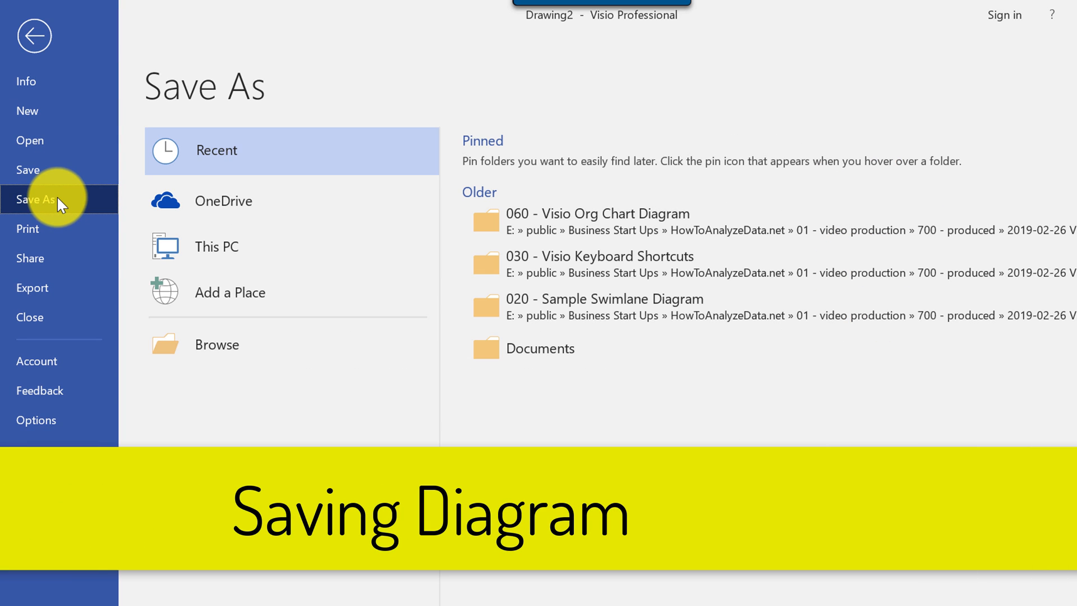
{"action": "left_click", "coordinate": [217, 344]}
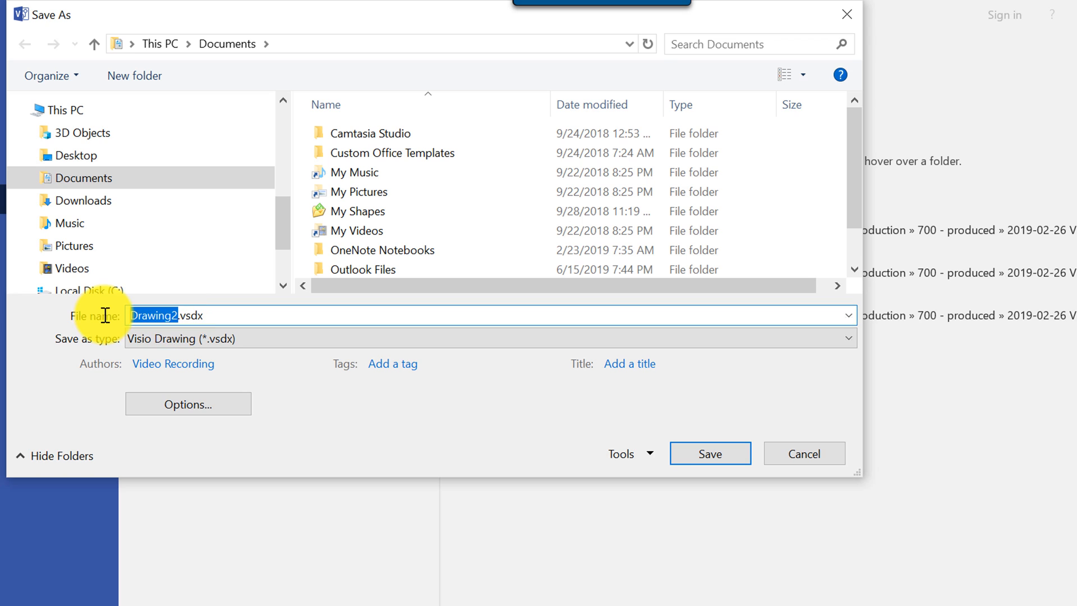
{"action": "type", "text": "B.vsdx"}
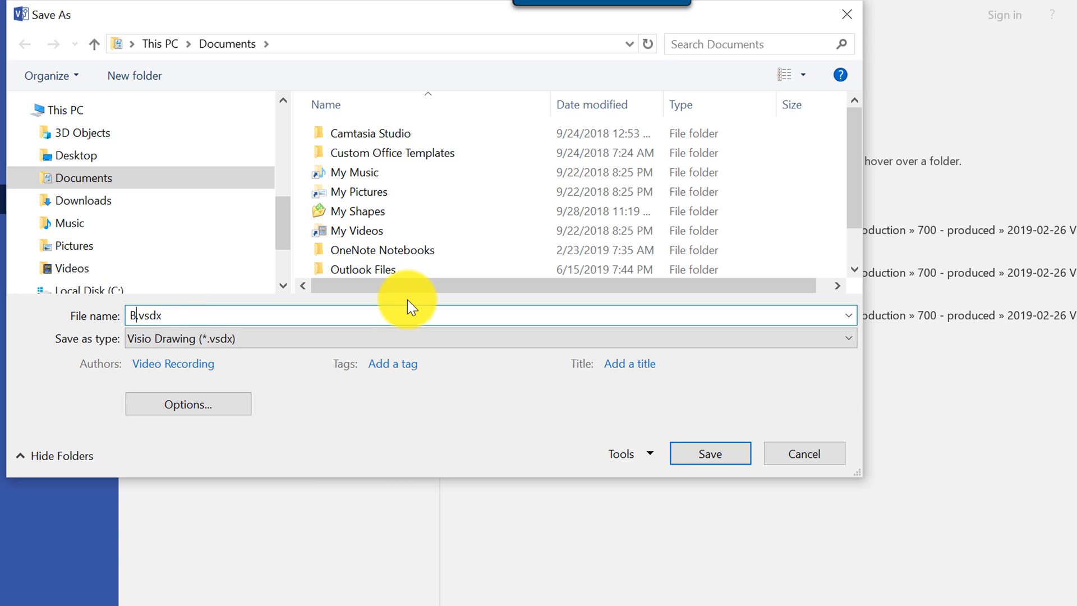
{"action": "type", "text": "asic"}
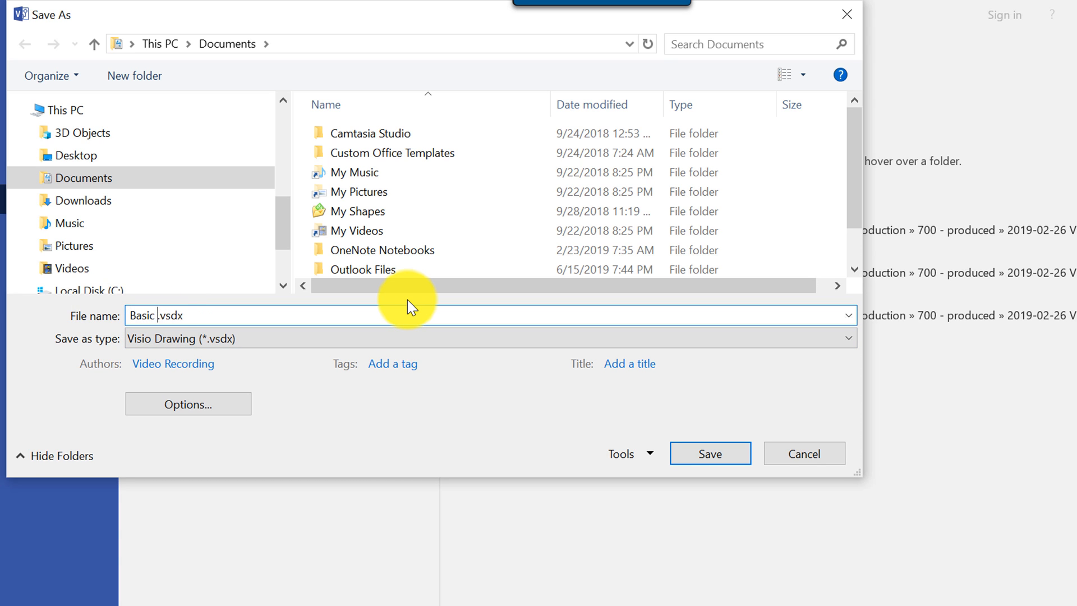
{"action": "type", "text": "Flowchart"}
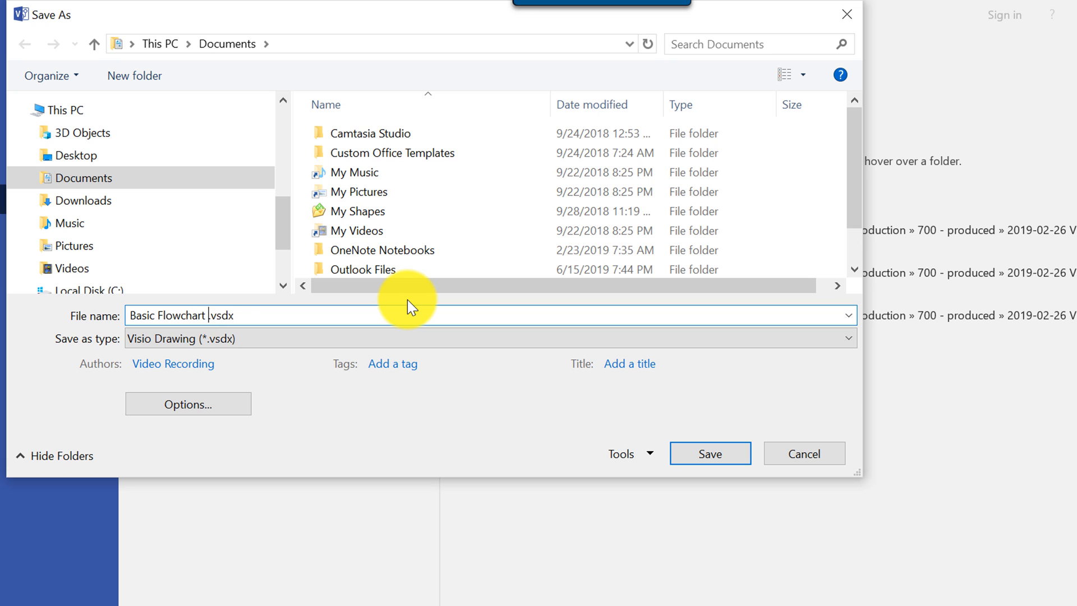
{"action": "type", "text": "Diagram"}
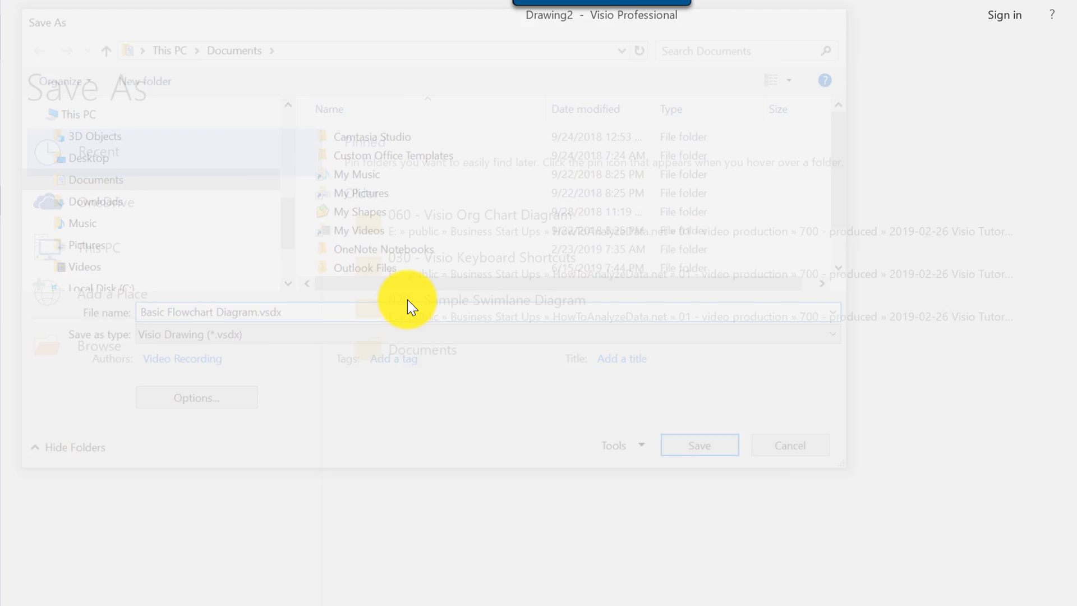
{"action": "left_click", "coordinate": [698, 444]}
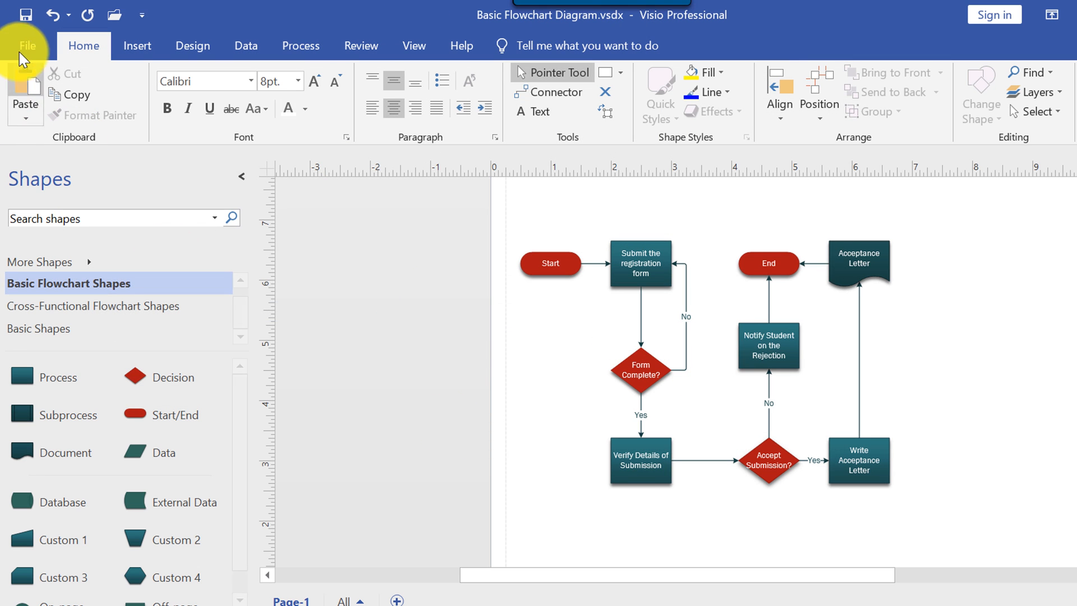
- Export the flowchart as a PDF file
{"action": "left_click", "coordinate": [26, 45]}
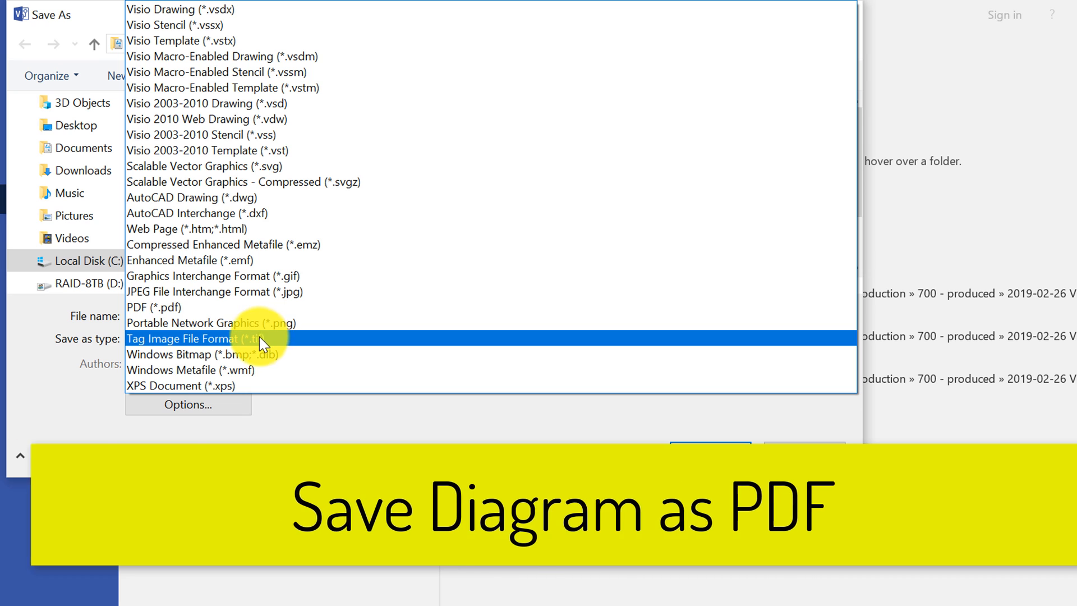
{"action": "left_click", "coordinate": [152, 306]}
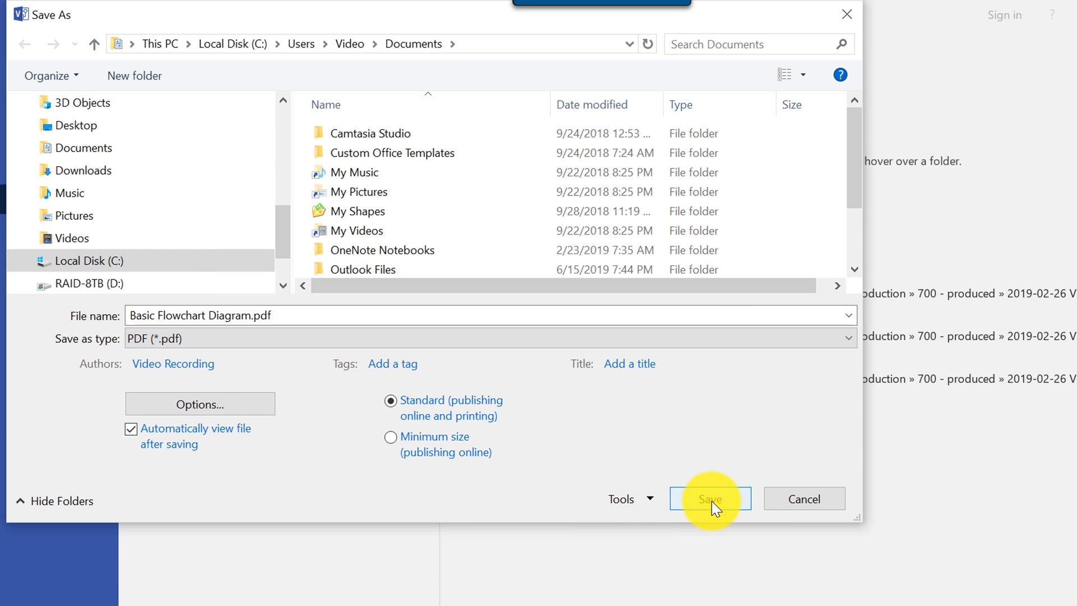
{"action": "left_click", "coordinate": [709, 498]}
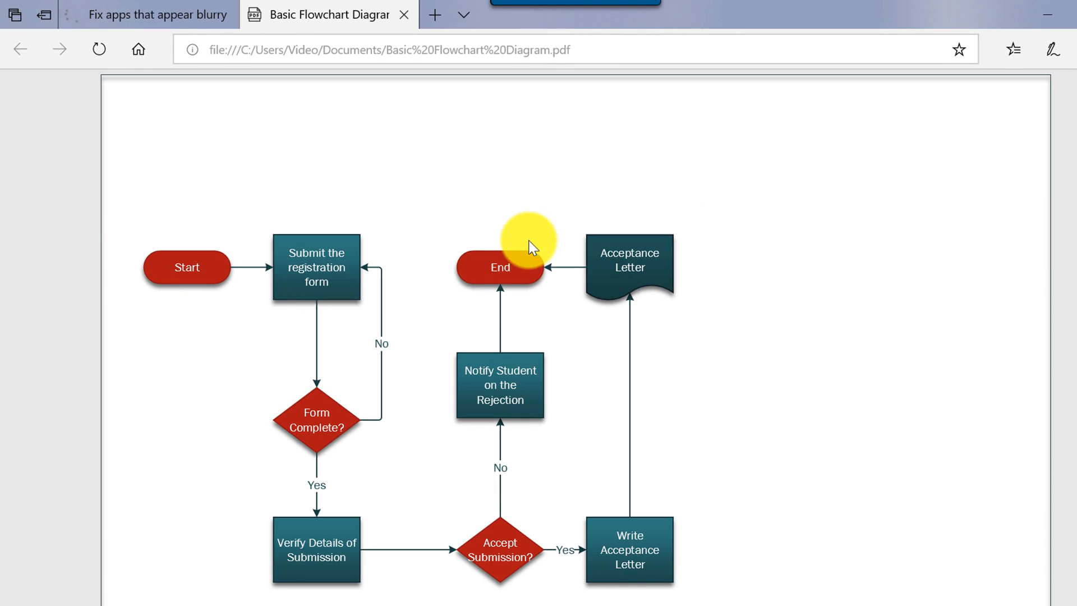
- Scroll through the exported flowchart PDF in Edge
{"action": "scroll", "scroll_direction": "down", "scroll_amount": 3}
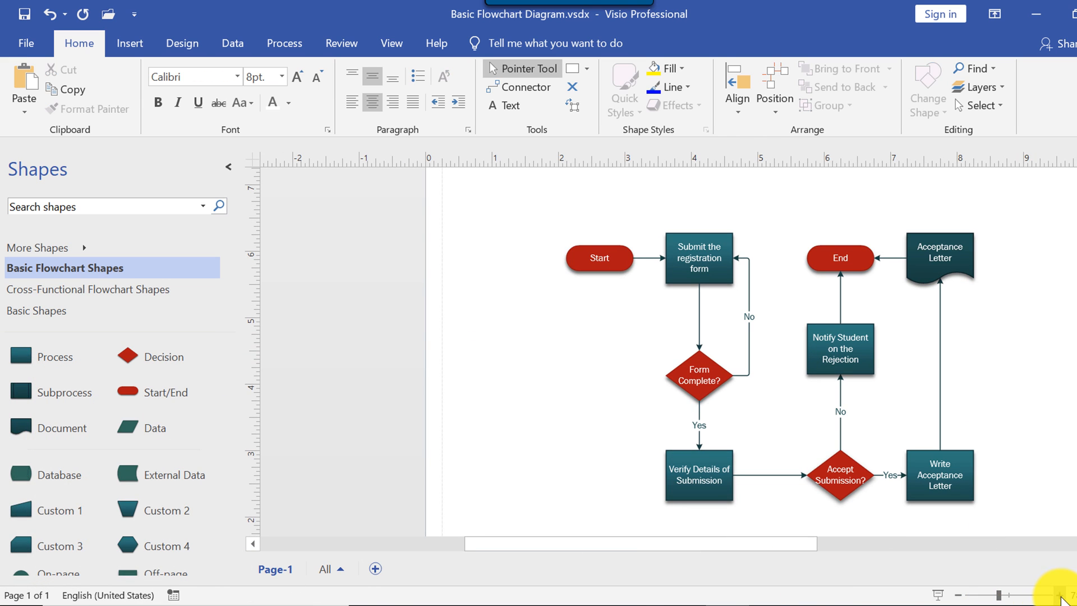
{"action": "left_click", "coordinate": [392, 43]}
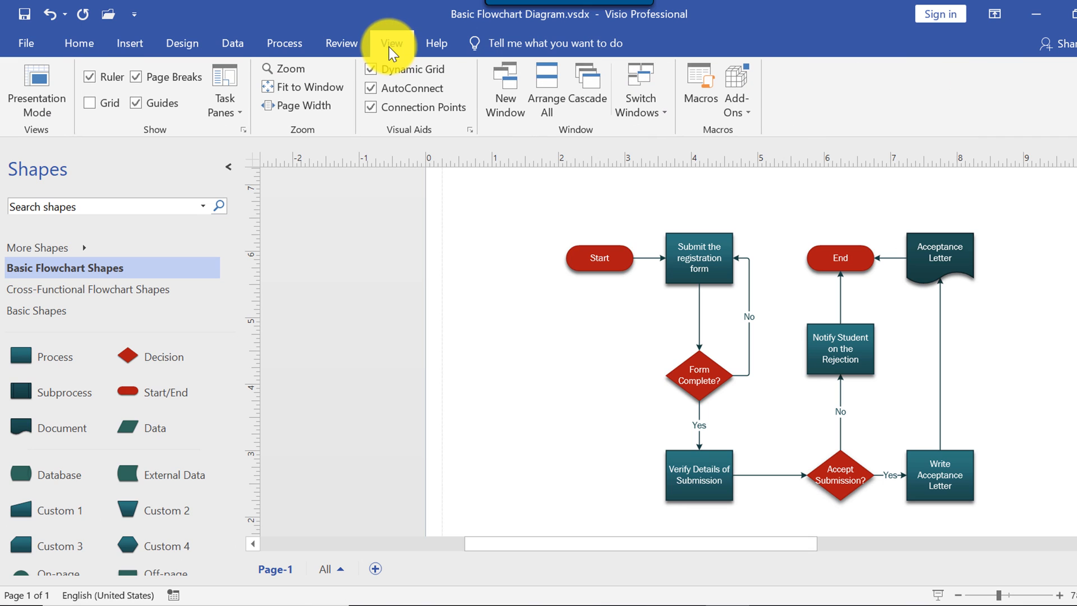
{"action": "left_click", "coordinate": [392, 42]}
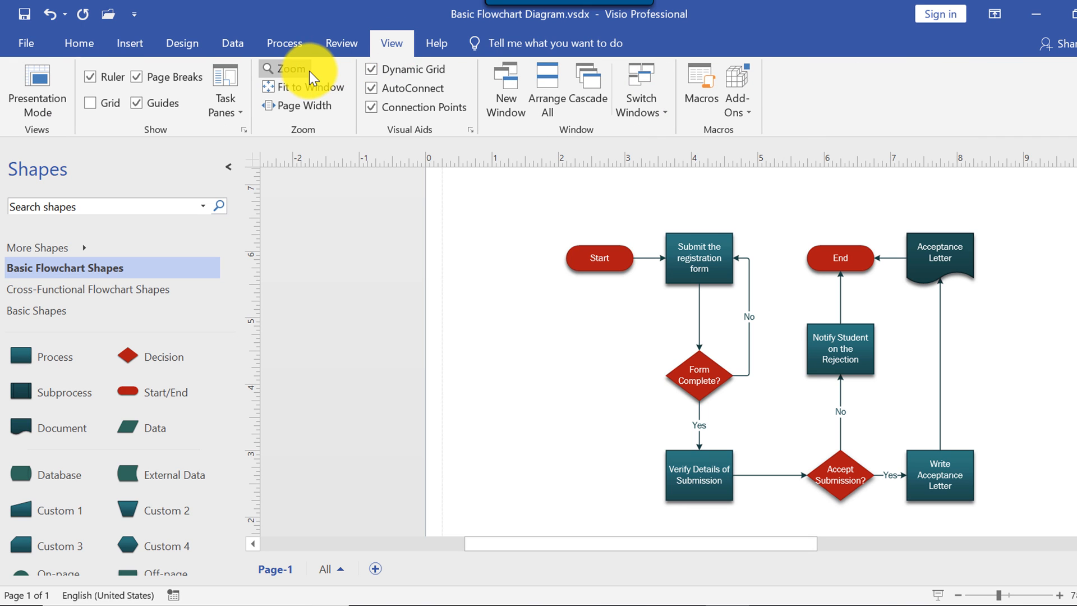
{"action": "left_click", "coordinate": [288, 68]}
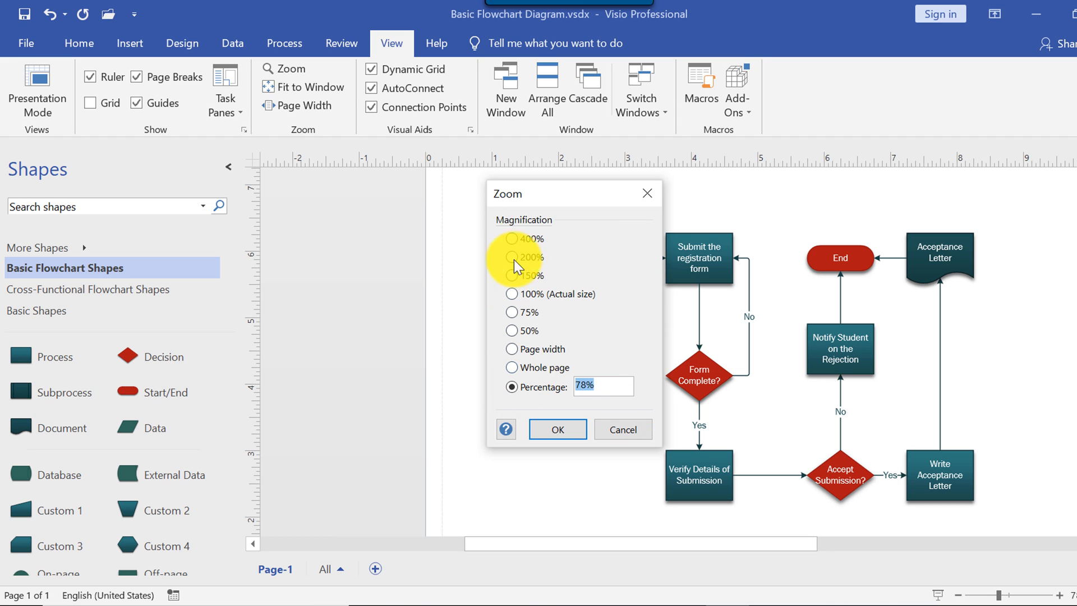
{"action": "mouse_move", "coordinate": [550, 233]}
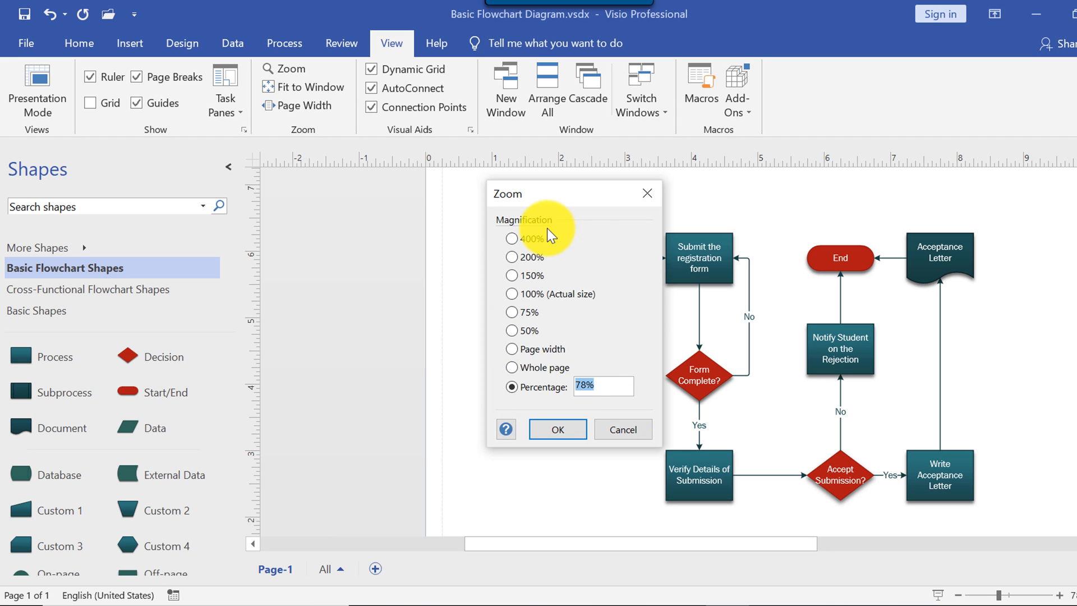
{"action": "left_click", "coordinate": [622, 428]}
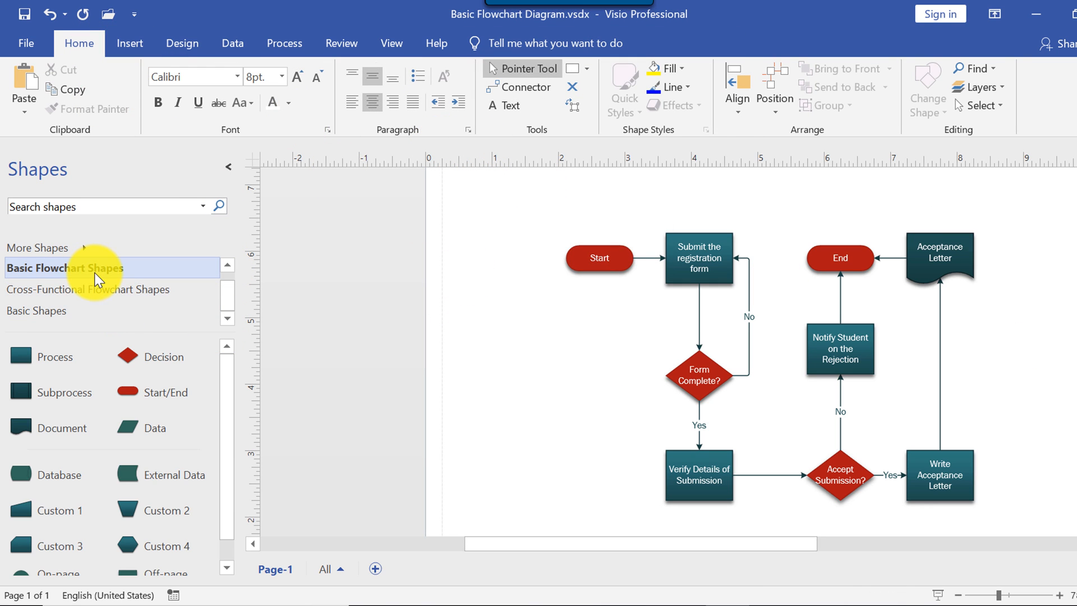
{"action": "mouse_move", "coordinate": [82, 315]}
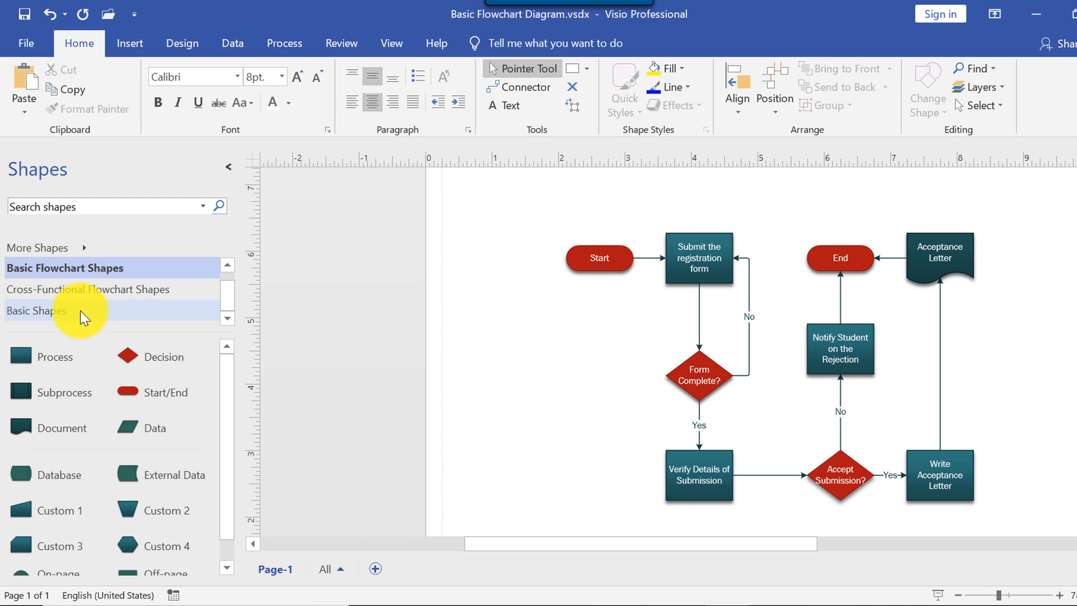
{"action": "mouse_move", "coordinate": [54, 323]}
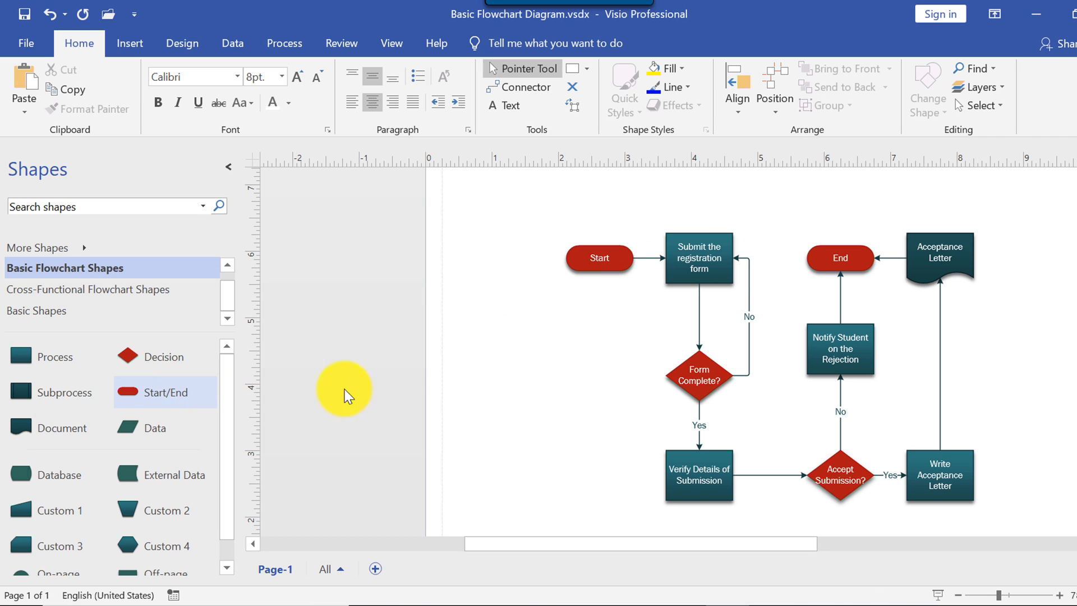
{"action": "left_click", "coordinate": [698, 258]}
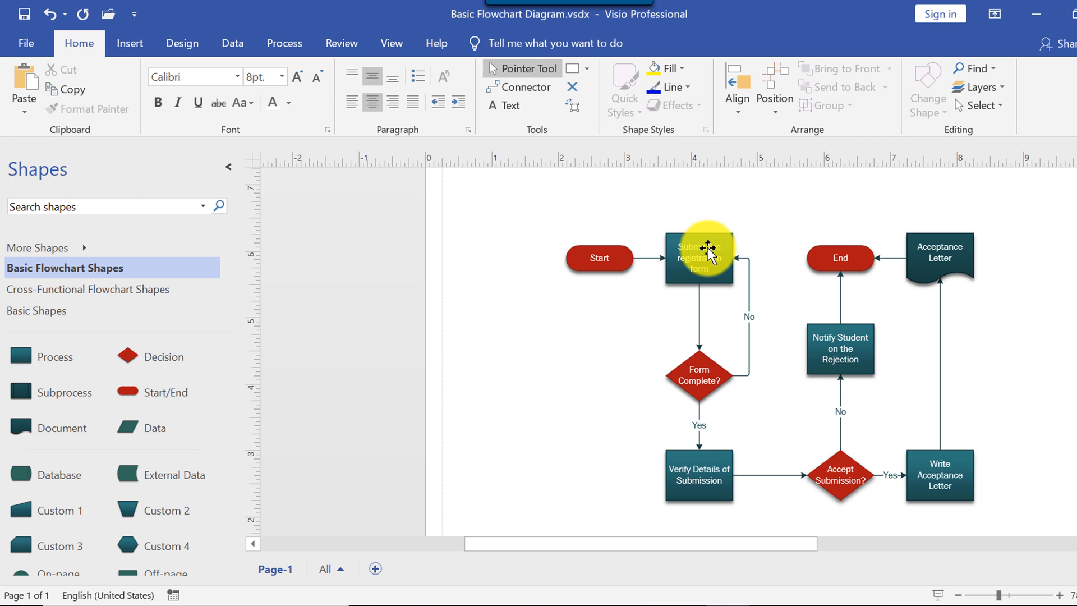
- Select 'Submit the registration form' and display the Design tab's themes and variants
{"action": "left_click", "coordinate": [698, 258]}
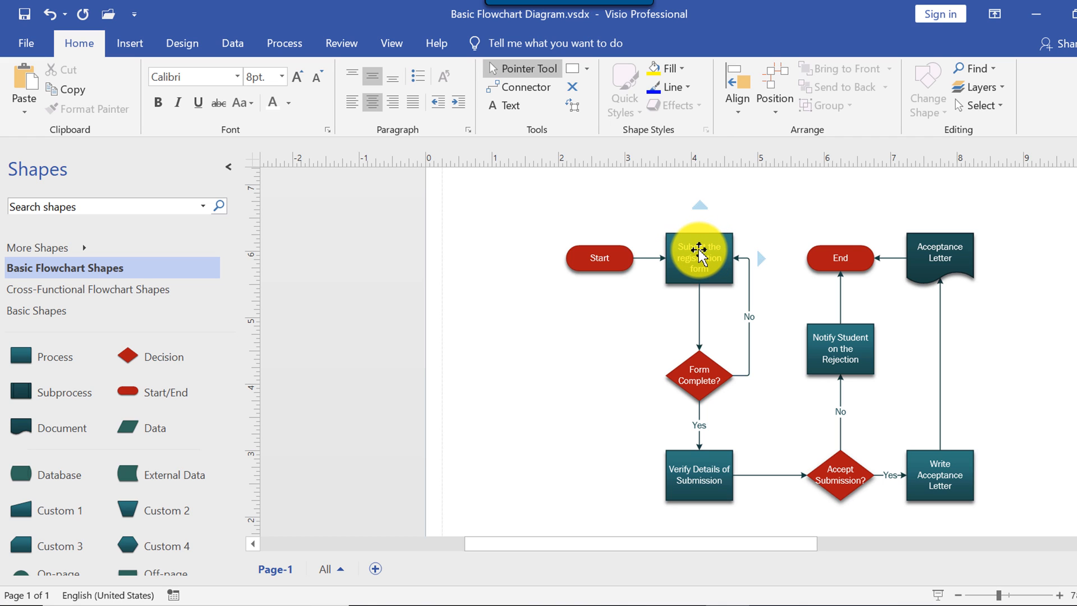
{"action": "mouse_move", "coordinate": [700, 495]}
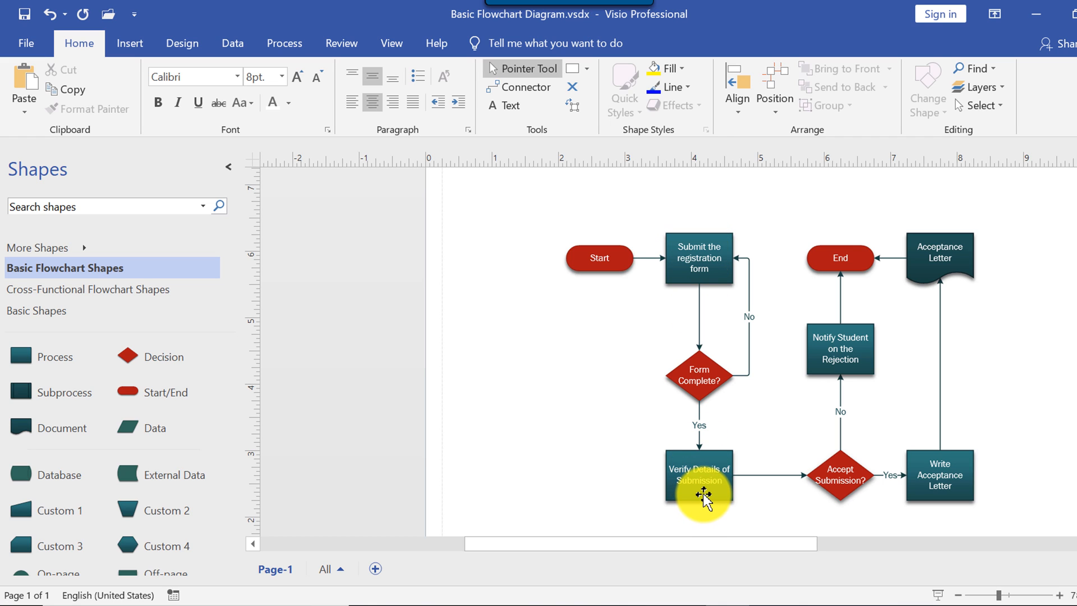
{"action": "mouse_move", "coordinate": [604, 261]}
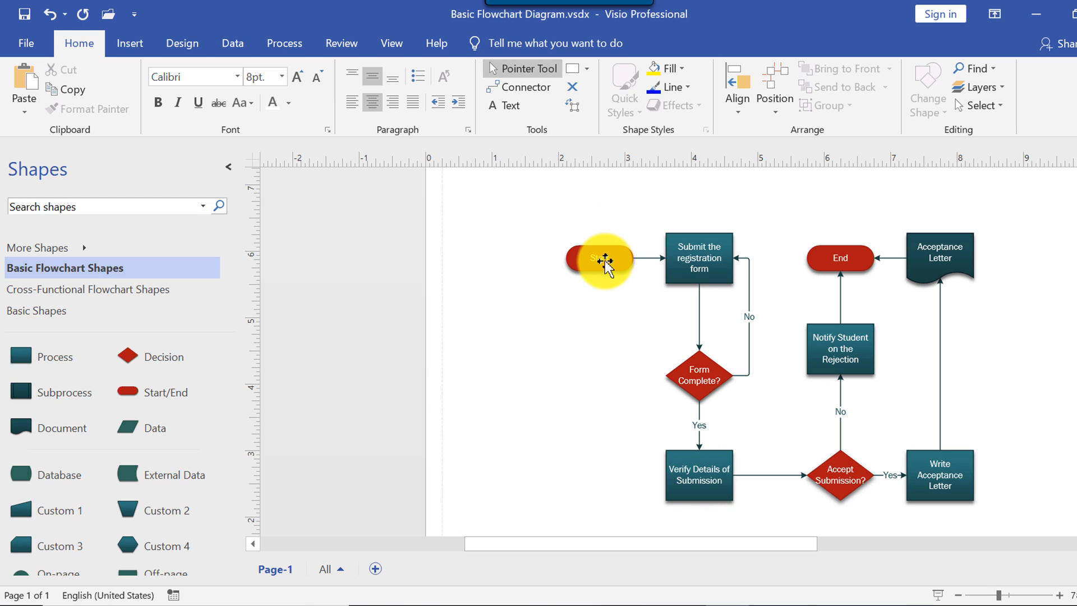
{"action": "mouse_move", "coordinate": [238, 102]}
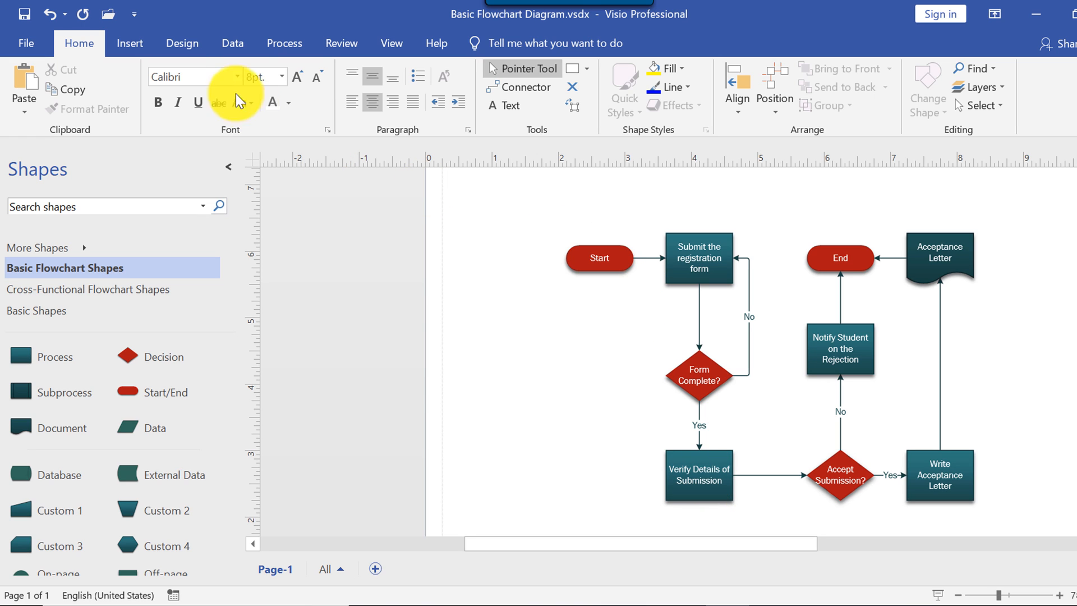
{"action": "left_click", "coordinate": [181, 42]}
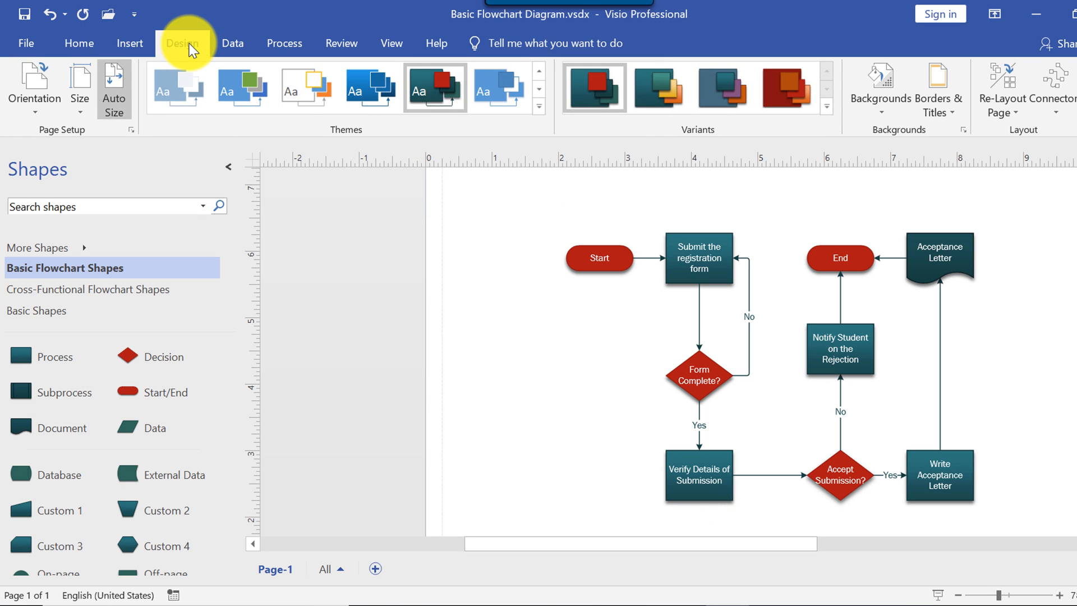
{"action": "left_click", "coordinate": [182, 42]}
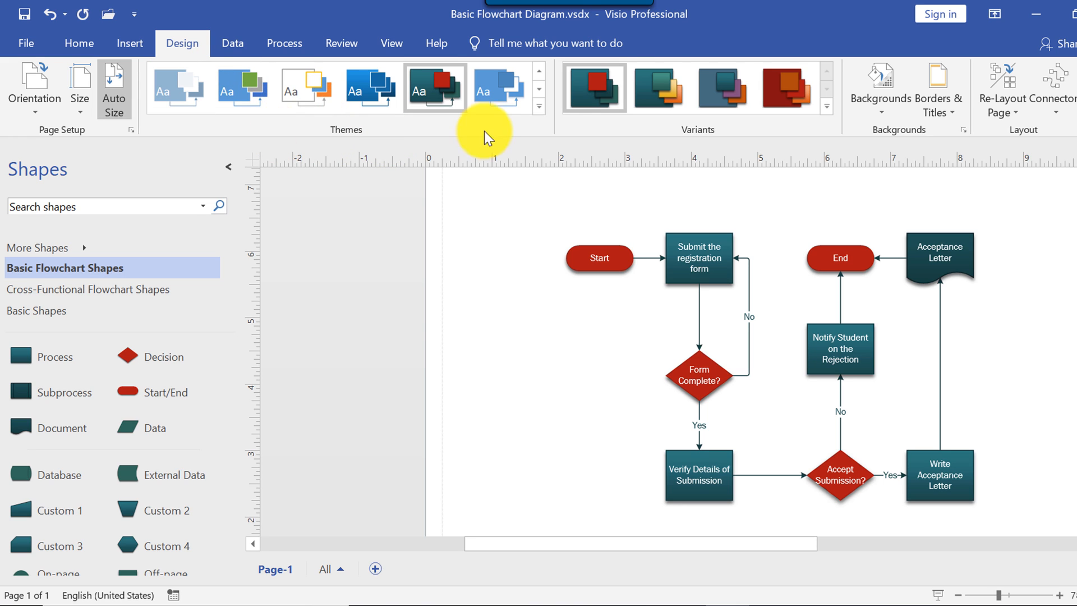